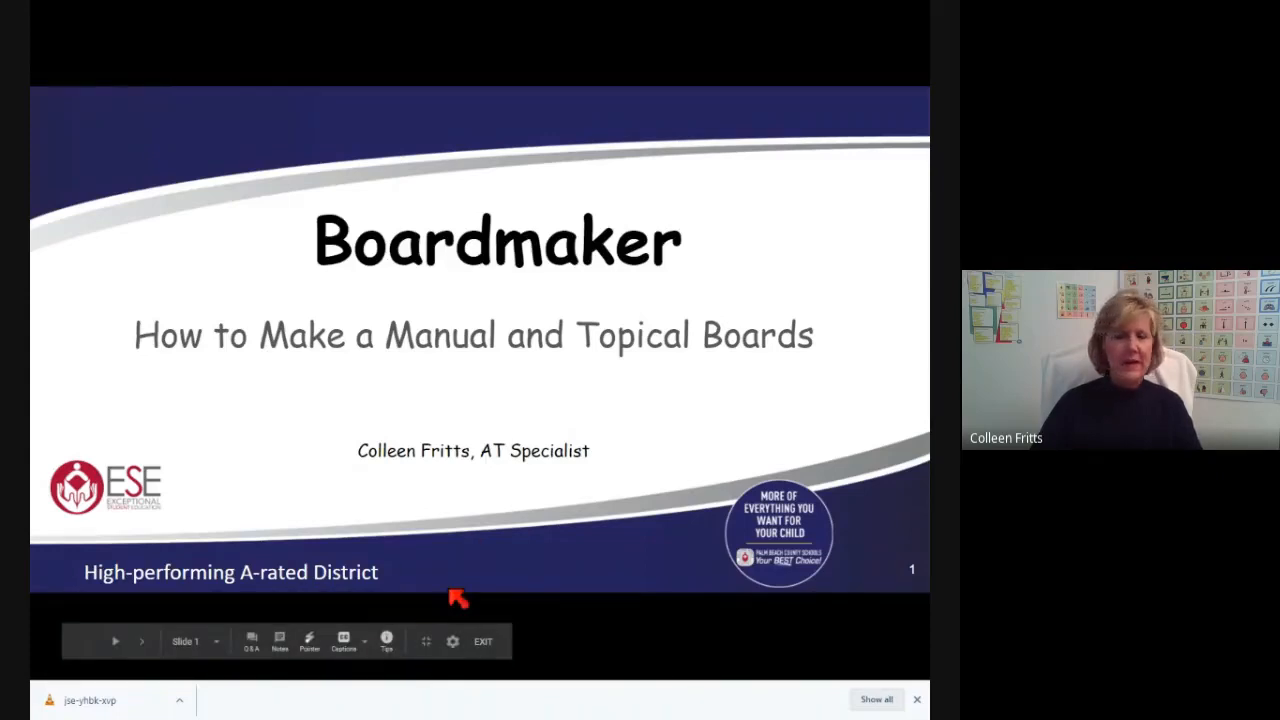
pyautogui.moveTo(505, 563)
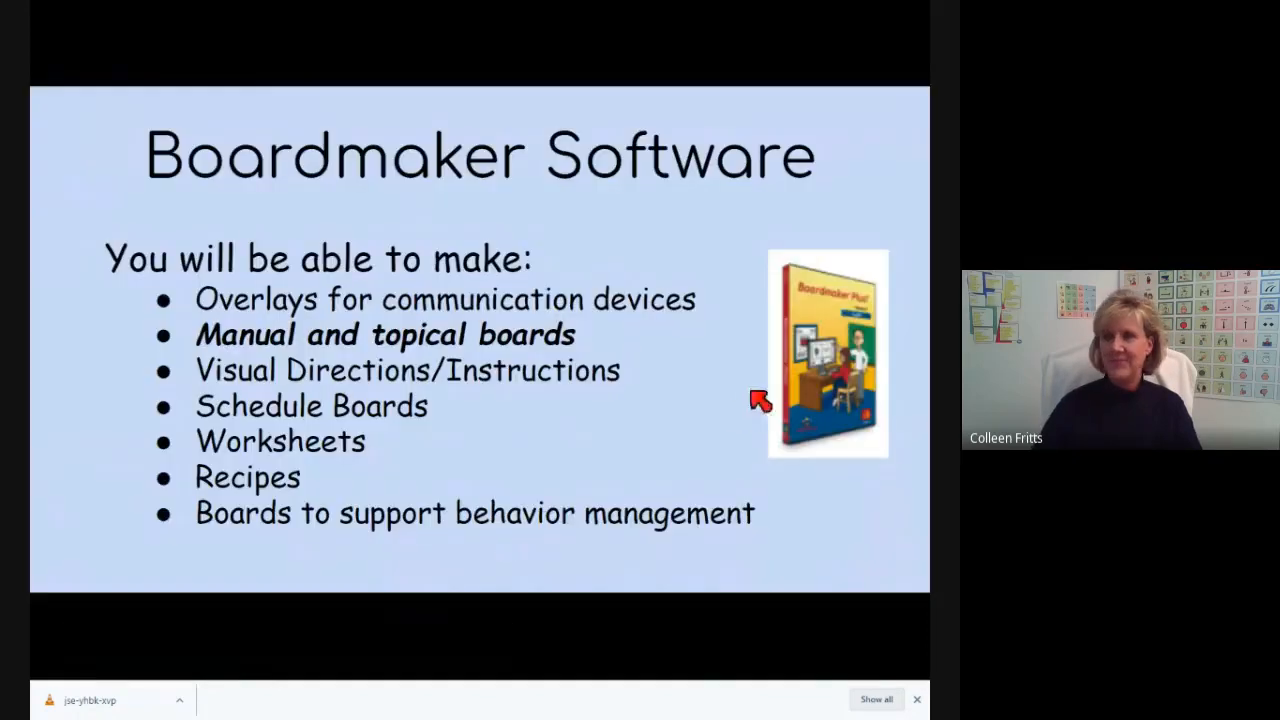
pyautogui.moveTo(717, 408)
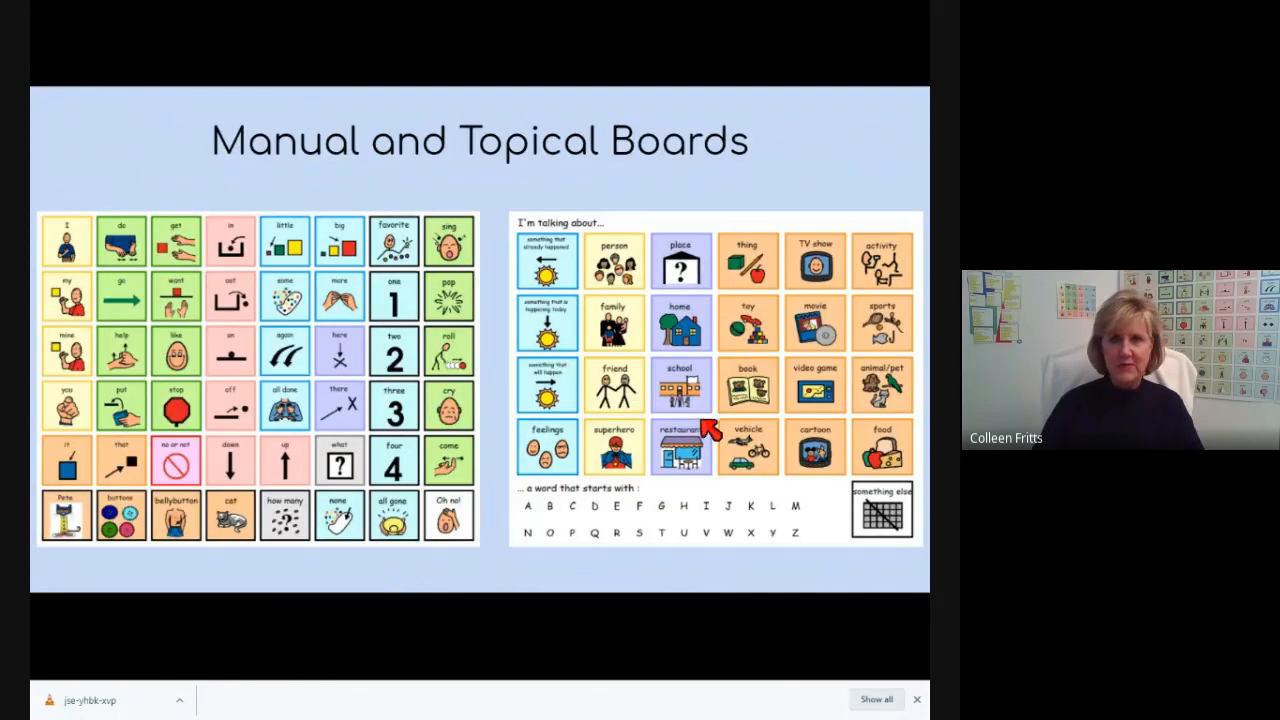
pyautogui.moveTo(325, 545)
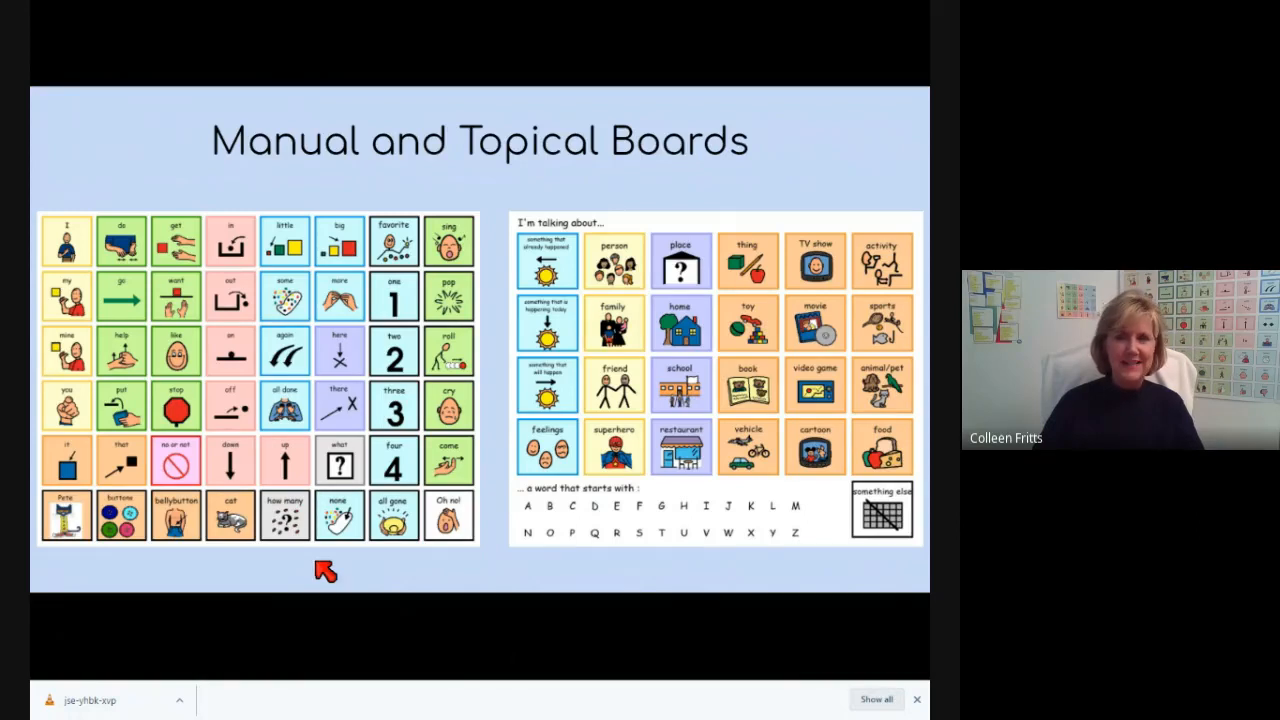
pyautogui.moveTo(765, 570)
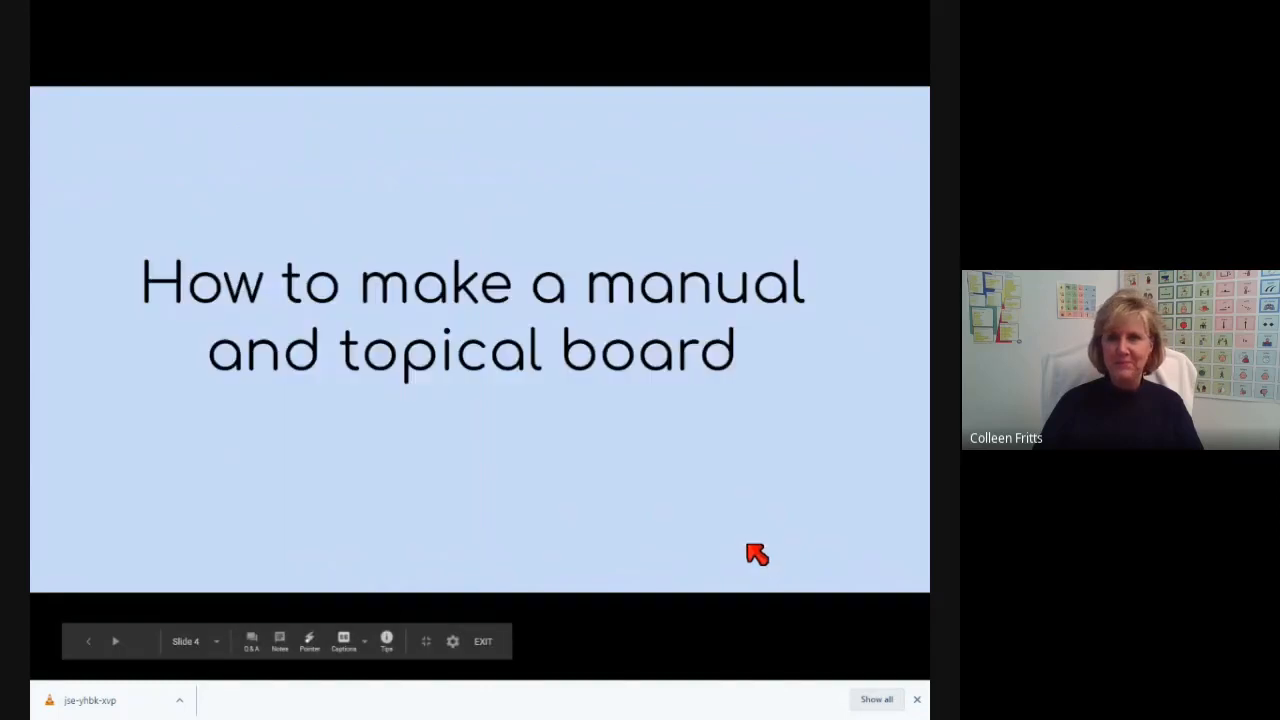
pyautogui.moveTo(728, 541)
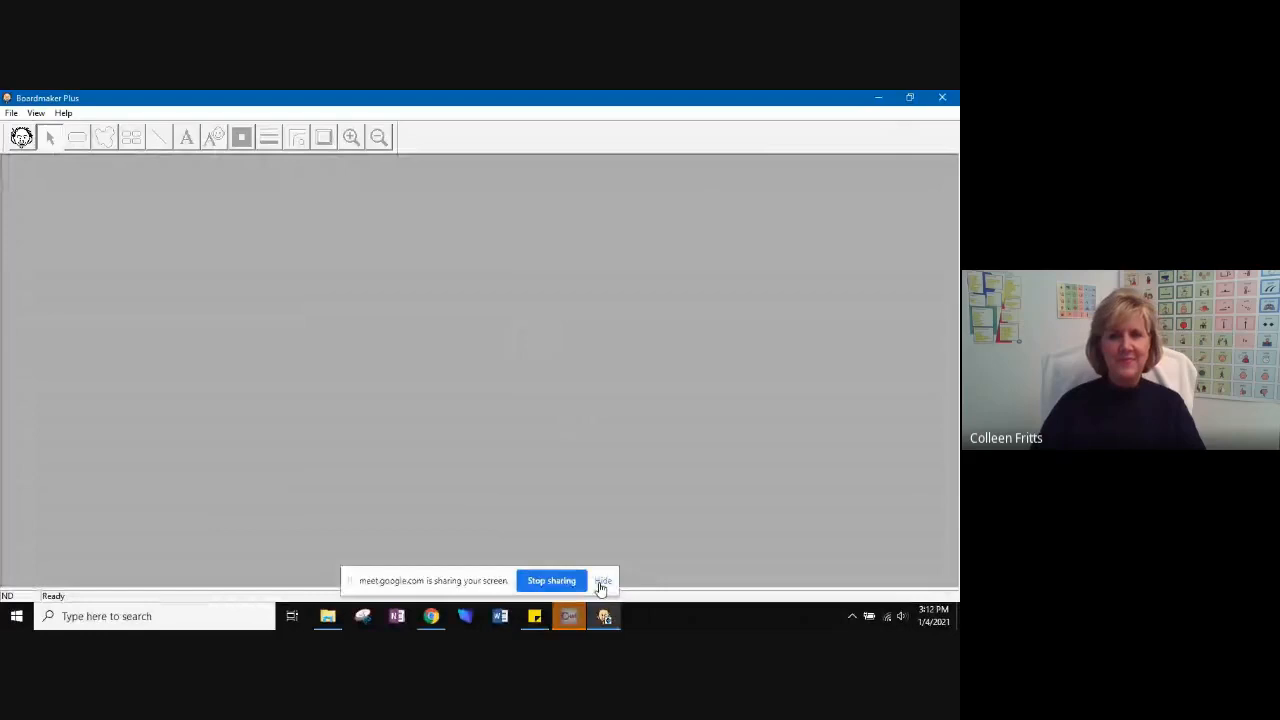
# Dismiss the screen-sharing notice and start a new untitled blank board
pyautogui.click(603, 581)
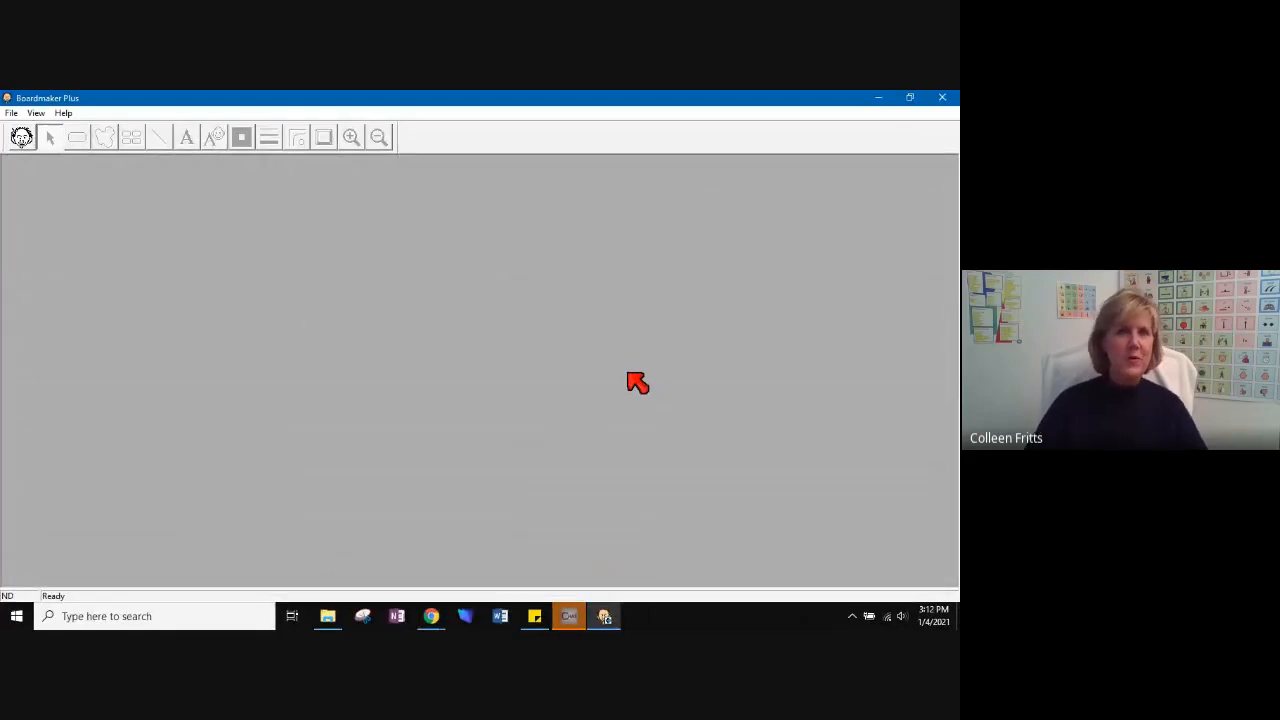
pyautogui.moveTo(575, 365)
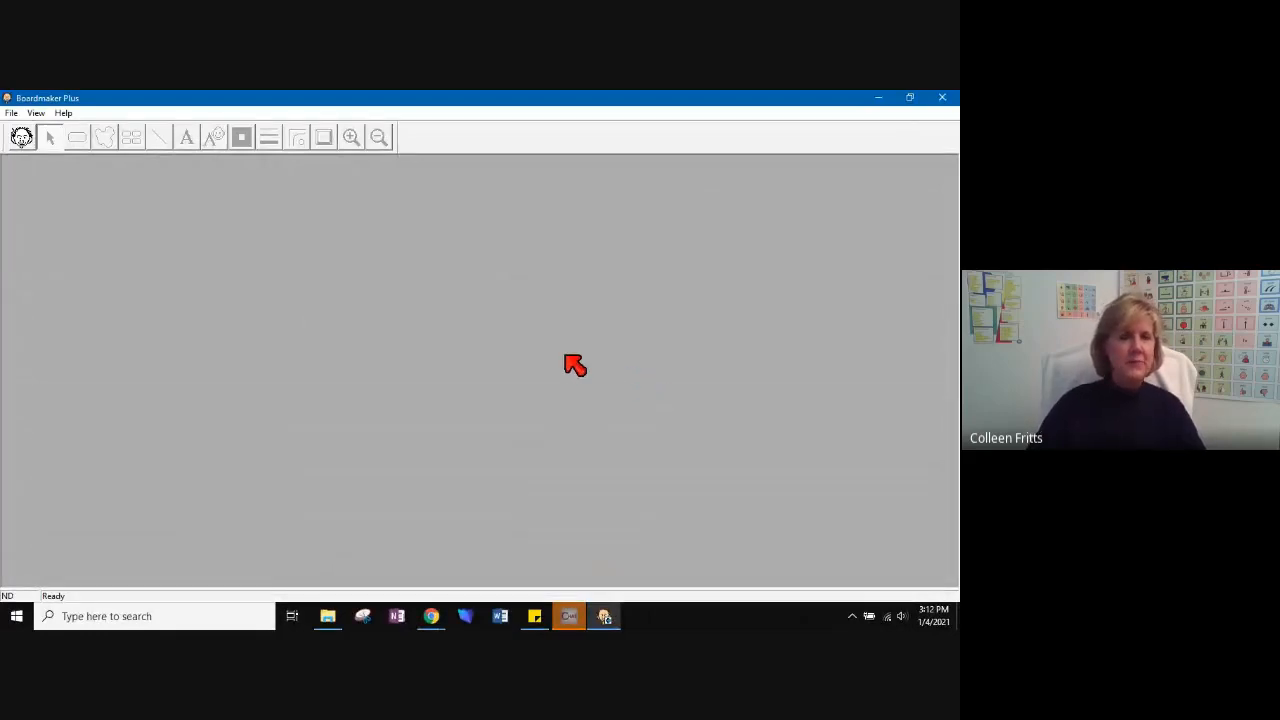
pyautogui.moveTo(408, 343)
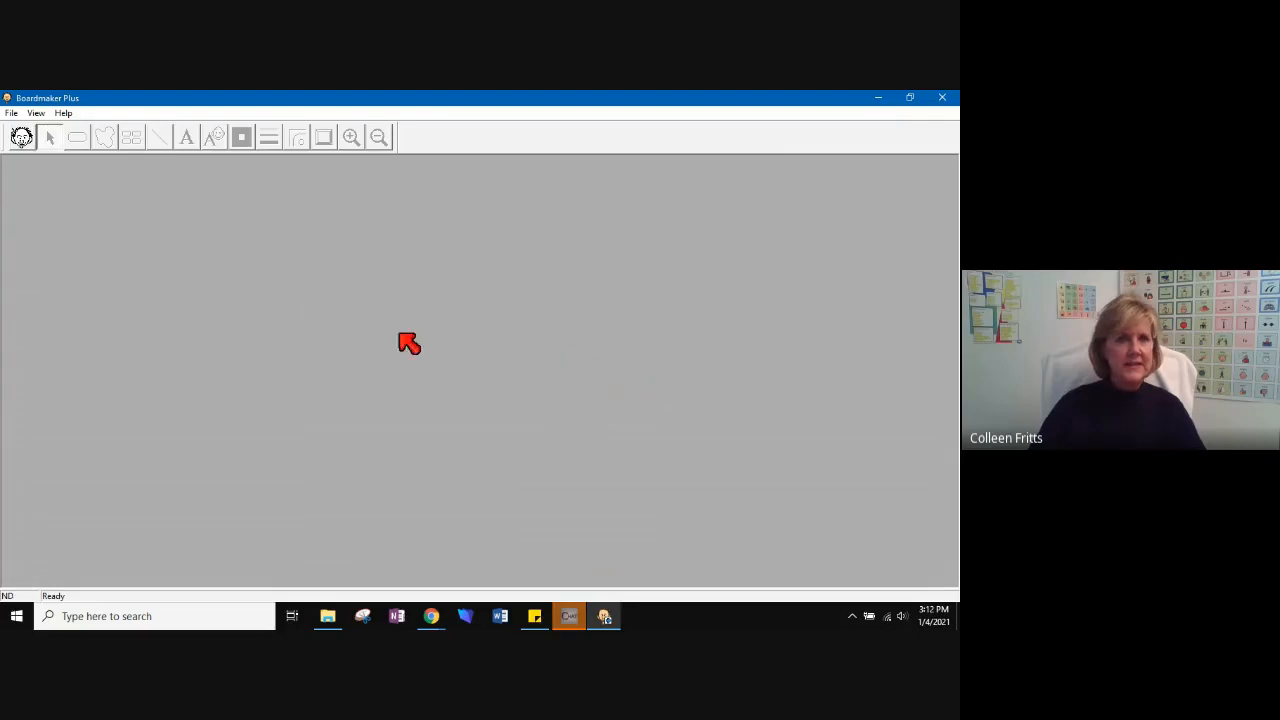
pyautogui.moveTo(22, 120)
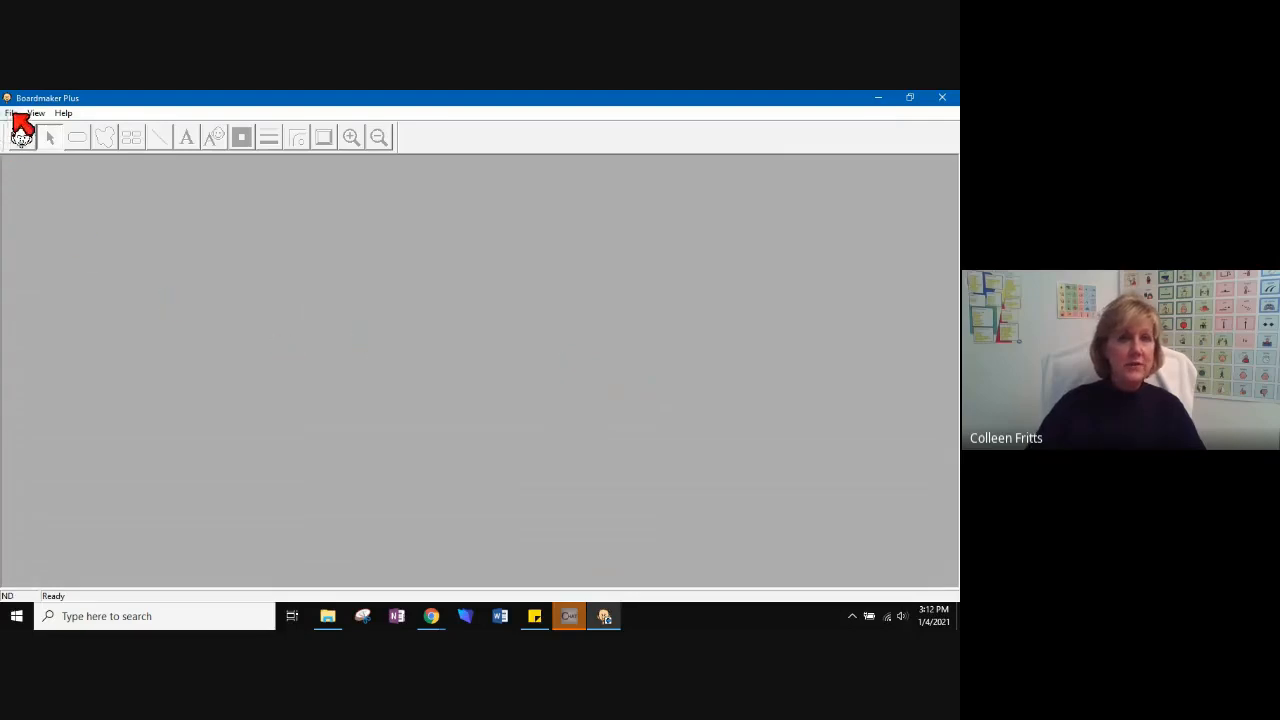
pyautogui.click(11, 112)
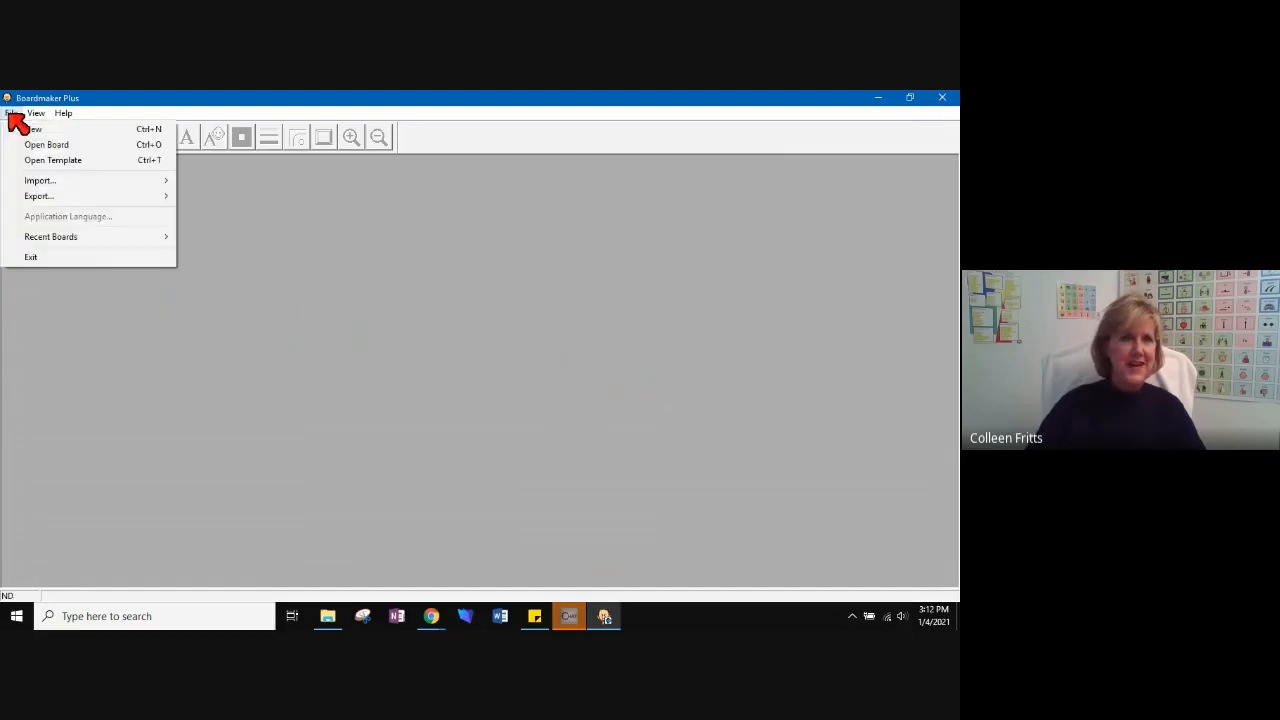
pyautogui.click(34, 128)
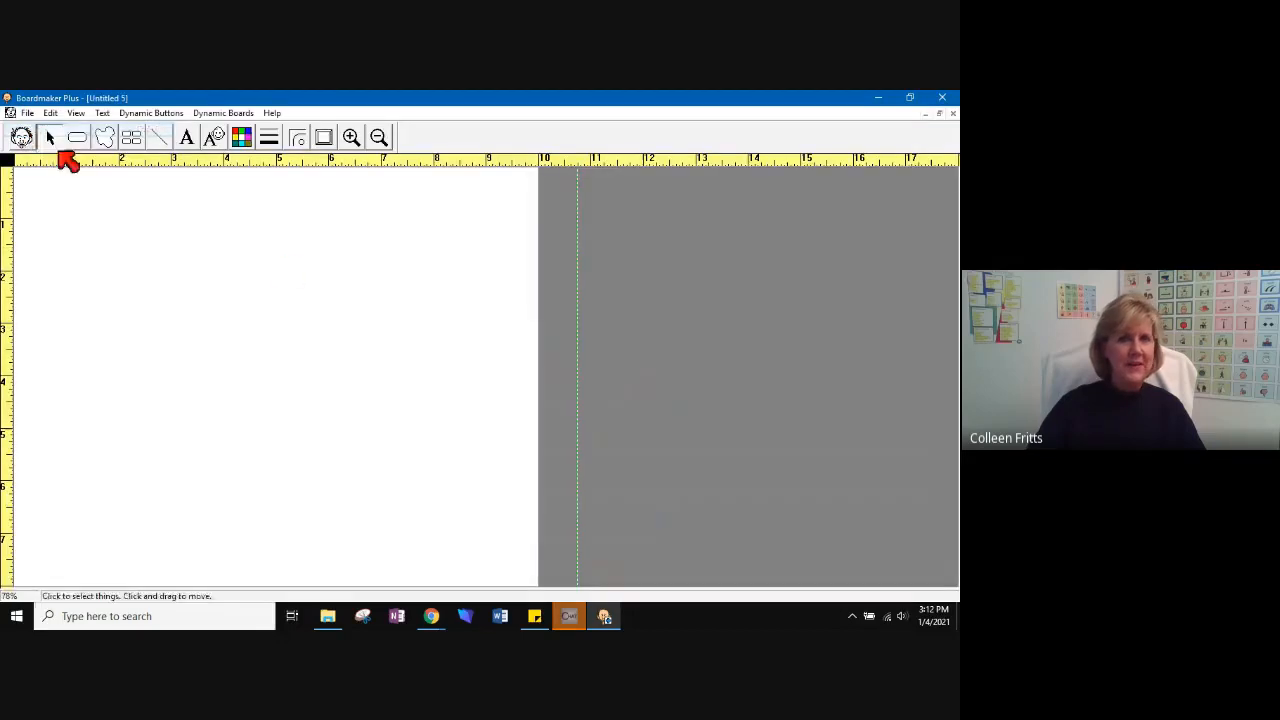
pyautogui.moveTo(223, 425)
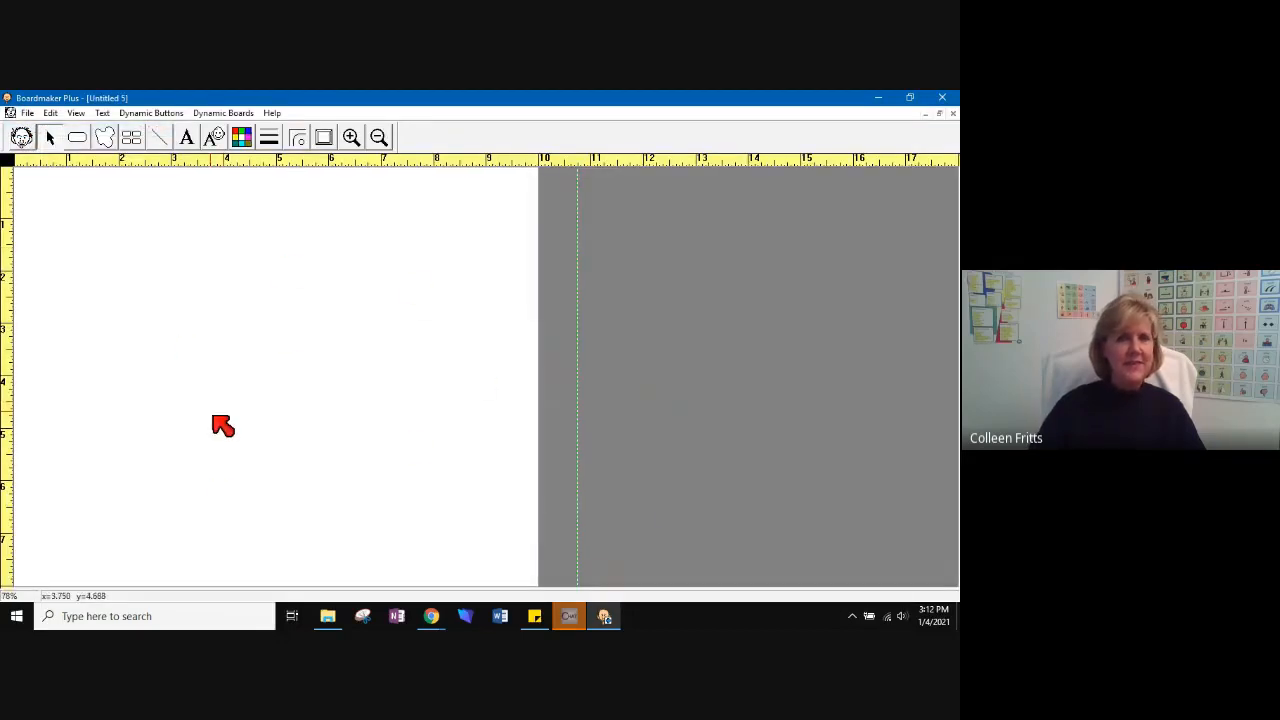
pyautogui.moveTo(594, 443)
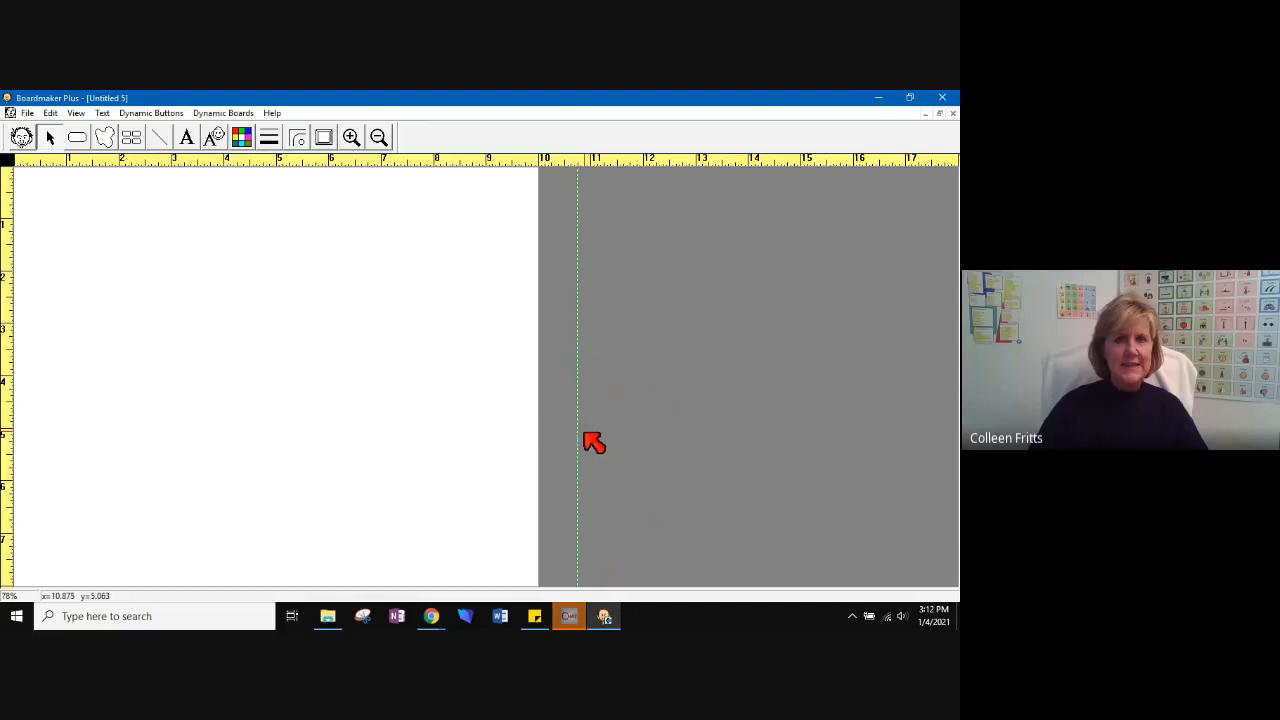
pyautogui.moveTo(587, 439)
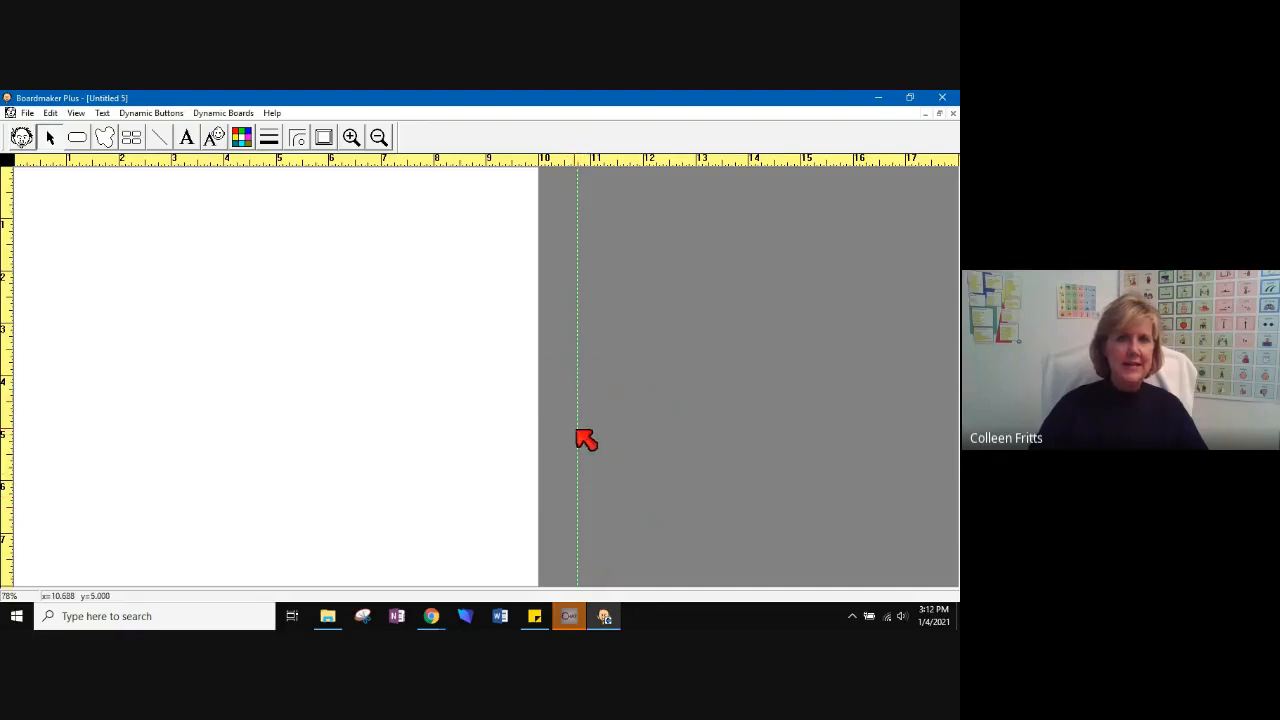
pyautogui.moveTo(551, 431)
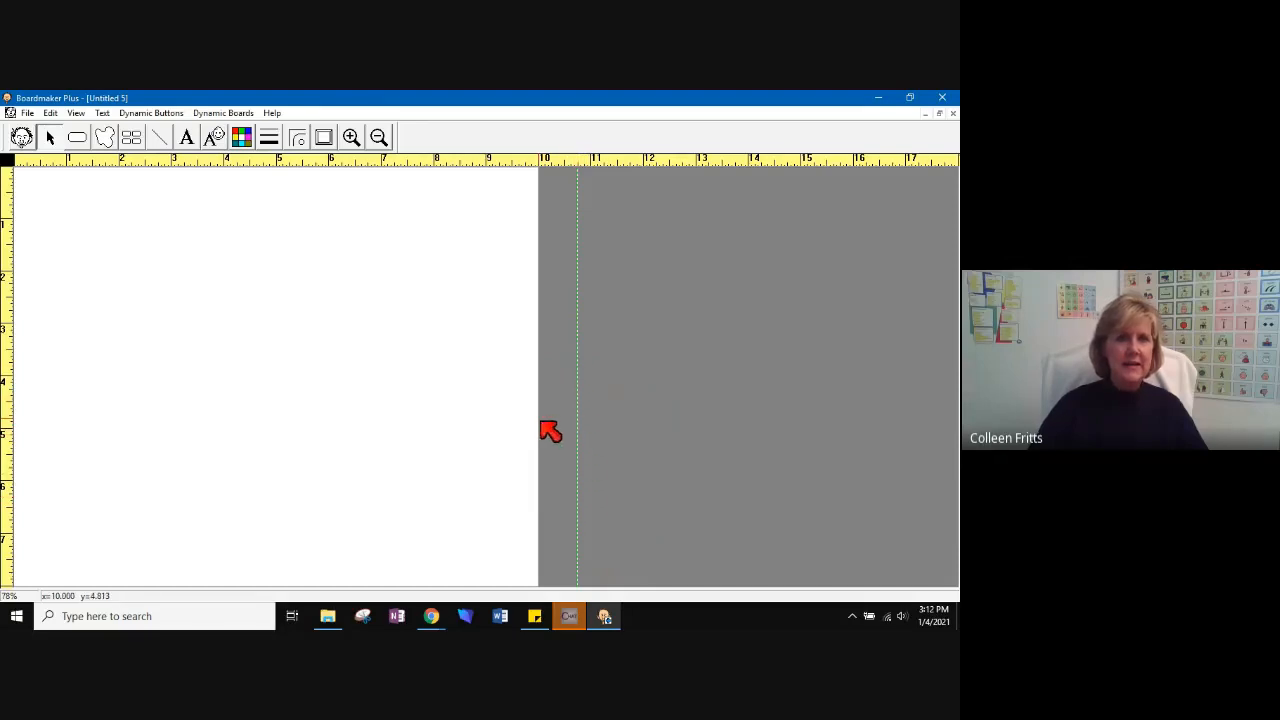
pyautogui.moveTo(546, 438)
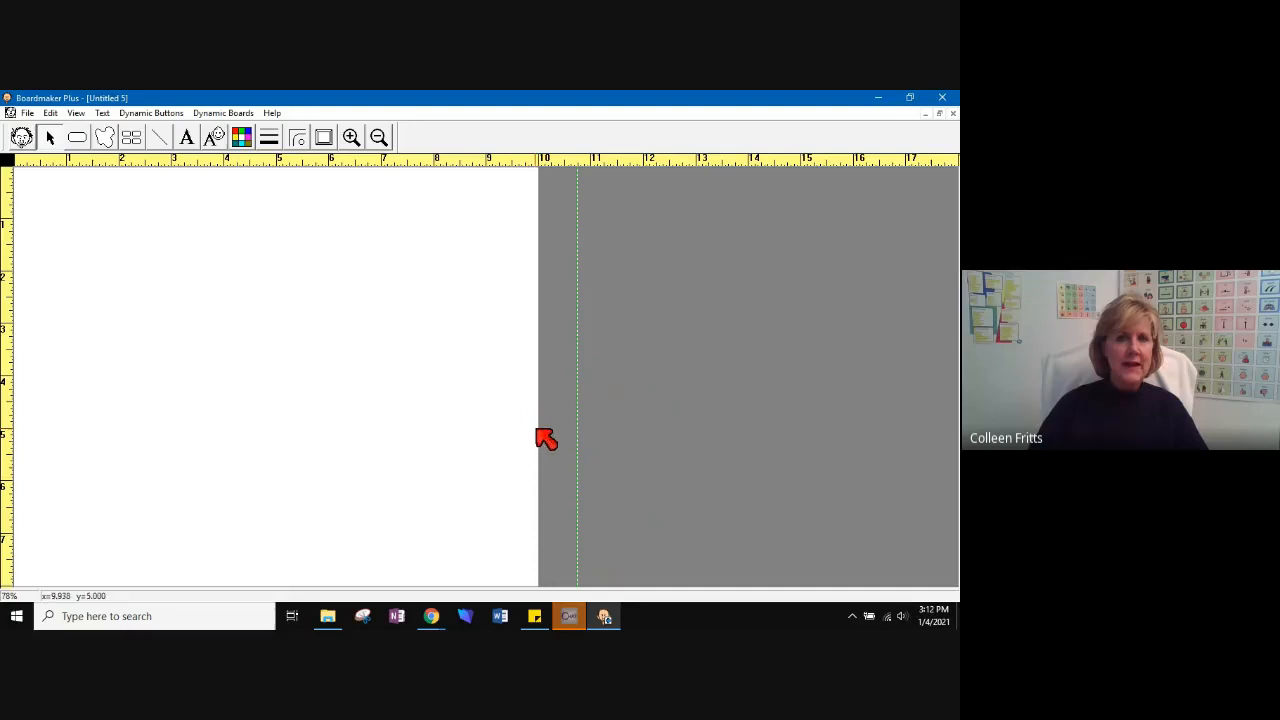
pyautogui.moveTo(550, 463)
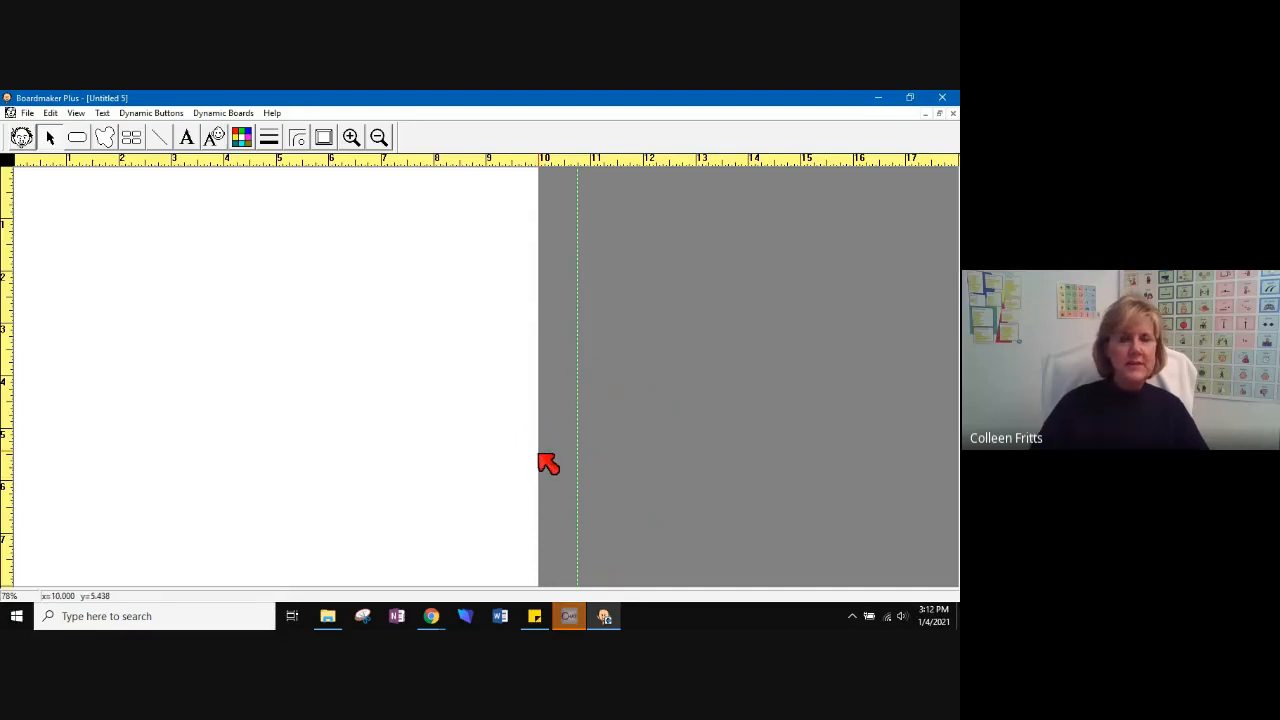
pyautogui.moveTo(547, 458)
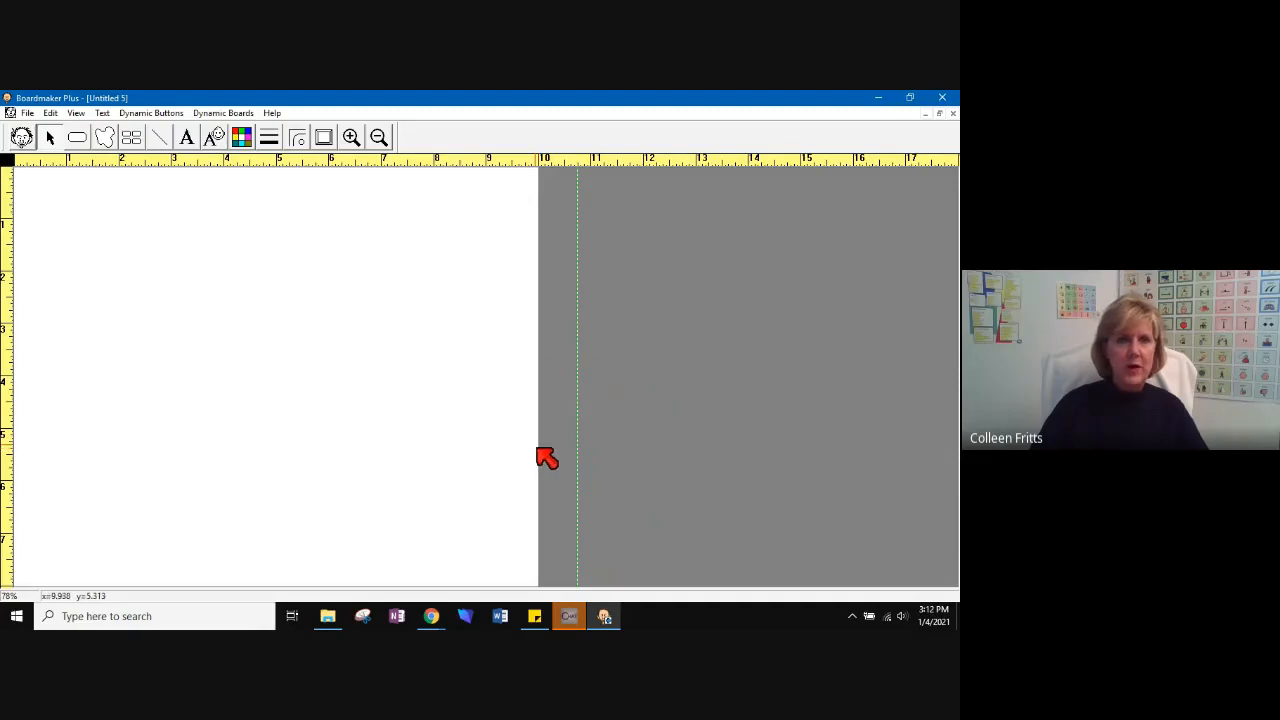
pyautogui.moveTo(56, 262)
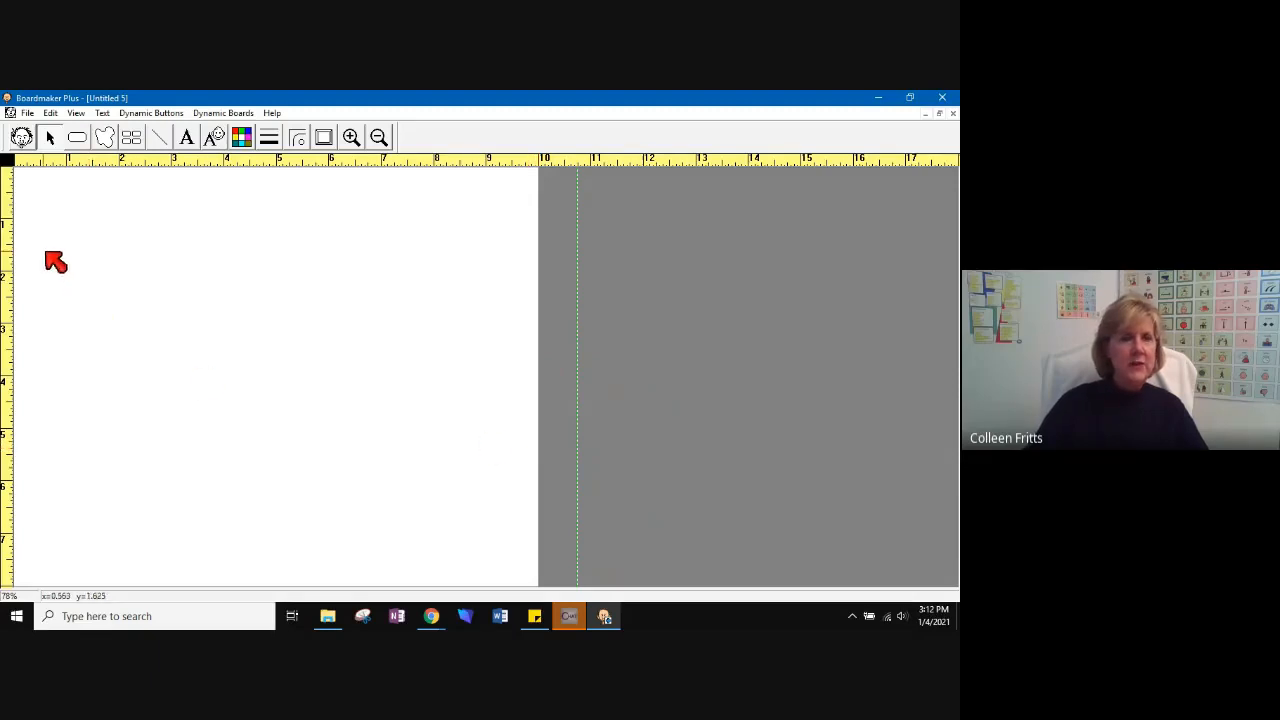
# Match the board to the landscape letter printer page, 10.74 by 8.24 inches
pyautogui.click(27, 112)
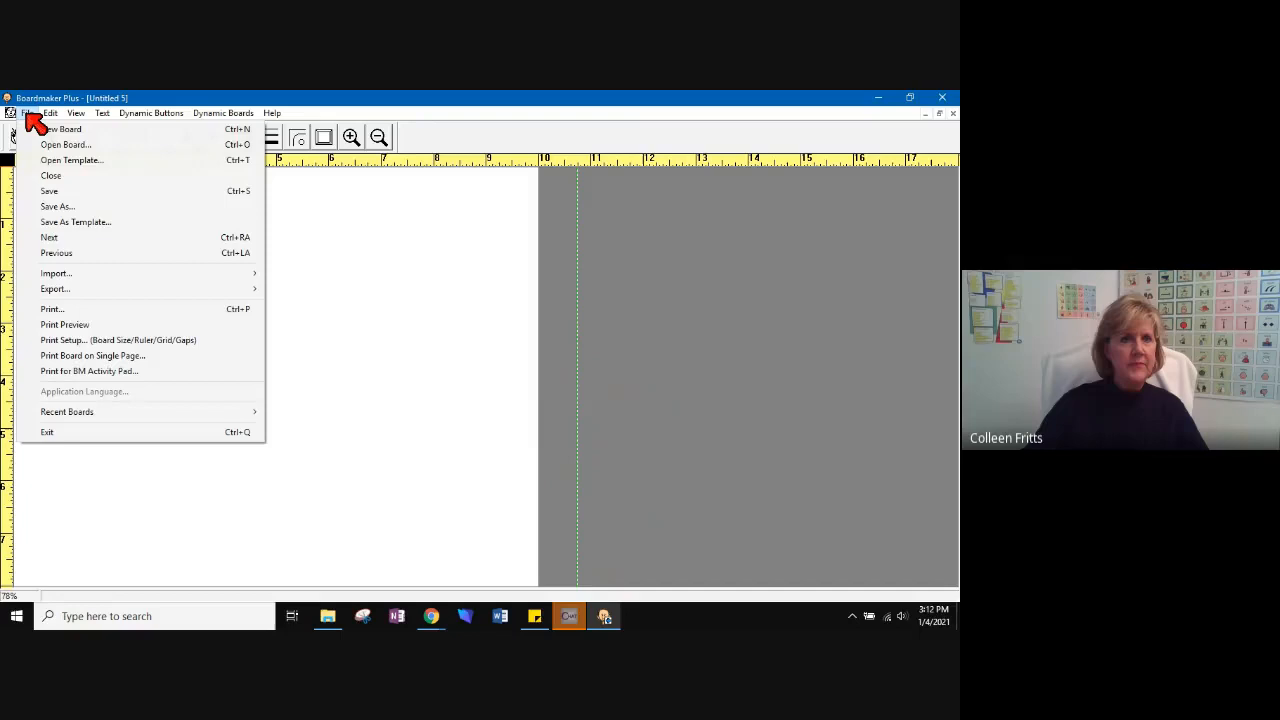
pyautogui.moveTo(61, 129)
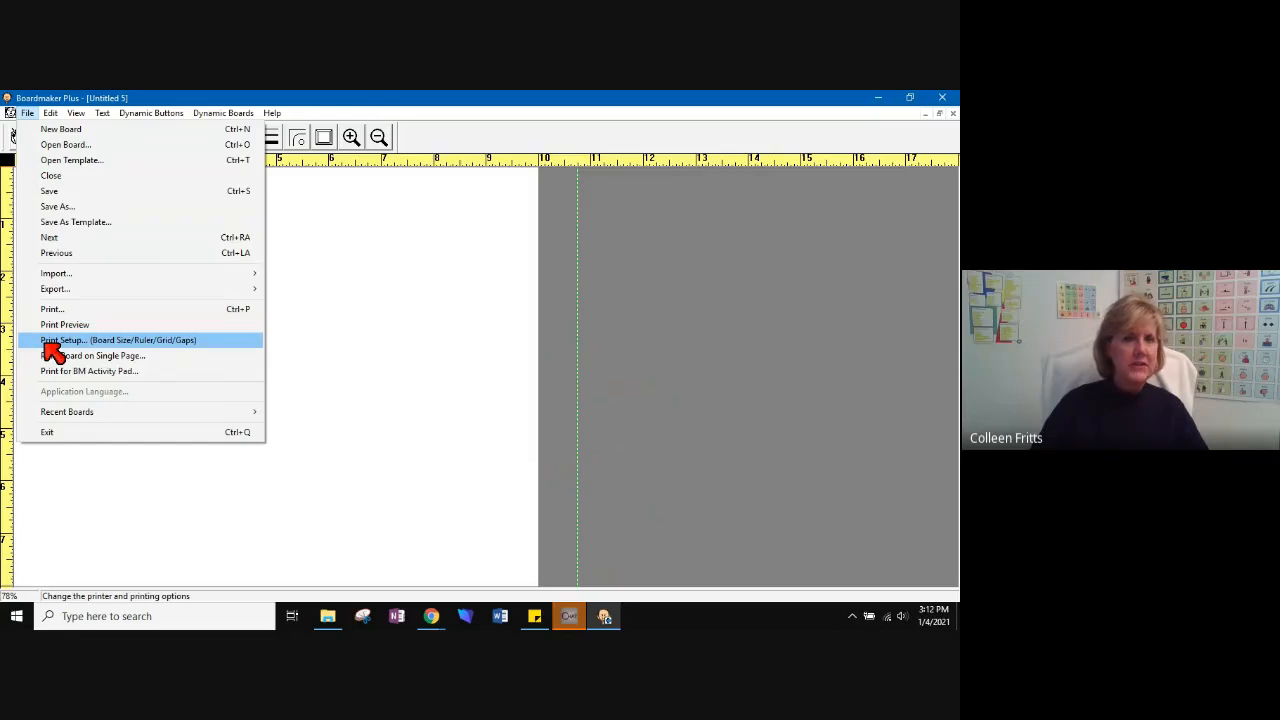
pyautogui.moveTo(65, 348)
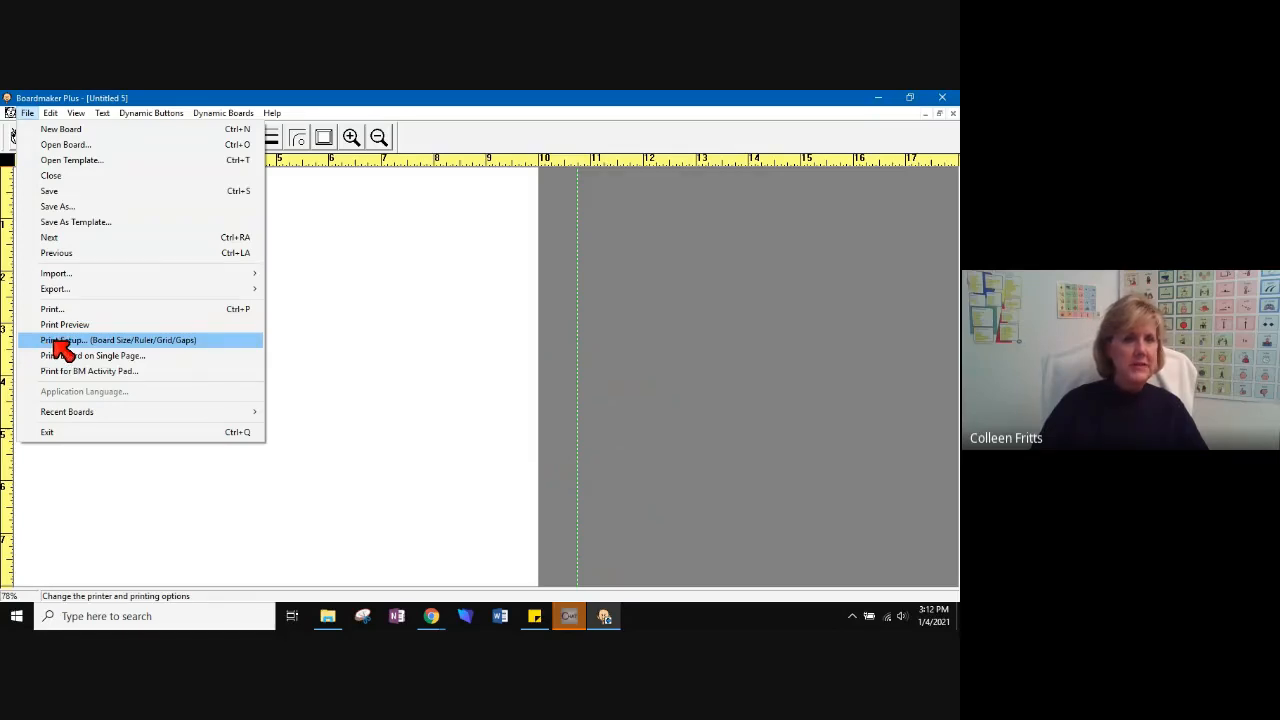
pyautogui.click(118, 340)
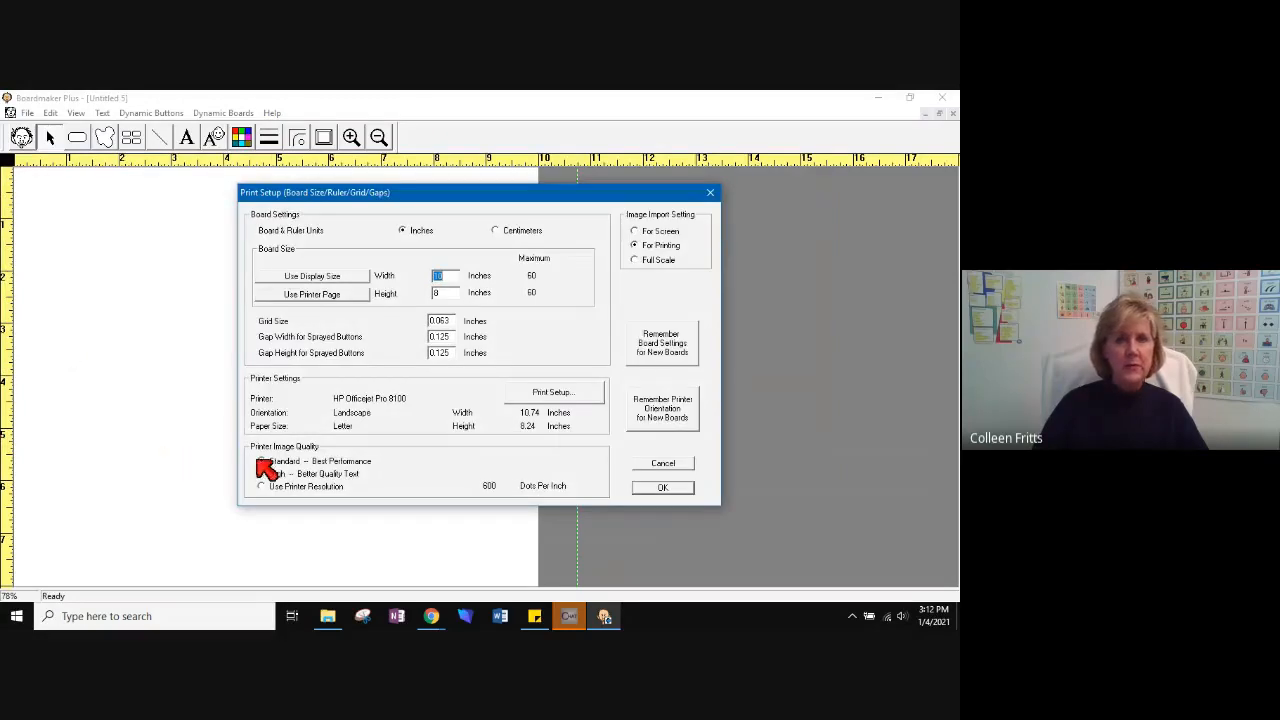
pyautogui.click(262, 461)
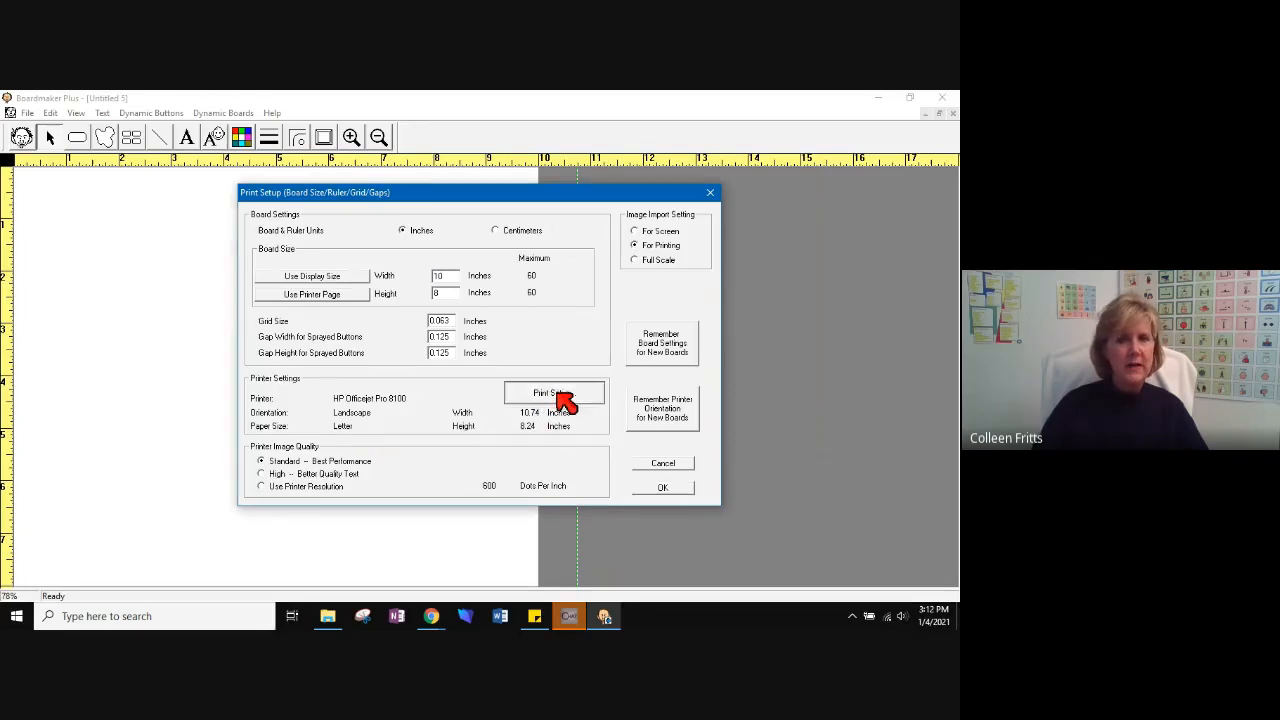
pyautogui.click(555, 393)
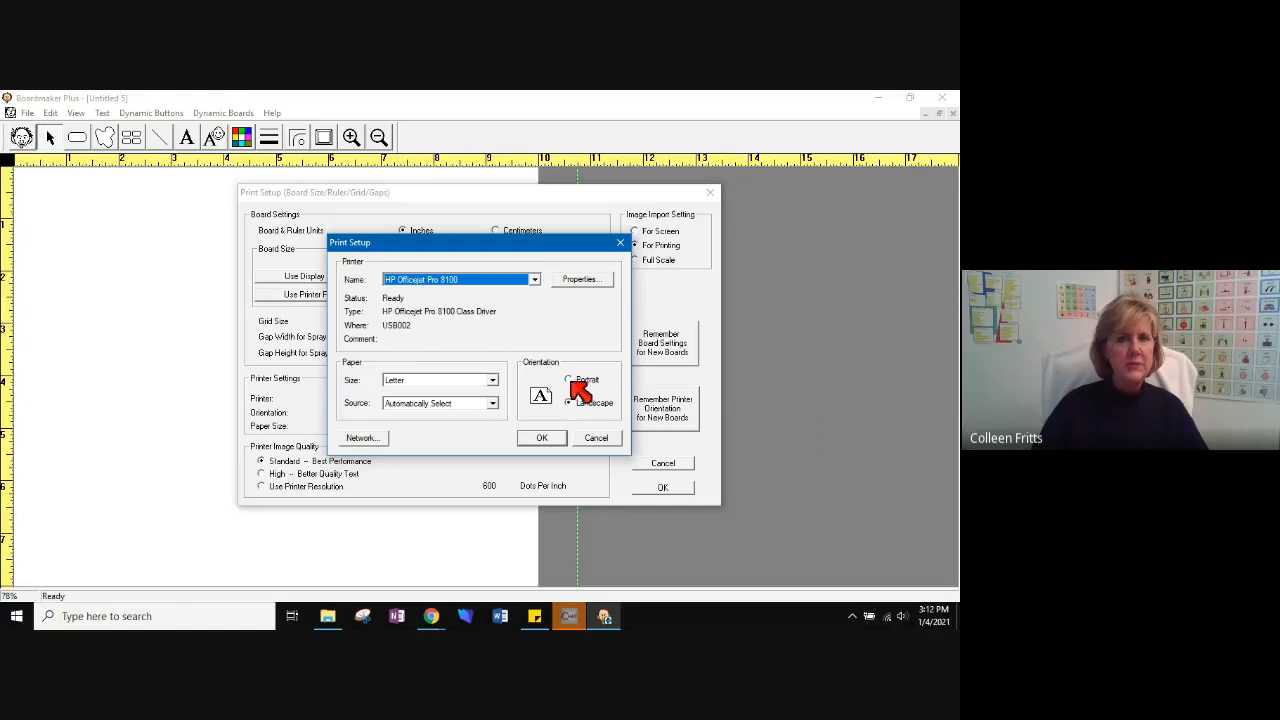
pyautogui.click(541, 437)
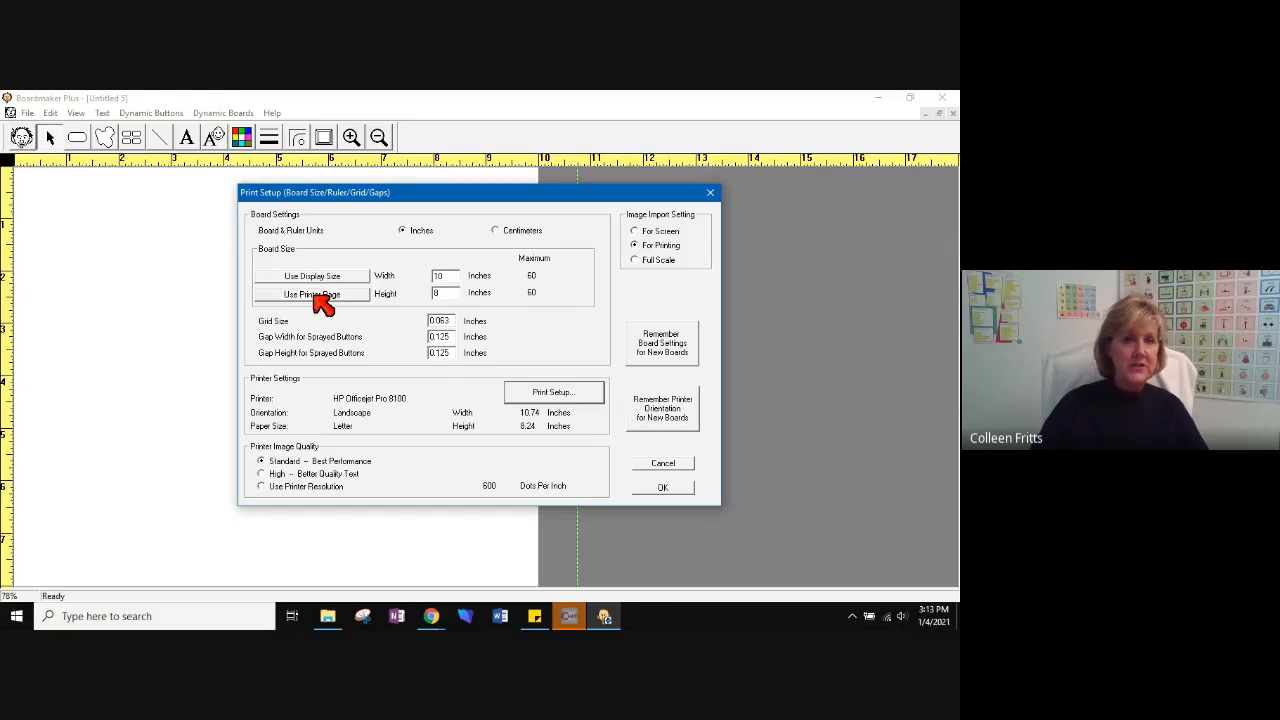
pyautogui.click(311, 294)
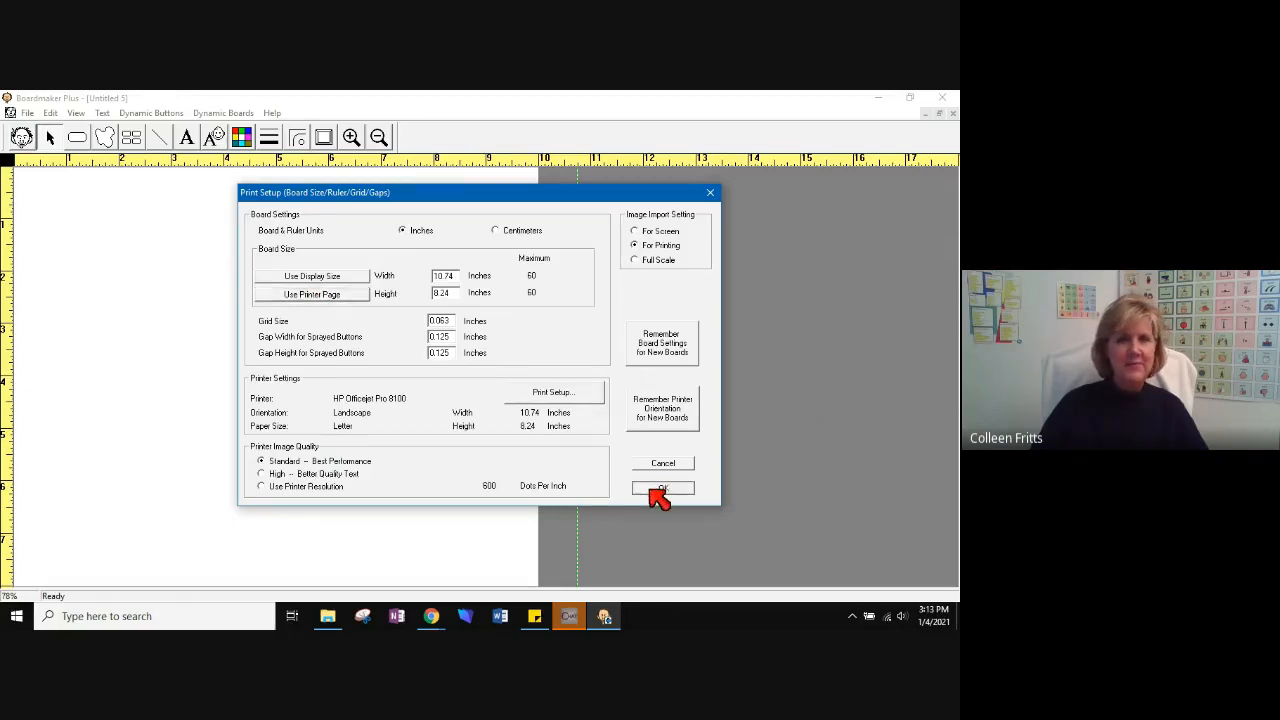
pyautogui.click(662, 488)
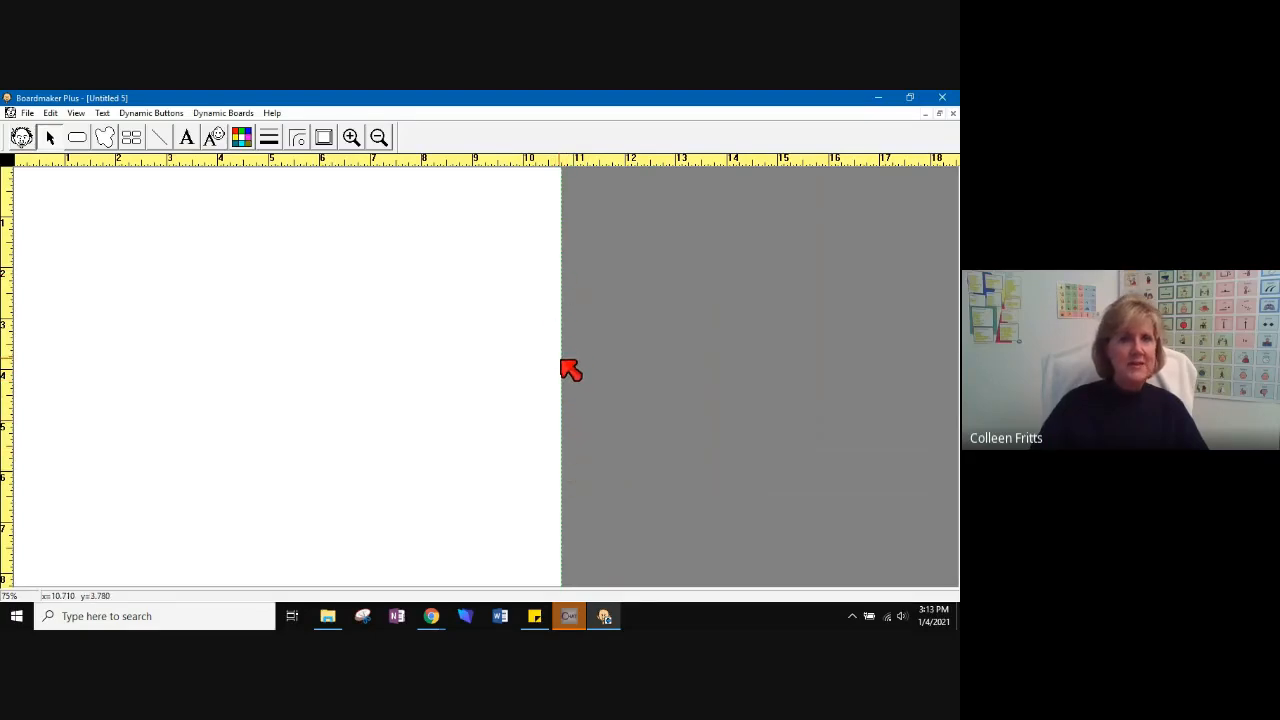
pyautogui.moveTo(77, 226)
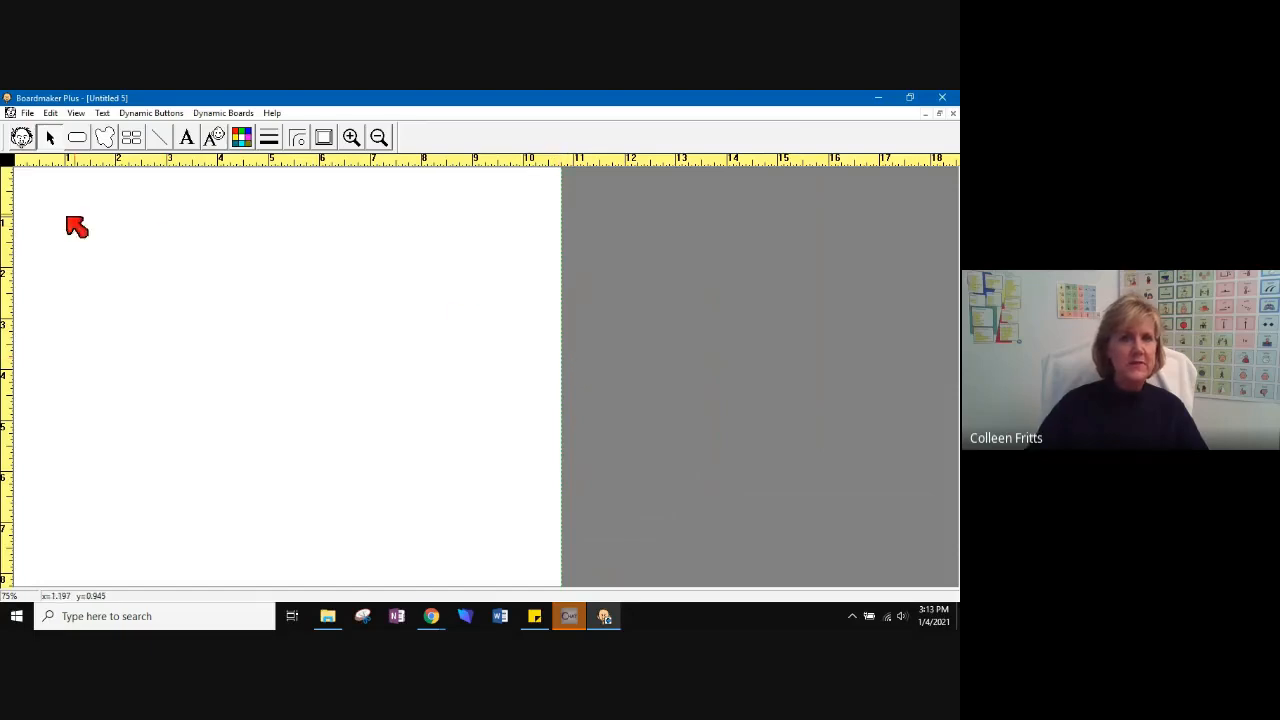
pyautogui.moveTo(132, 507)
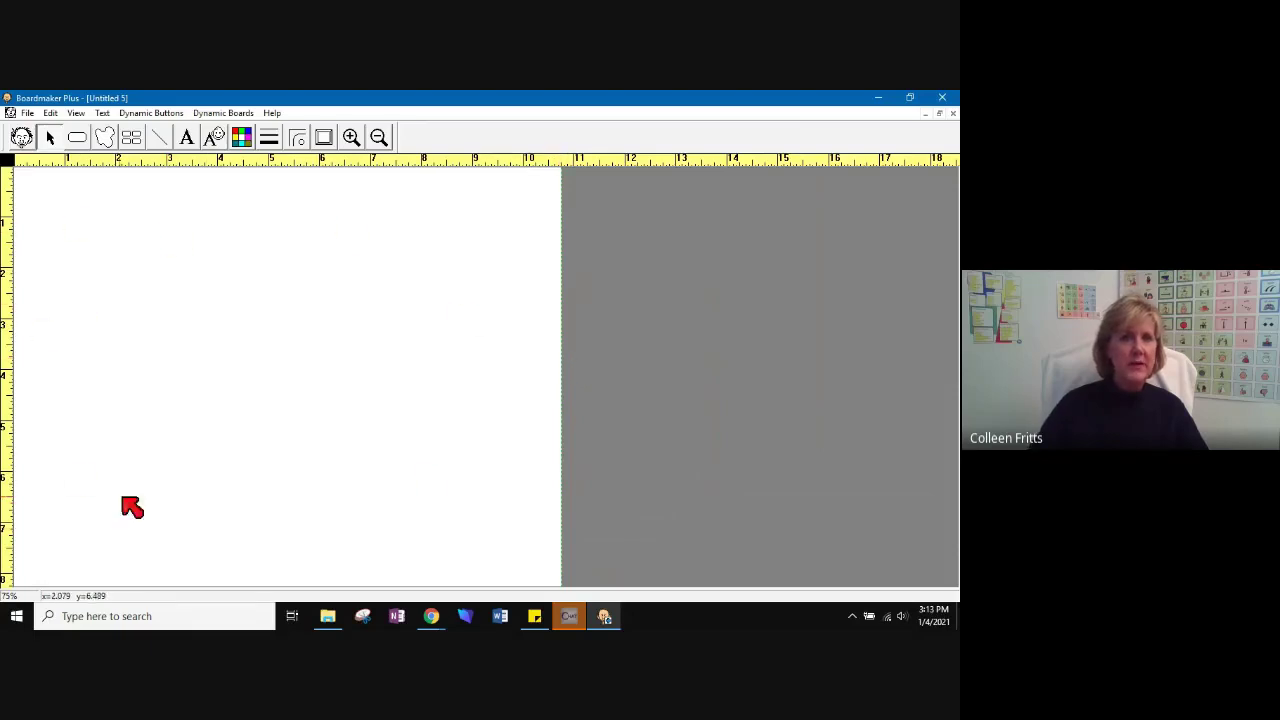
pyautogui.moveTo(402, 517)
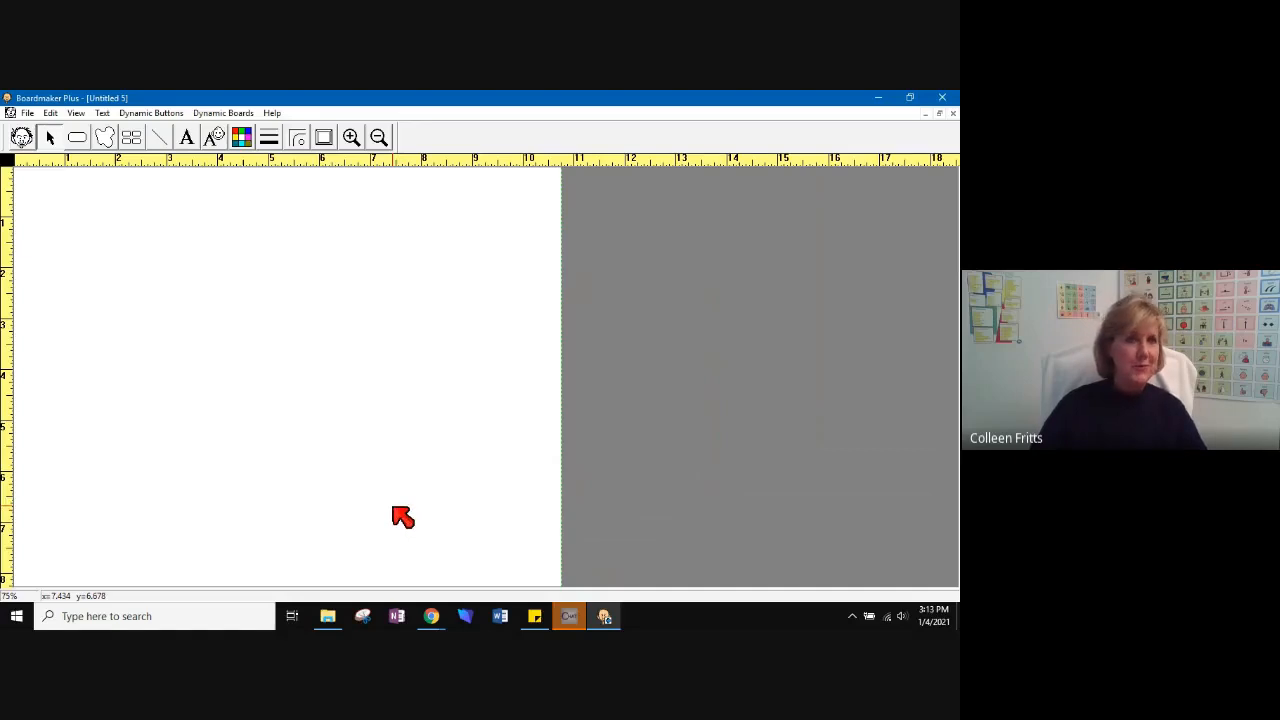
pyautogui.moveTo(60, 160)
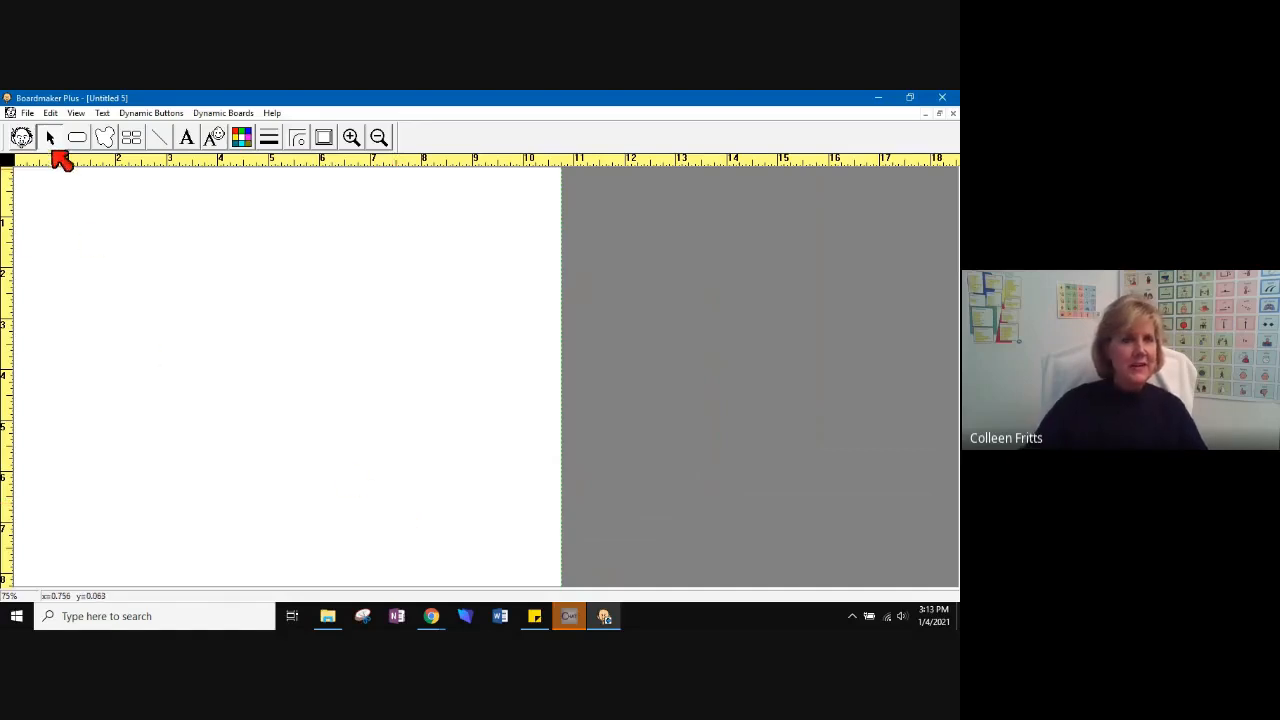
pyautogui.moveTo(52, 137)
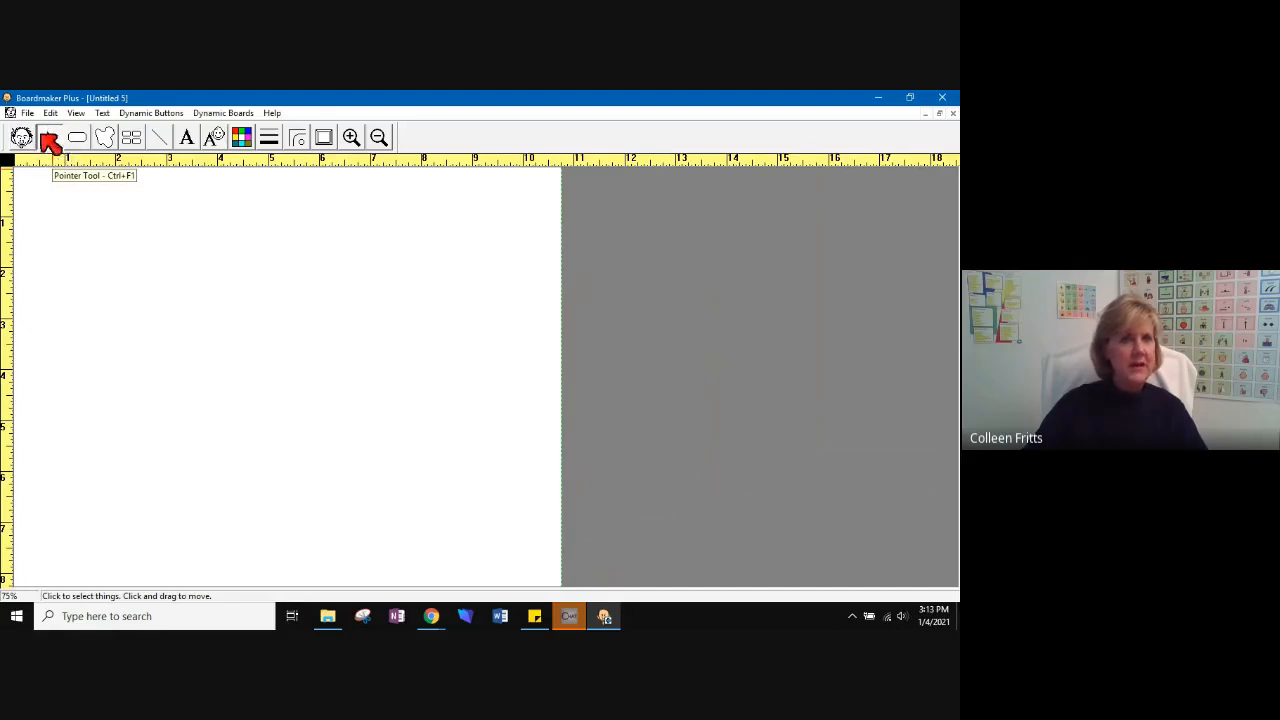
# Draw a first square button, about 2.3 by 2.2 inches, near the page's top-left
pyautogui.click(77, 137)
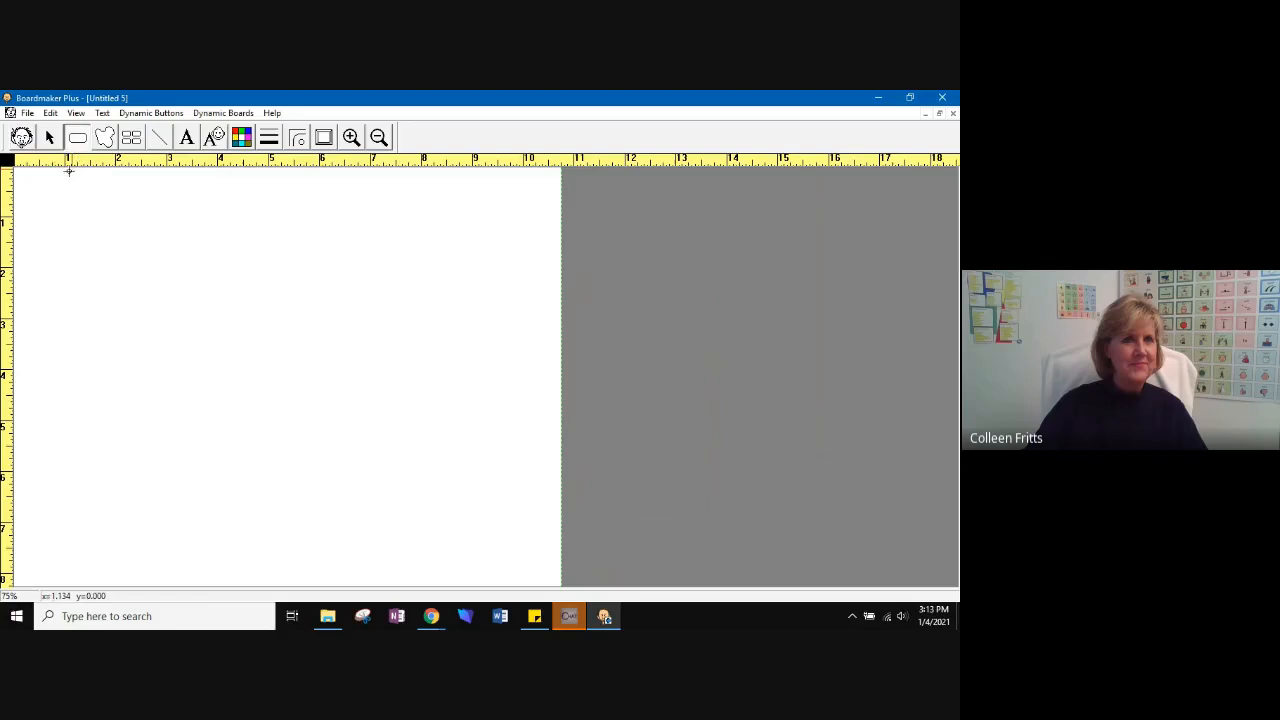
pyautogui.moveTo(45, 213)
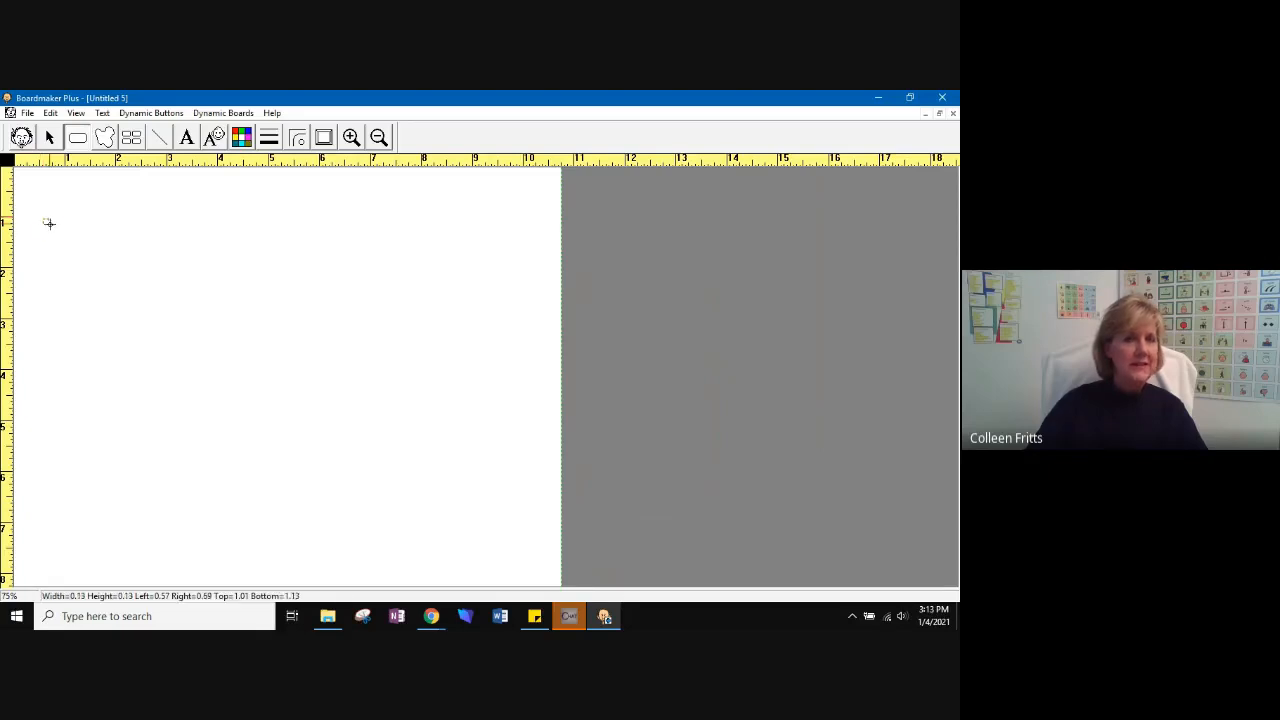
pyautogui.moveTo(42, 217); pyautogui.dragTo(163, 330)
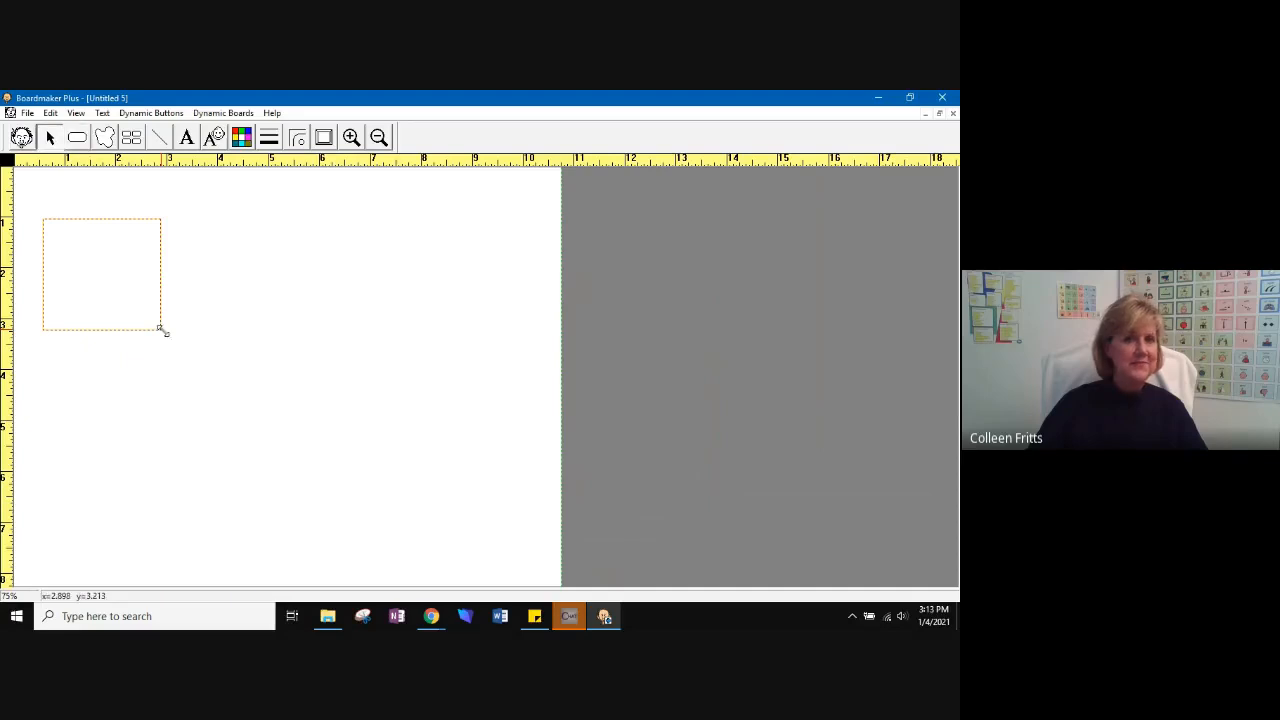
pyautogui.moveTo(370, 355)
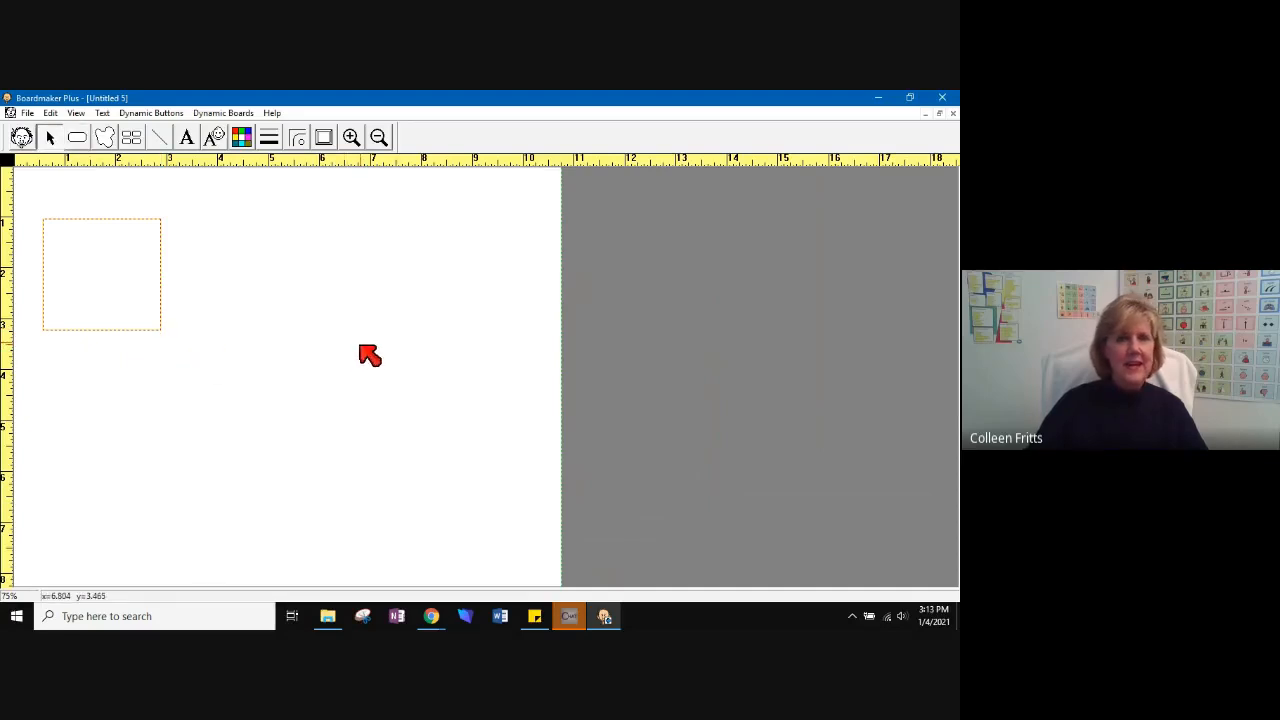
pyautogui.moveTo(108, 300)
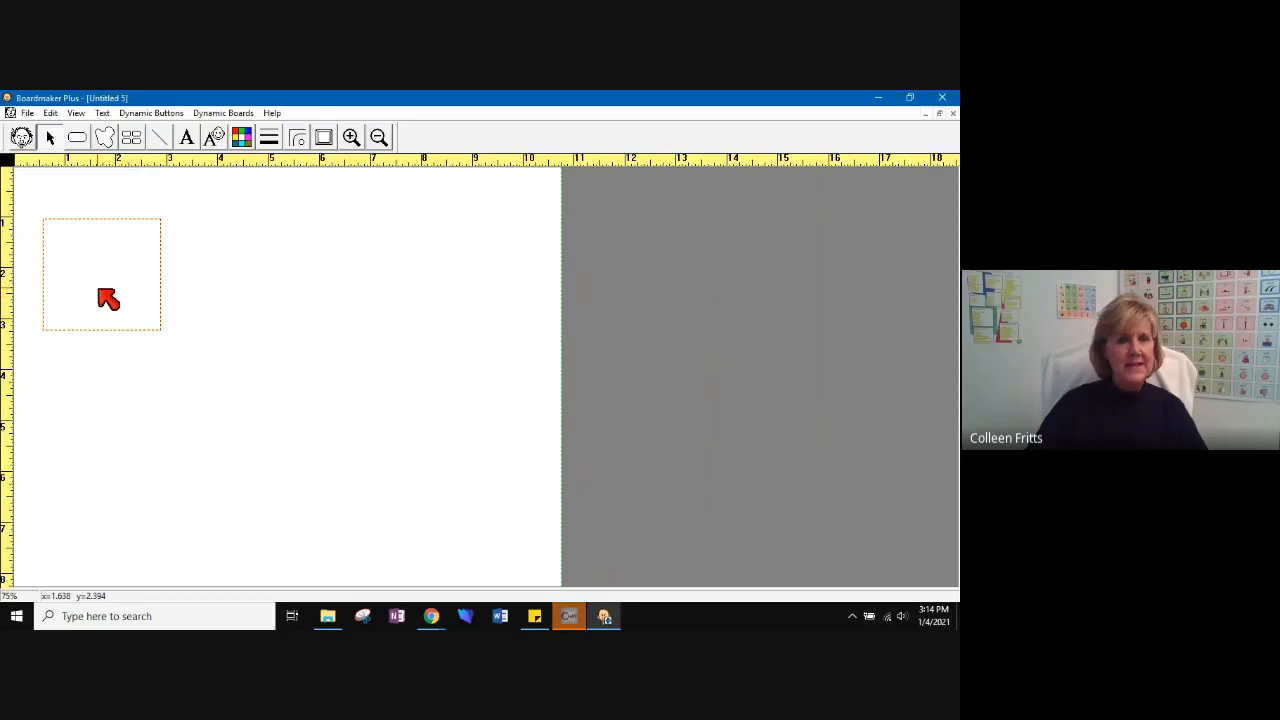
pyautogui.moveTo(138, 170)
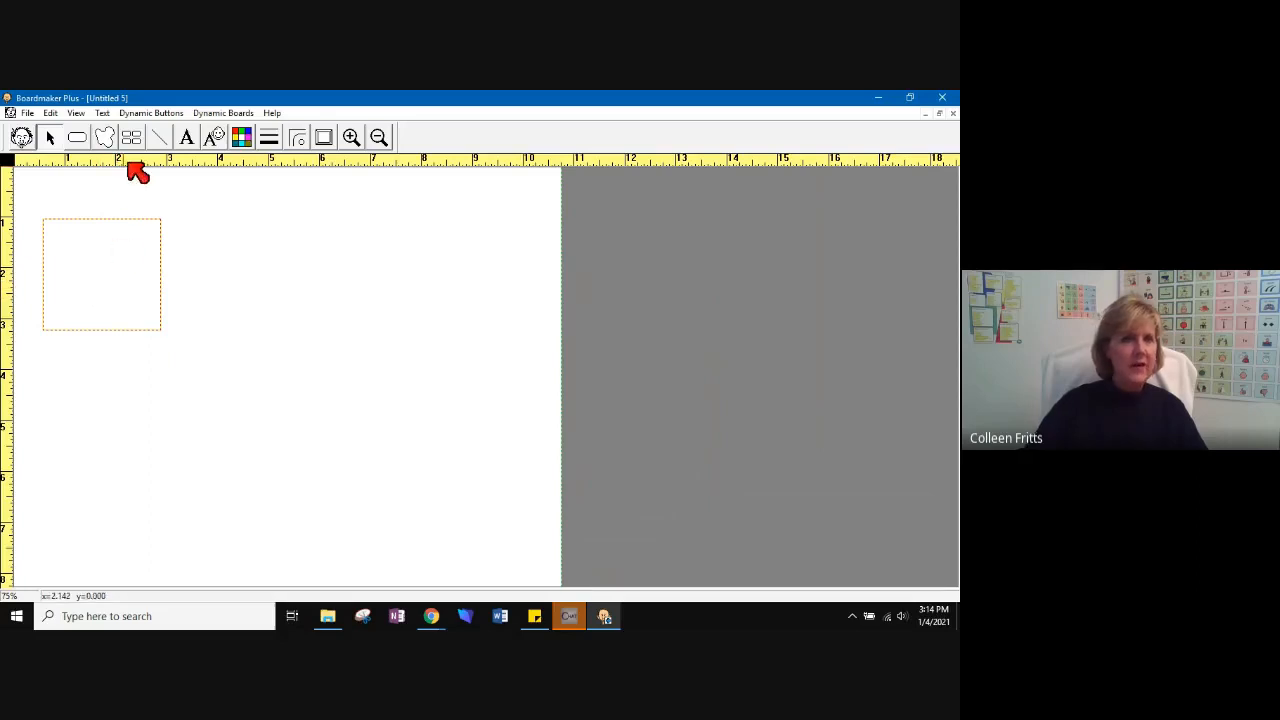
pyautogui.moveTo(133, 138)
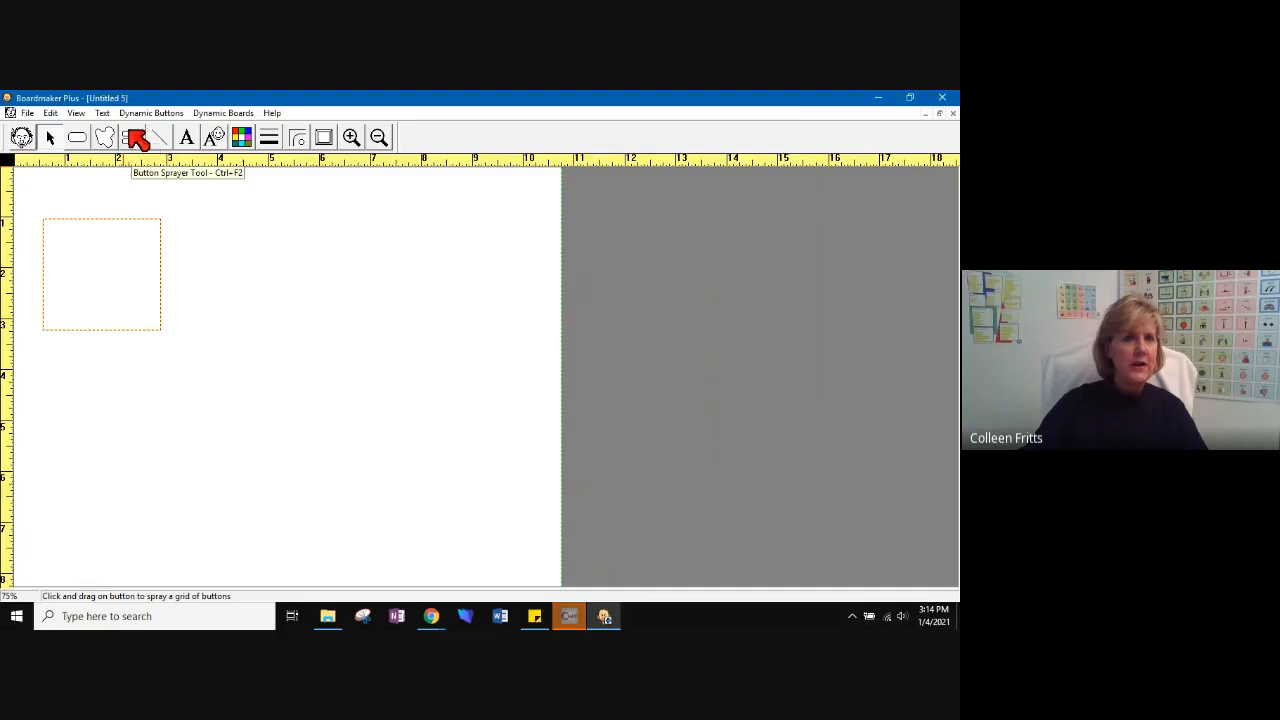
pyautogui.moveTo(138, 138)
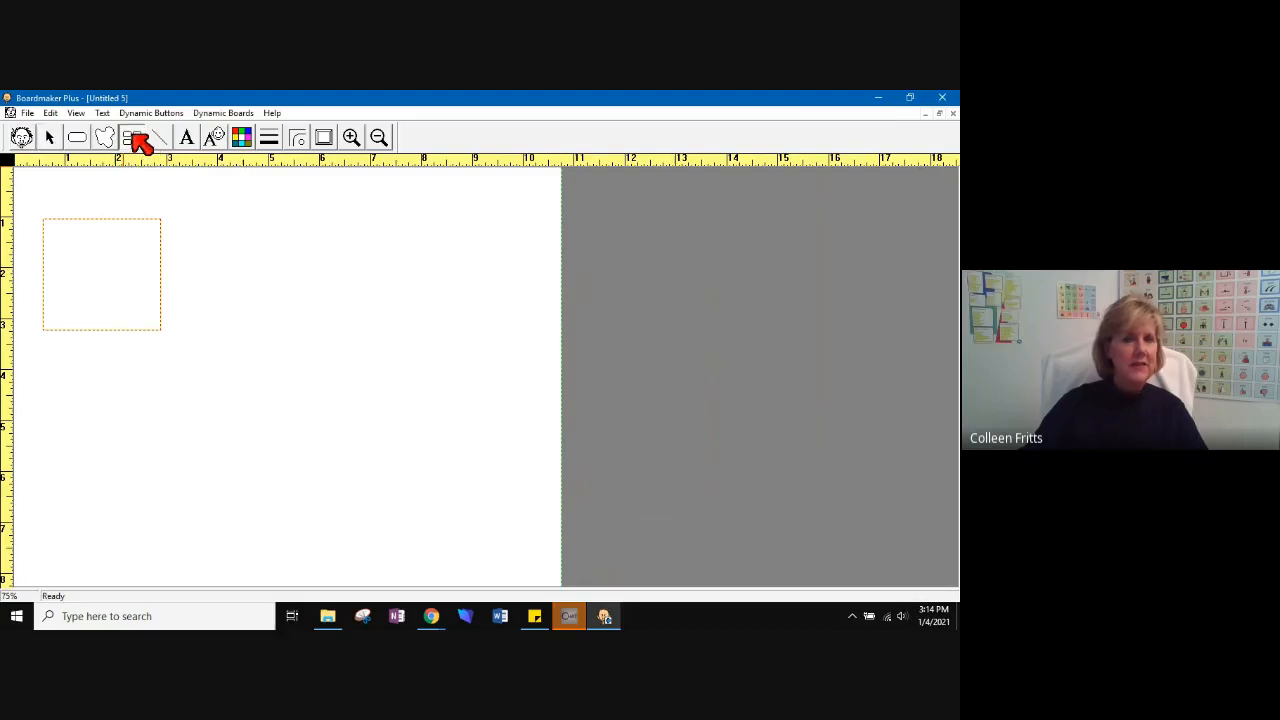
pyautogui.moveTo(140, 165)
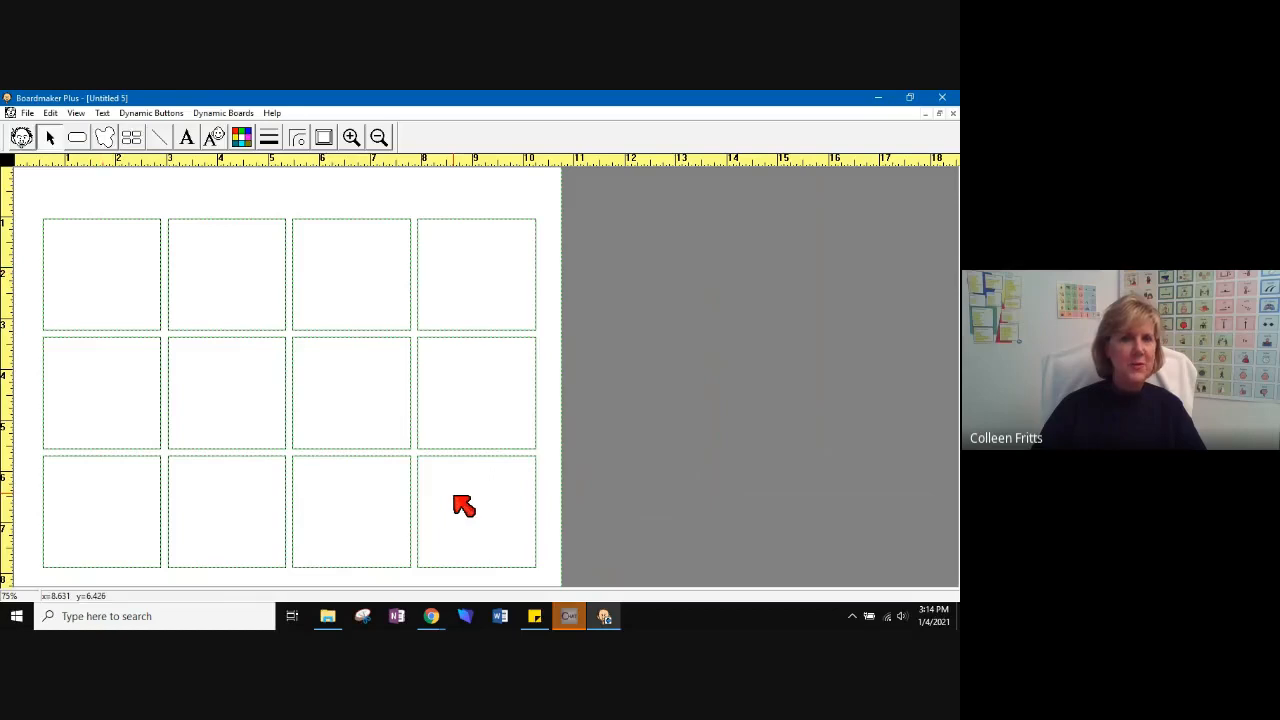
pyautogui.moveTo(241, 552)
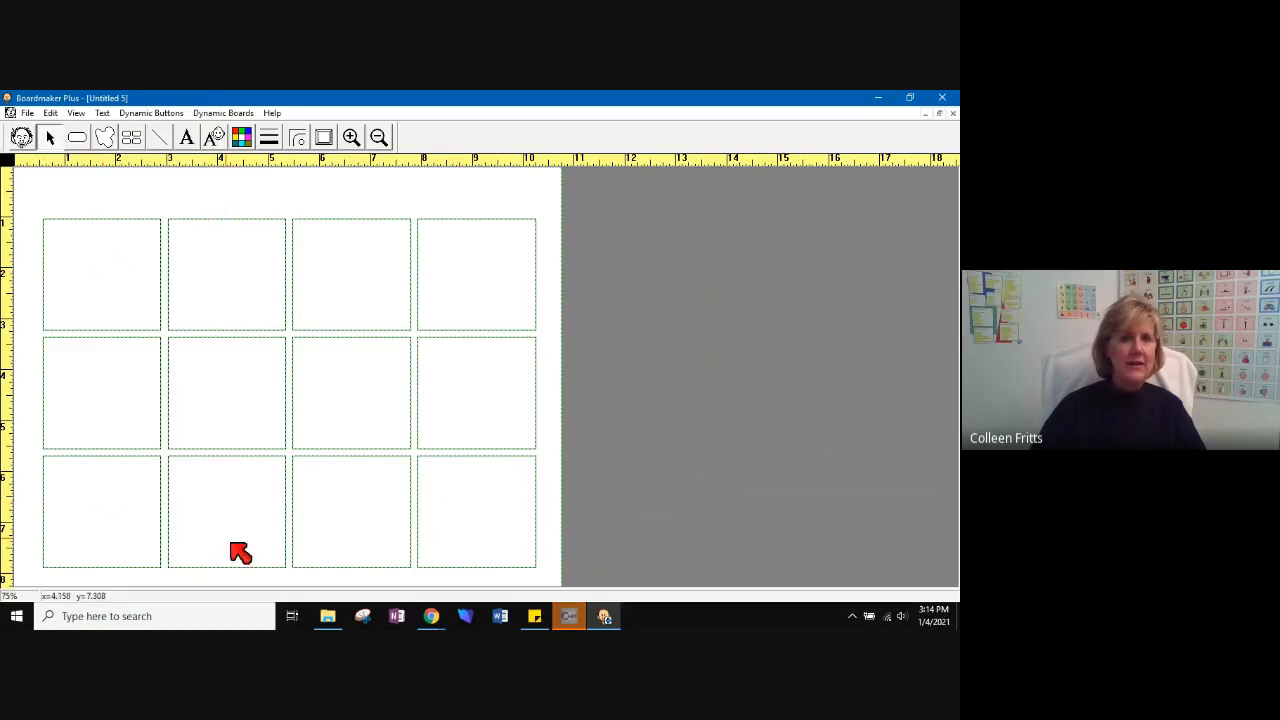
pyautogui.moveTo(352, 562)
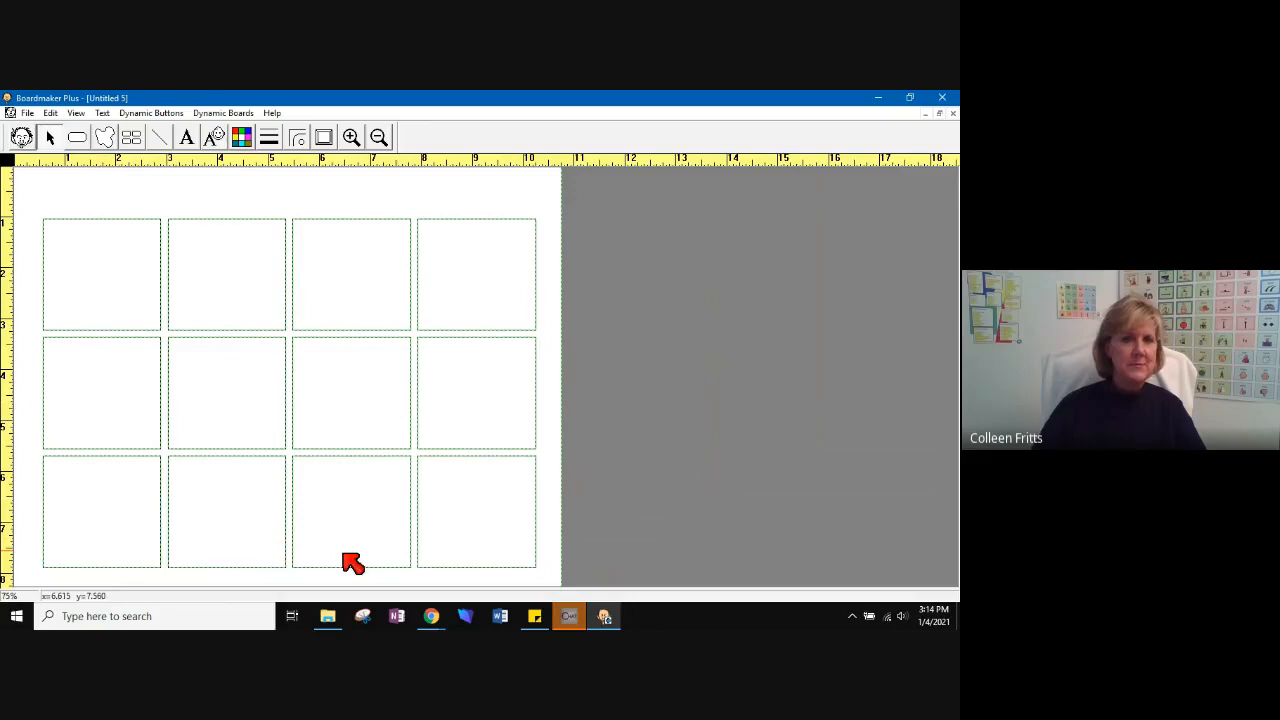
pyautogui.moveTo(332, 302)
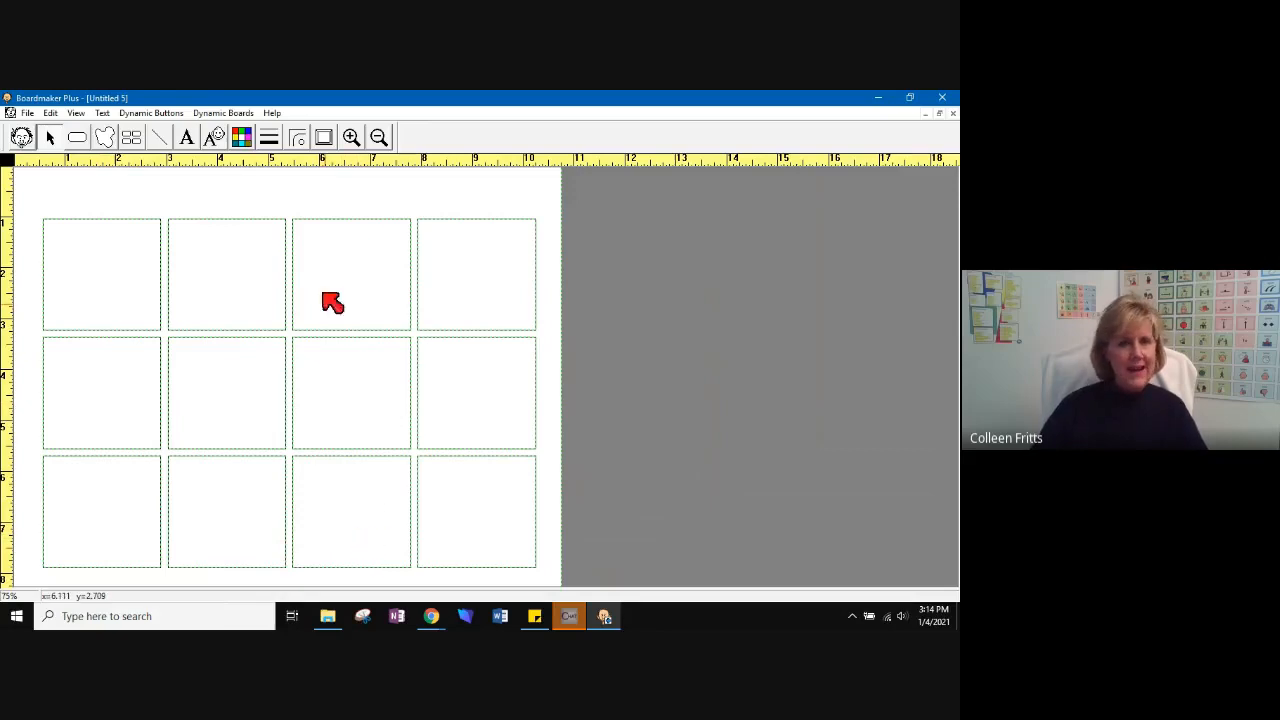
pyautogui.moveTo(399, 232)
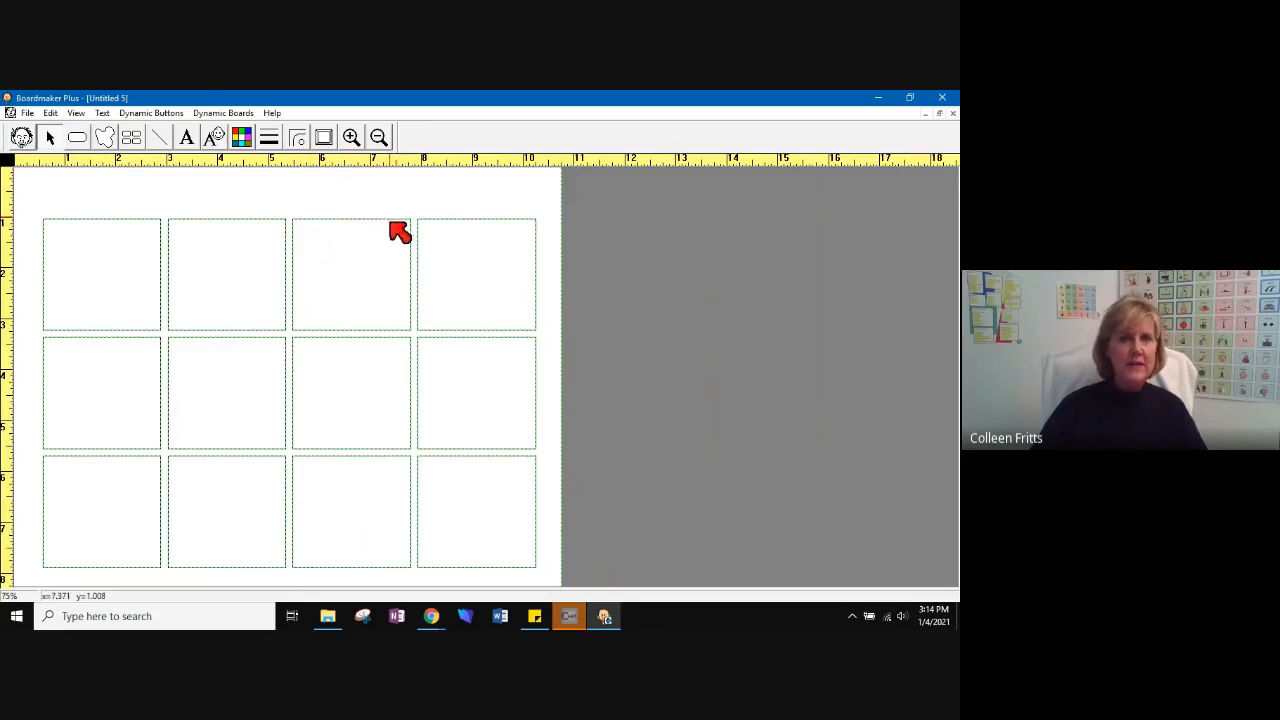
pyautogui.moveTo(306, 452)
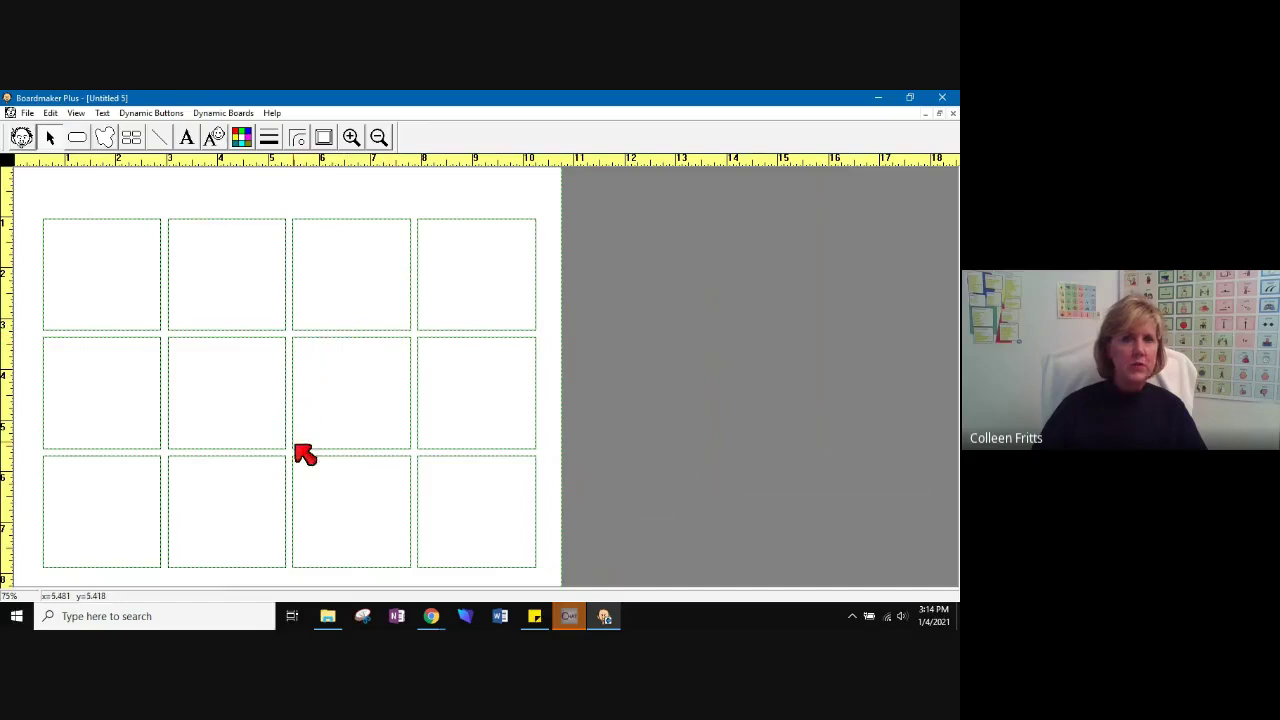
pyautogui.moveTo(517, 390)
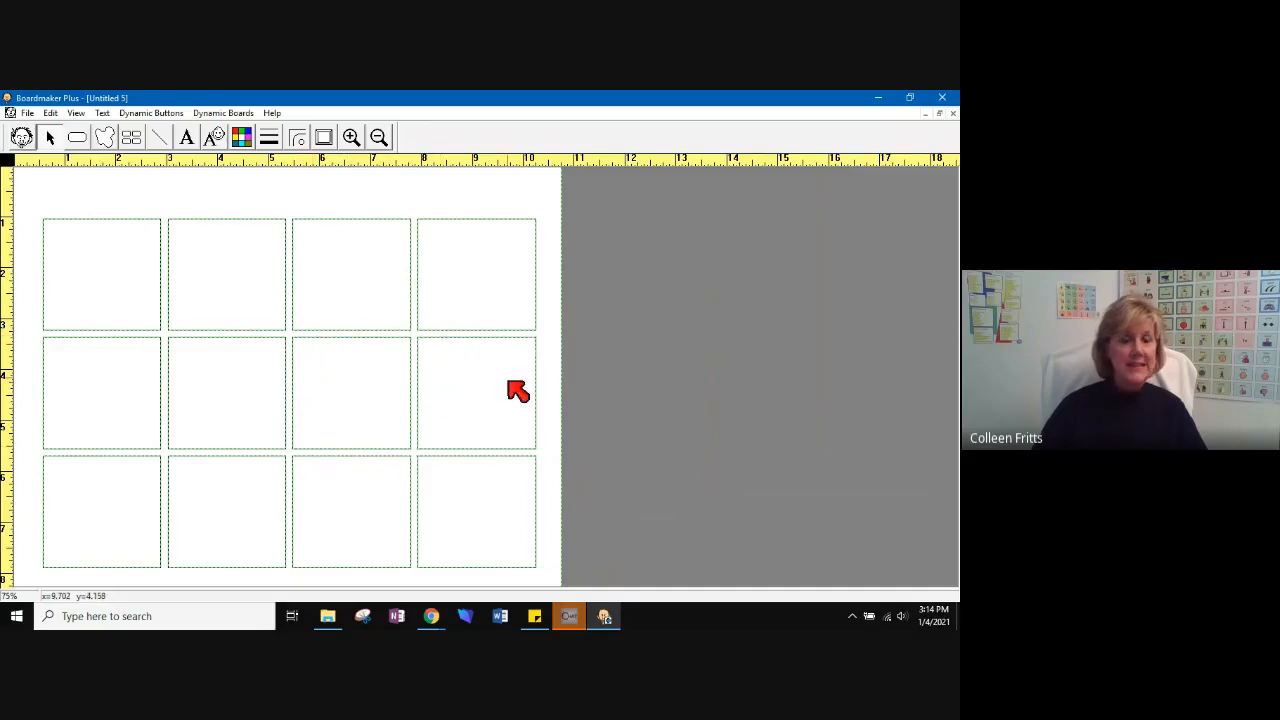
pyautogui.moveTo(491, 547)
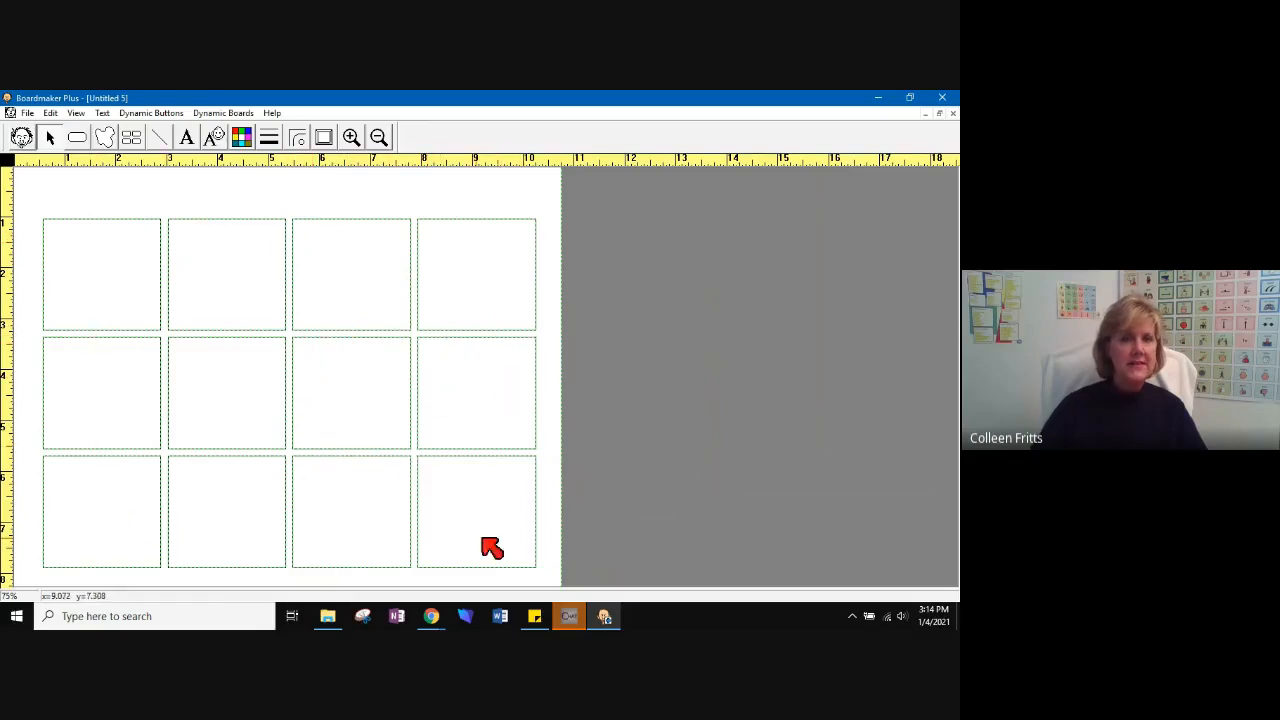
pyautogui.moveTo(310, 485)
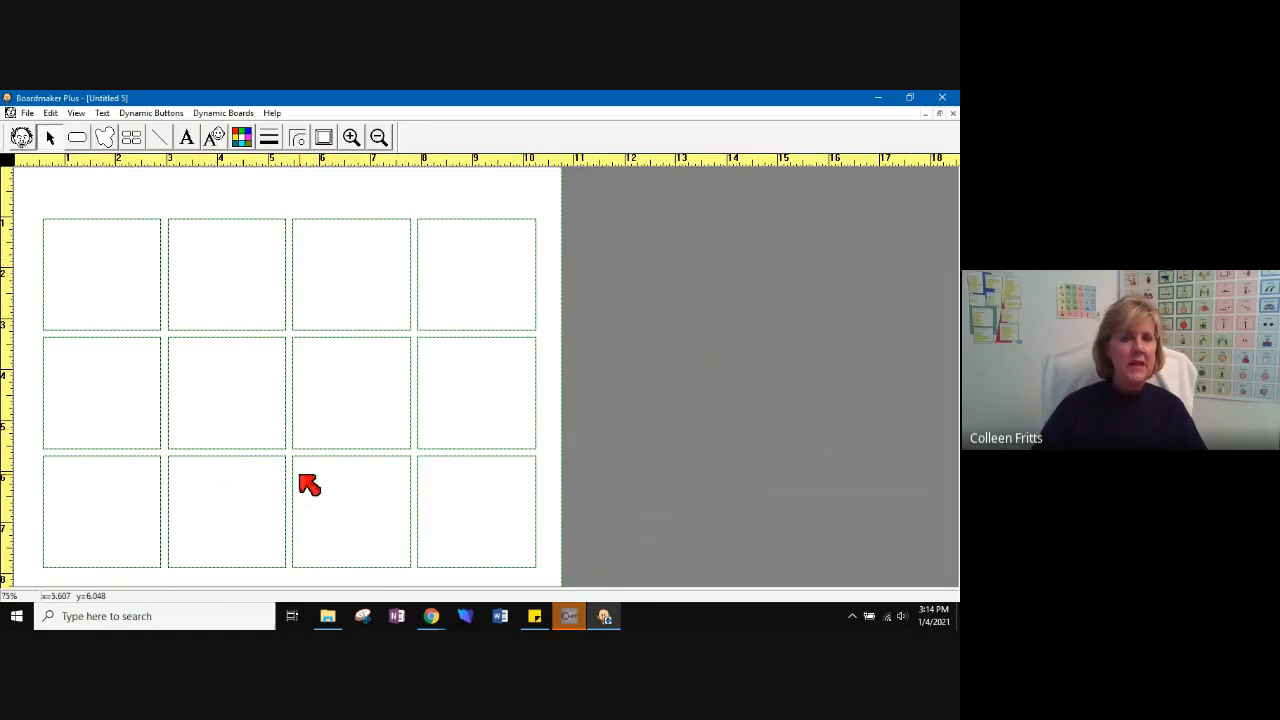
pyautogui.moveTo(115, 210)
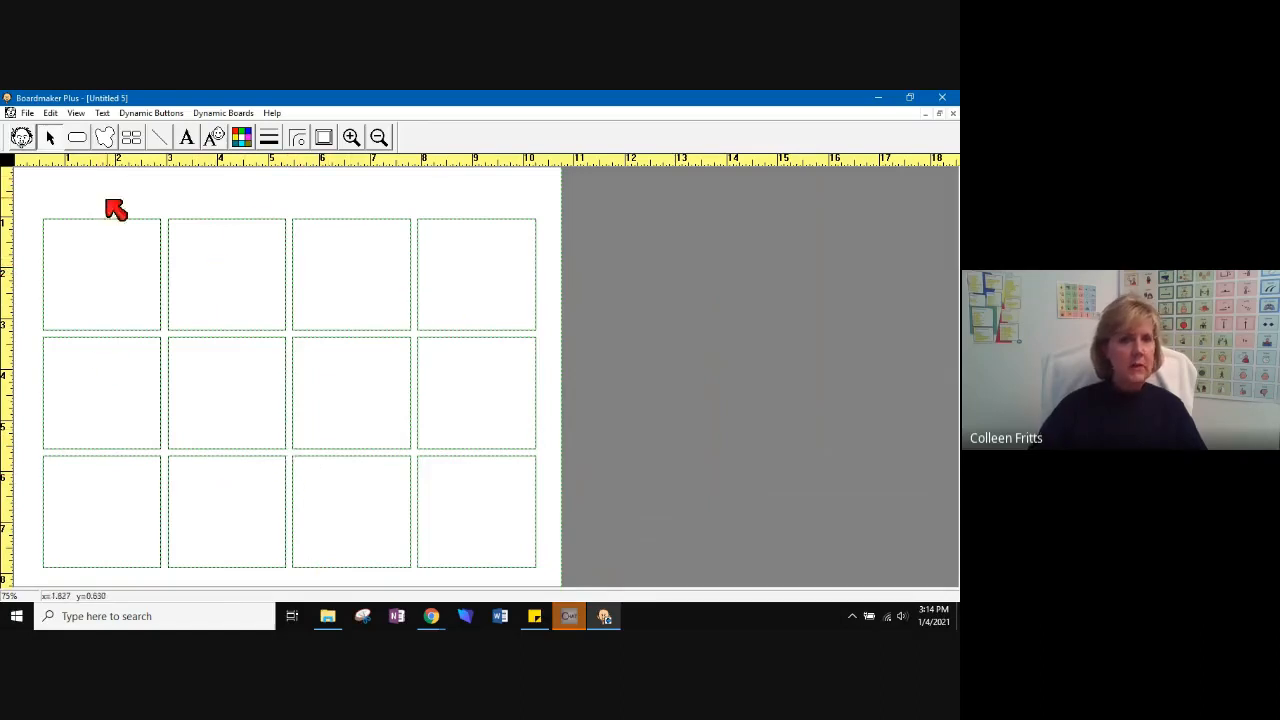
pyautogui.moveTo(46, 392)
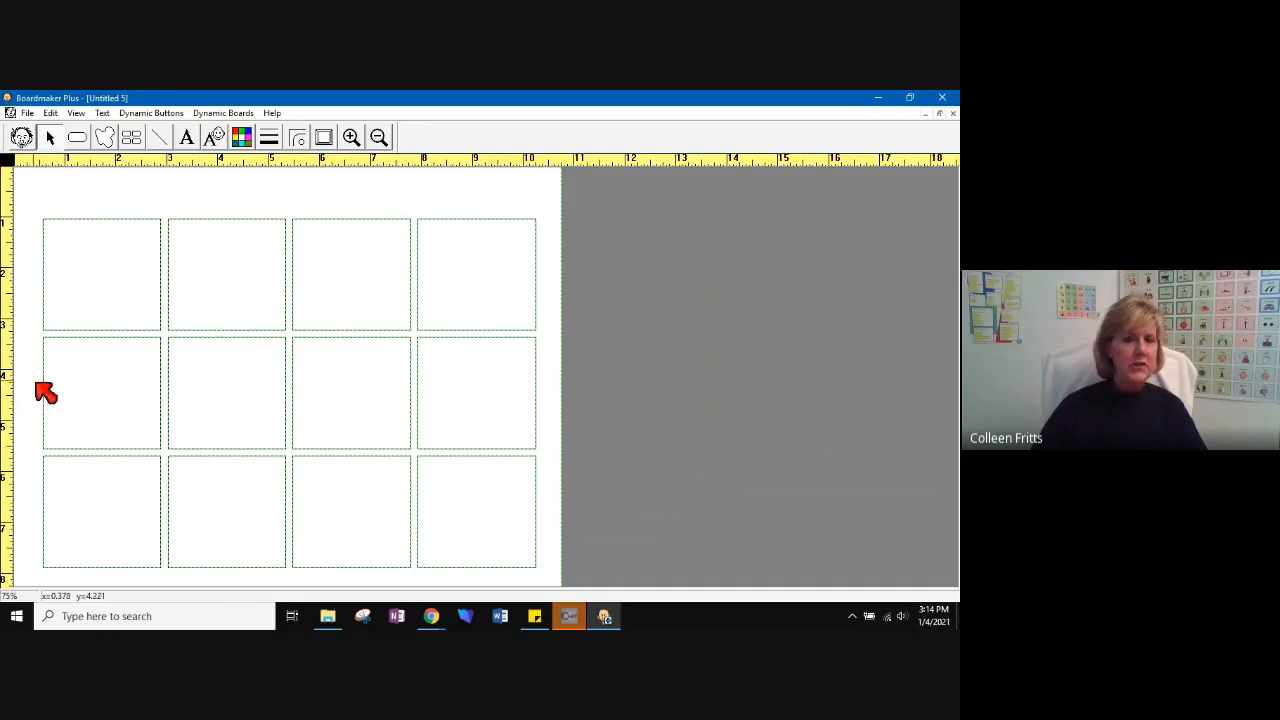
pyautogui.moveTo(238, 405)
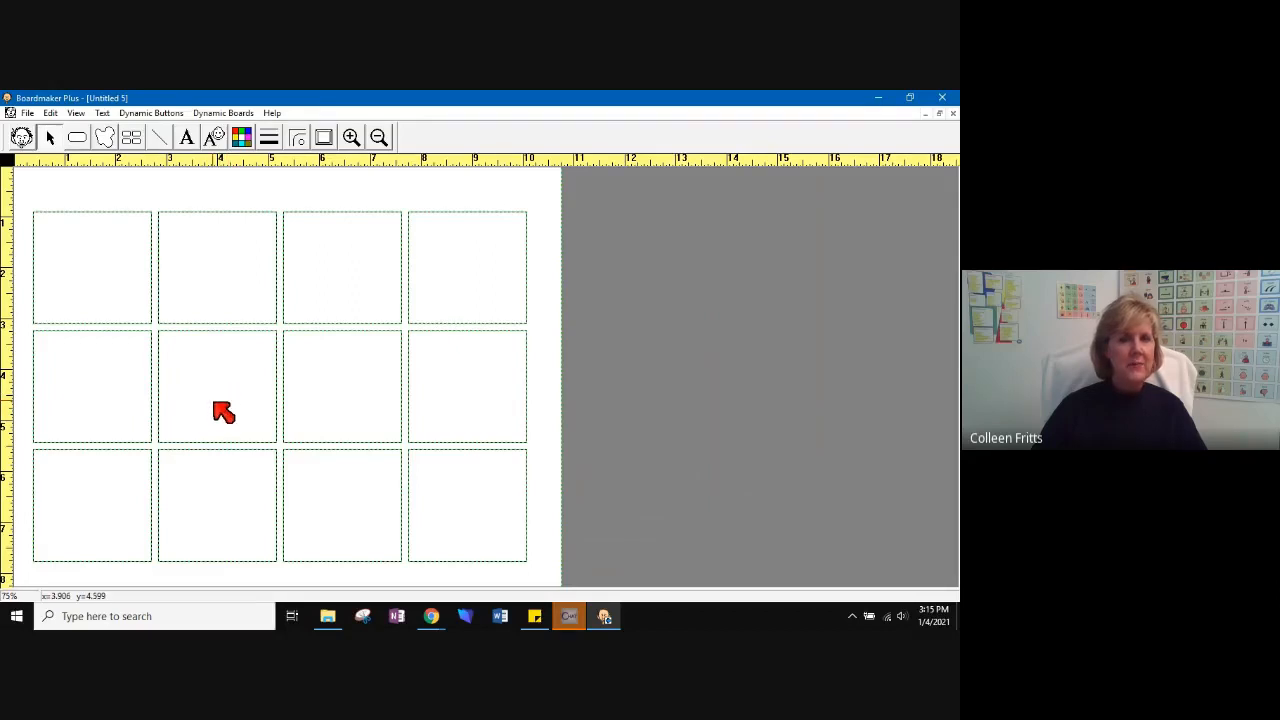
pyautogui.moveTo(605, 413)
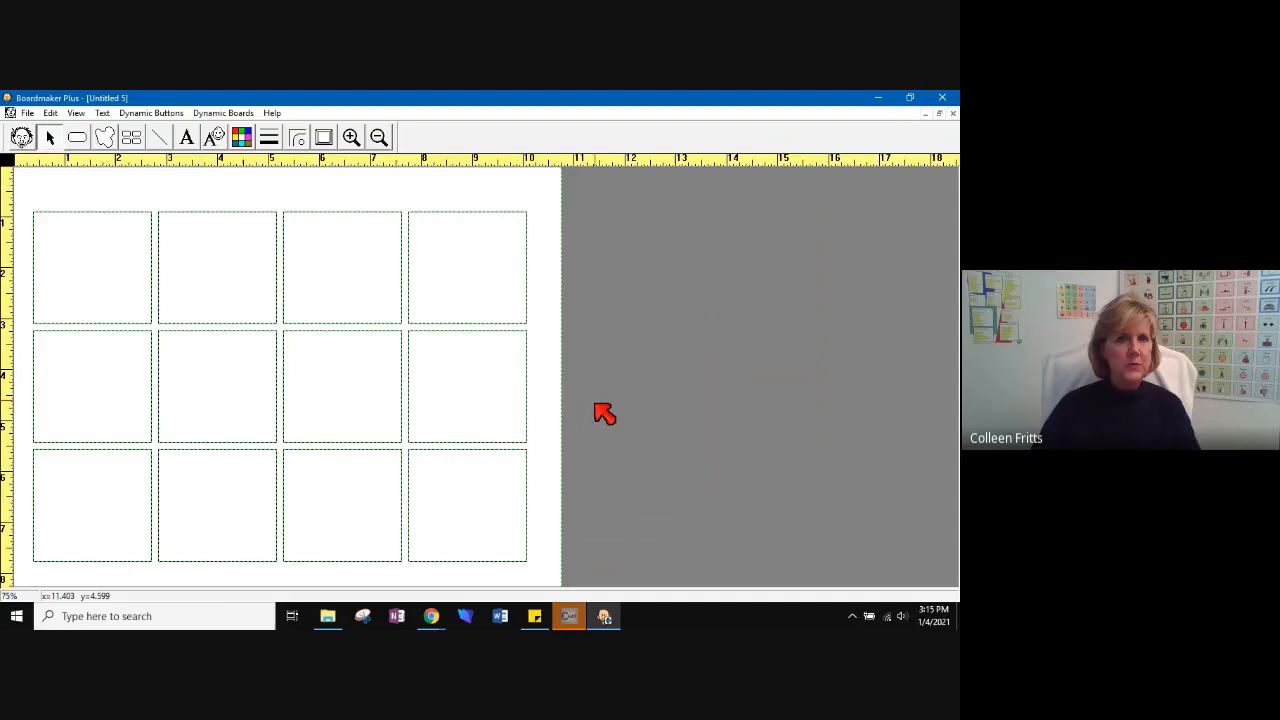
pyautogui.moveTo(613, 410)
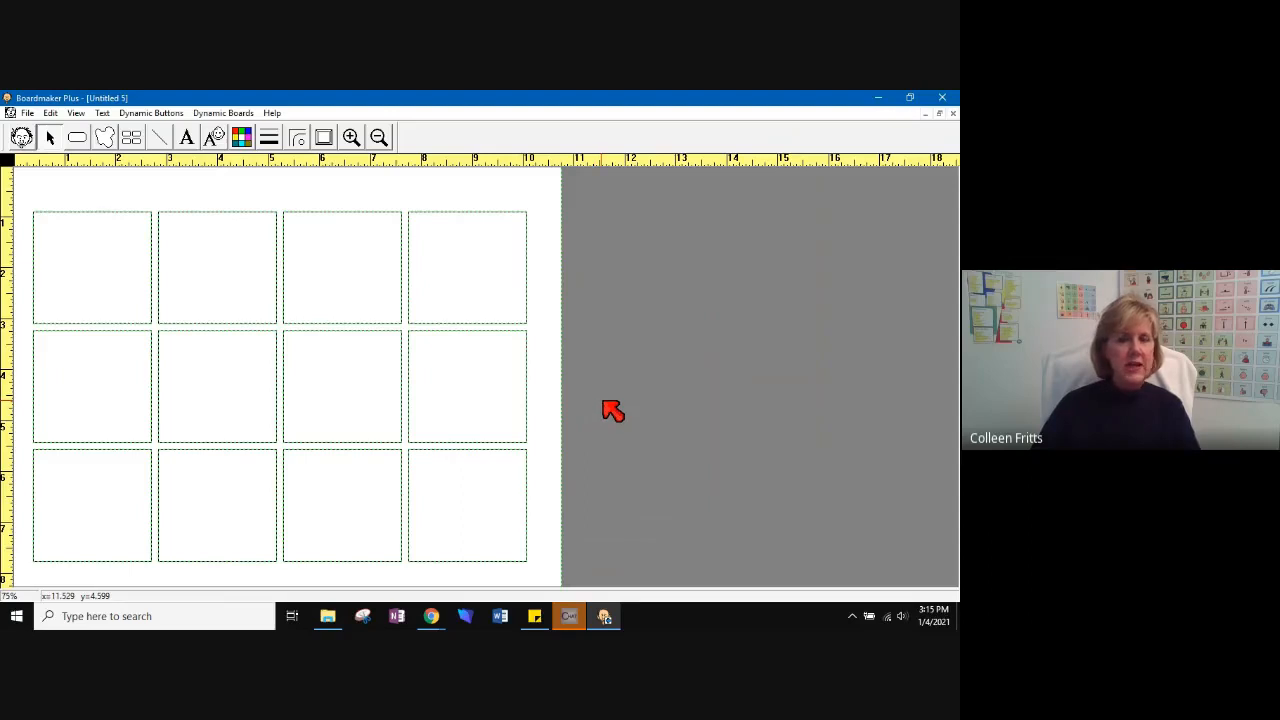
pyautogui.moveTo(613, 408)
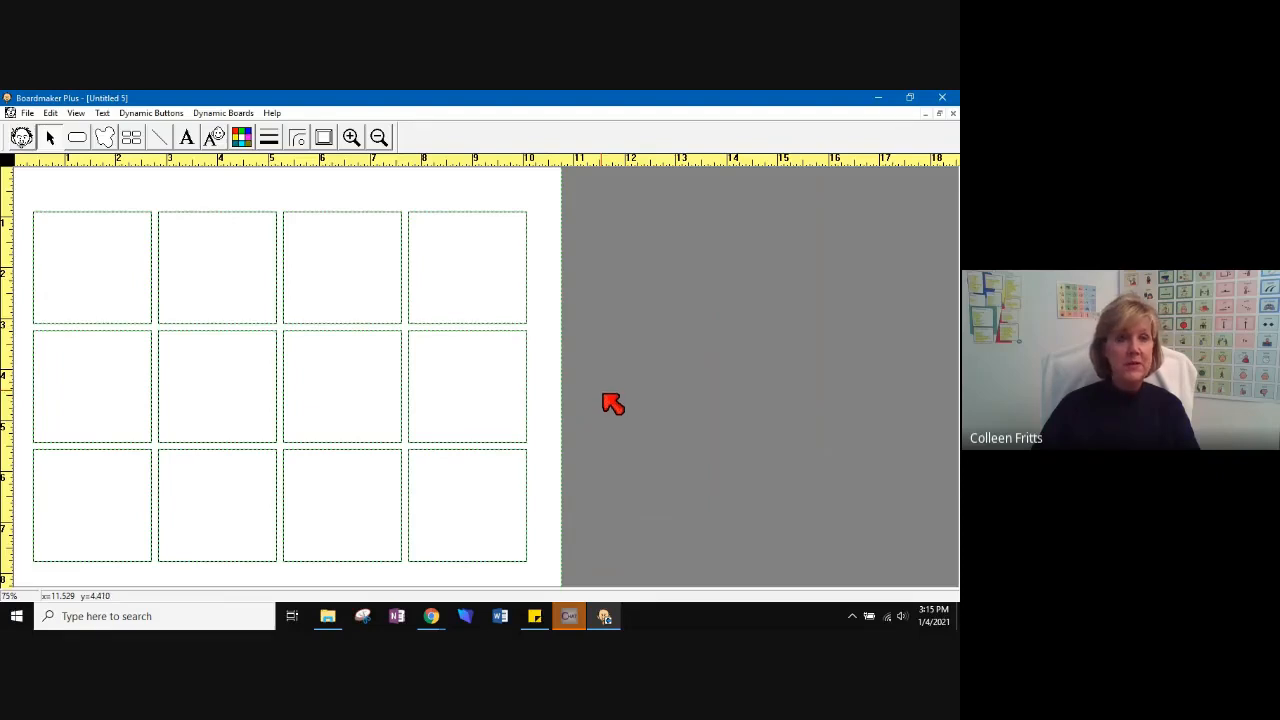
pyautogui.moveTo(293, 165)
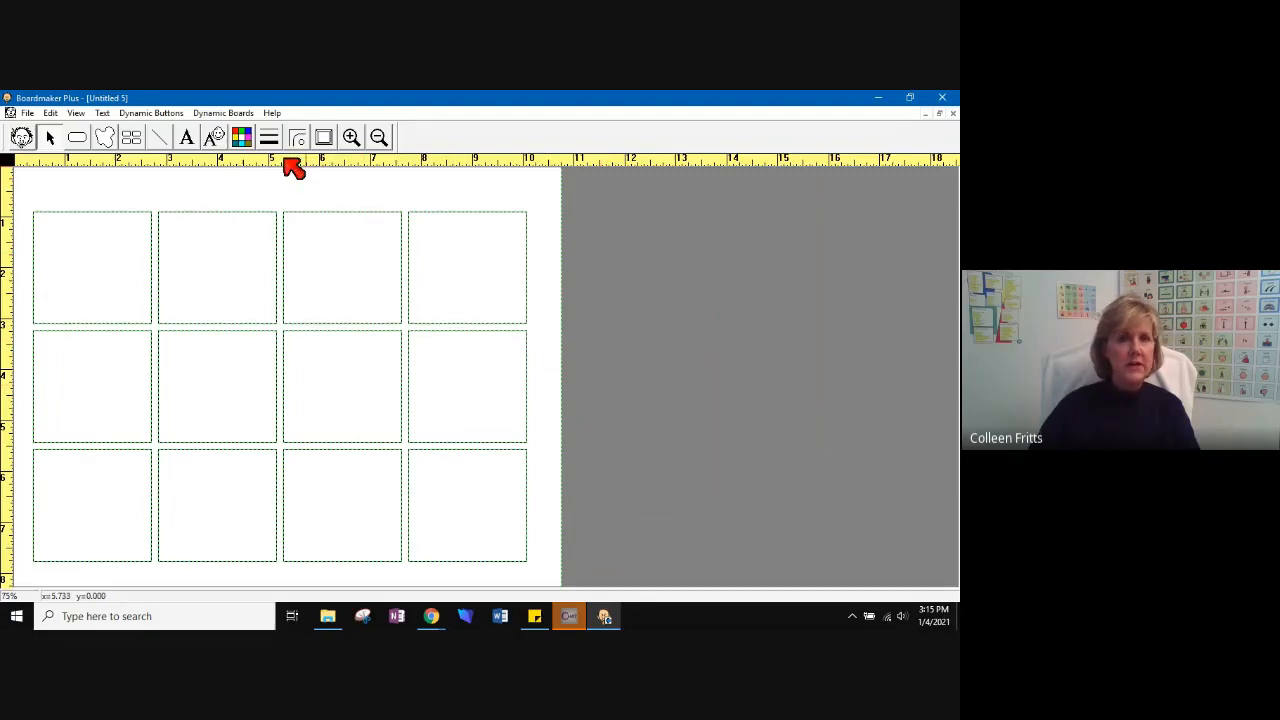
pyautogui.moveTo(270, 137)
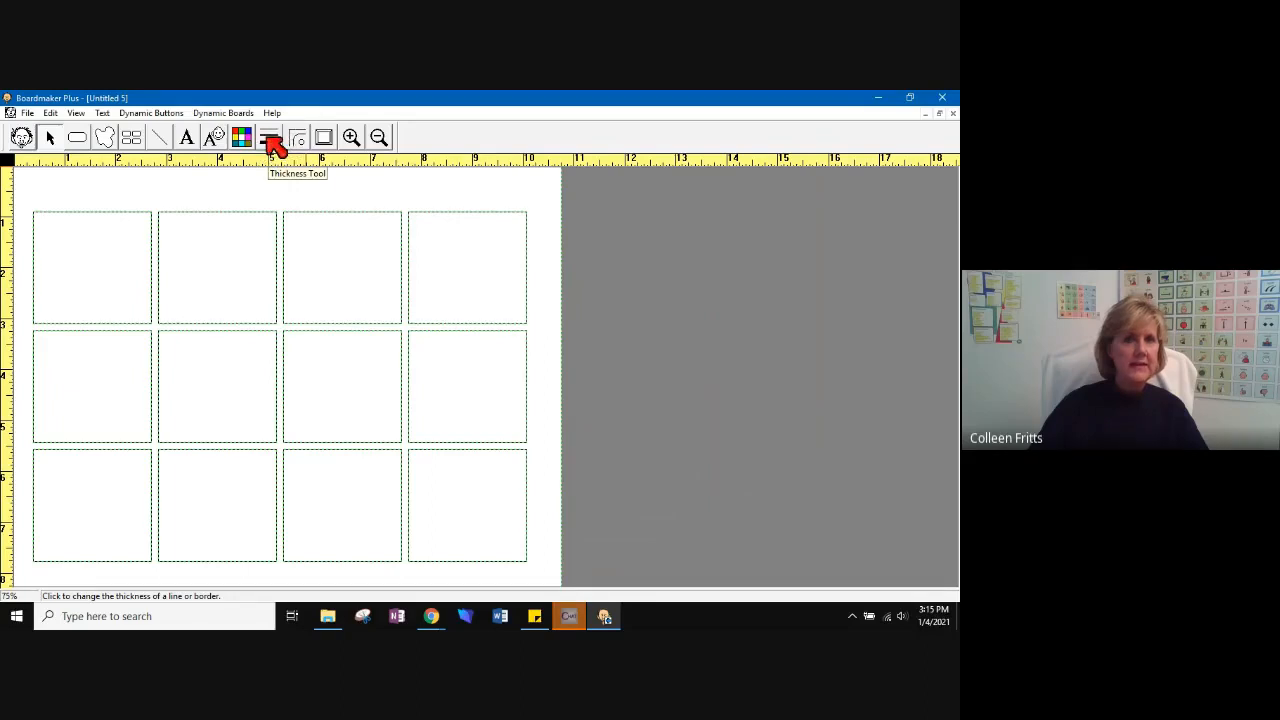
pyautogui.click(270, 137)
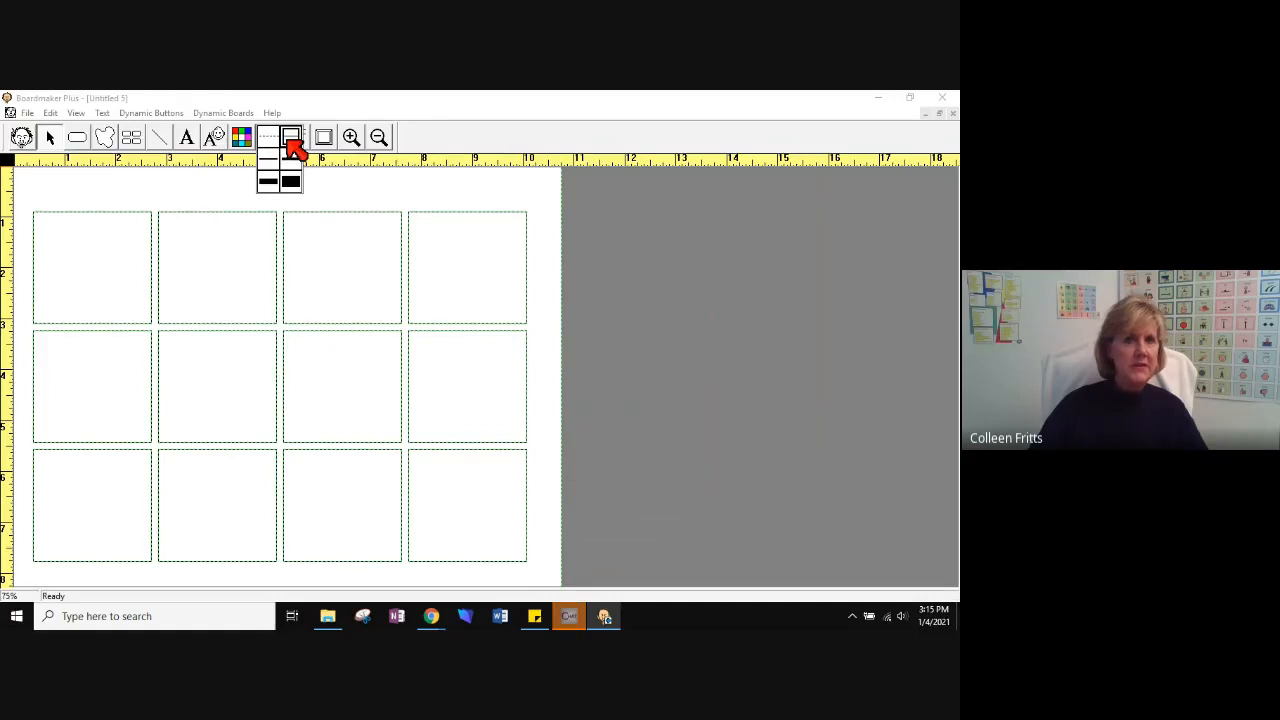
pyautogui.click(270, 148)
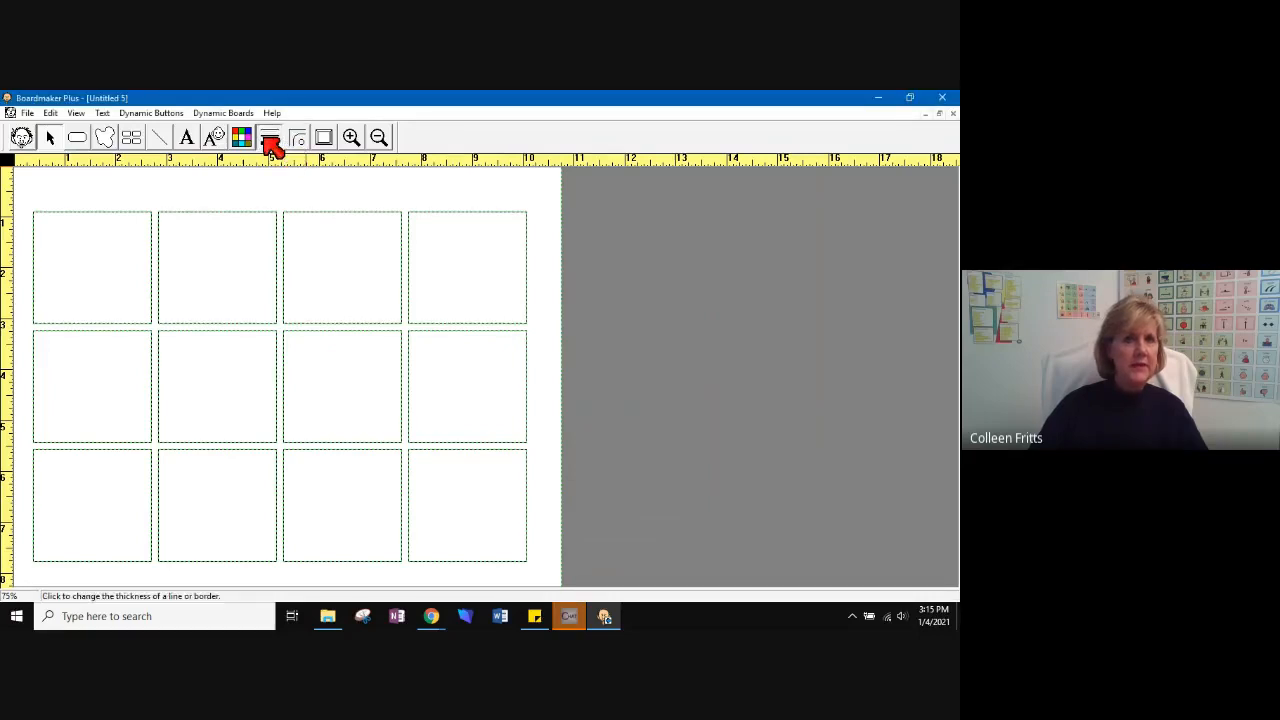
pyautogui.click(269, 137)
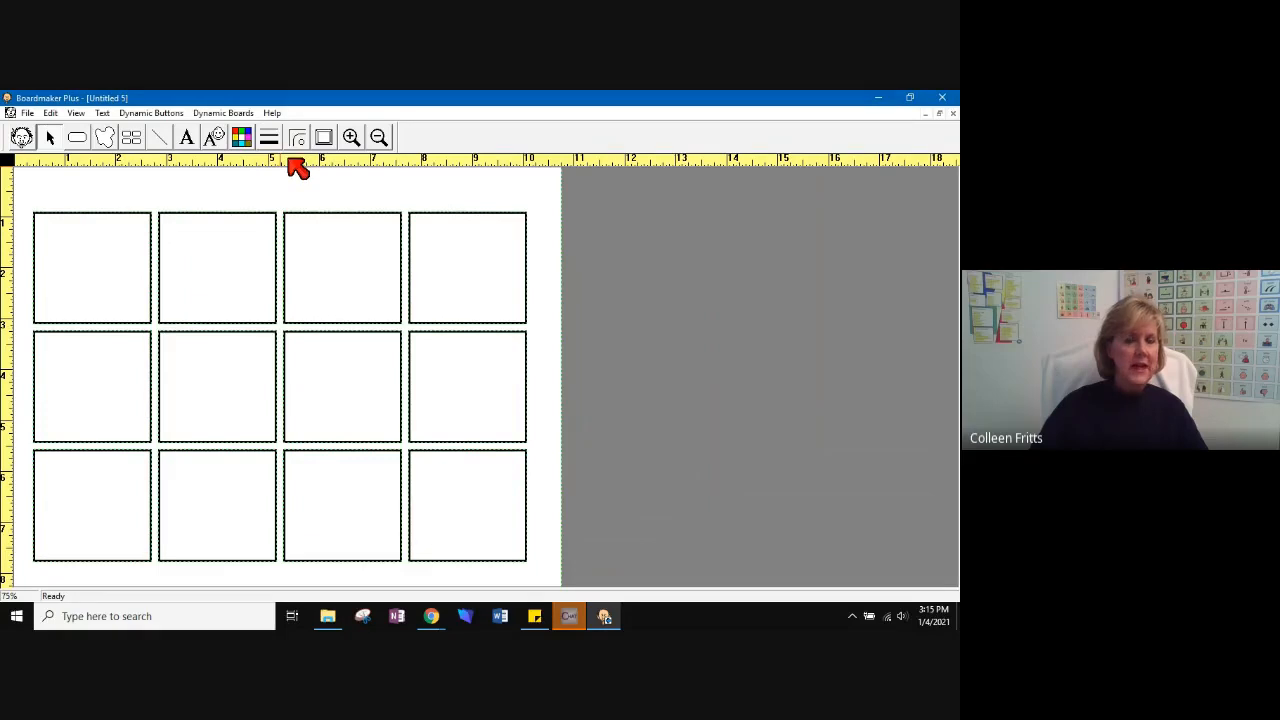
pyautogui.moveTo(673, 300)
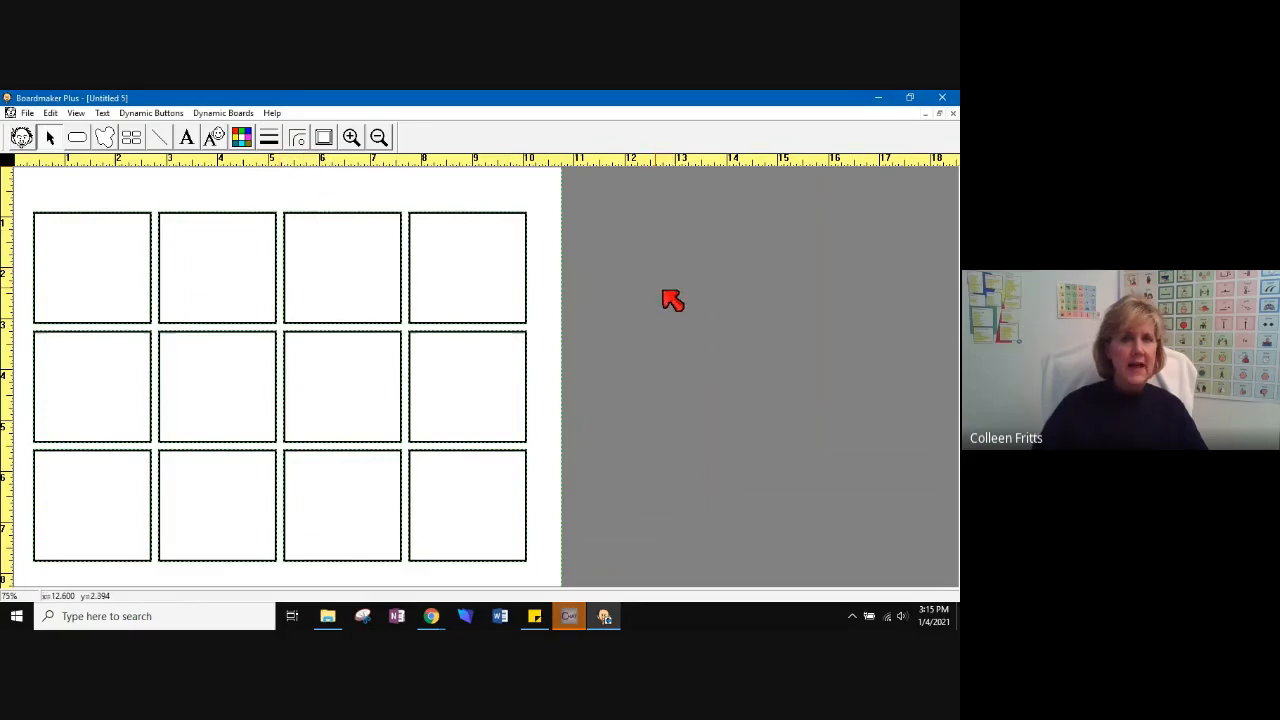
pyautogui.moveTo(311, 242)
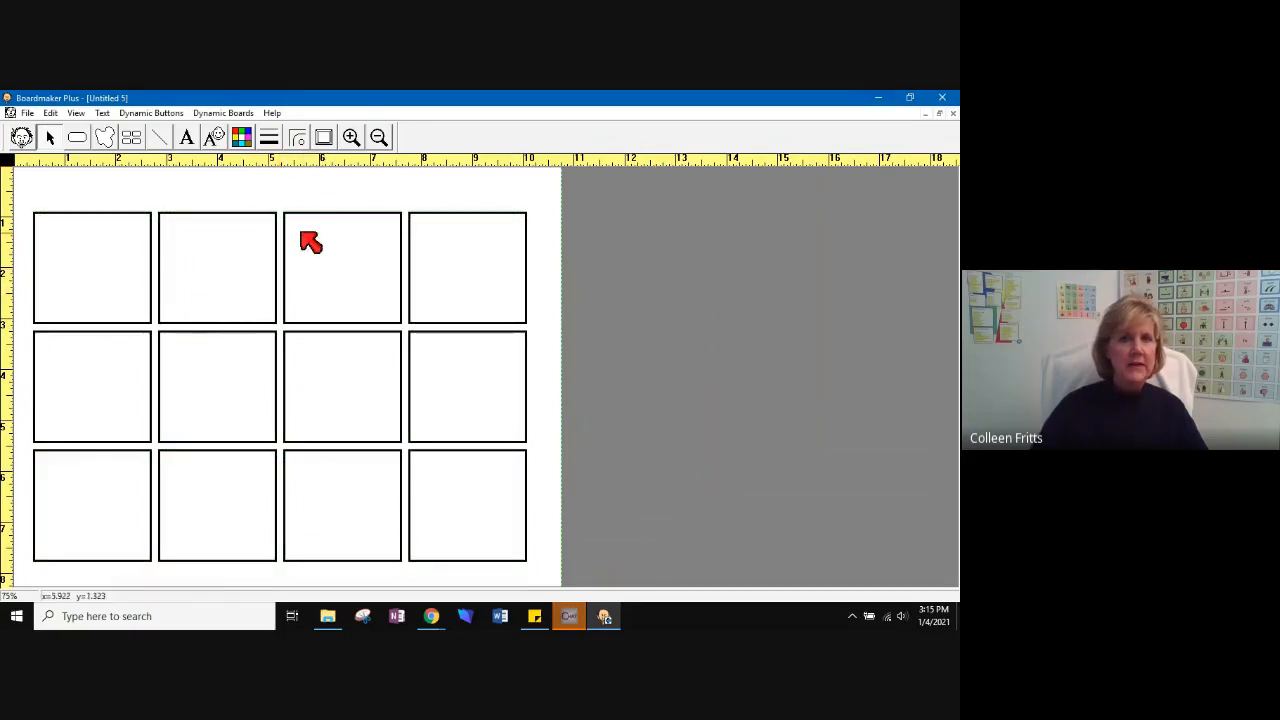
pyautogui.moveTo(78, 296)
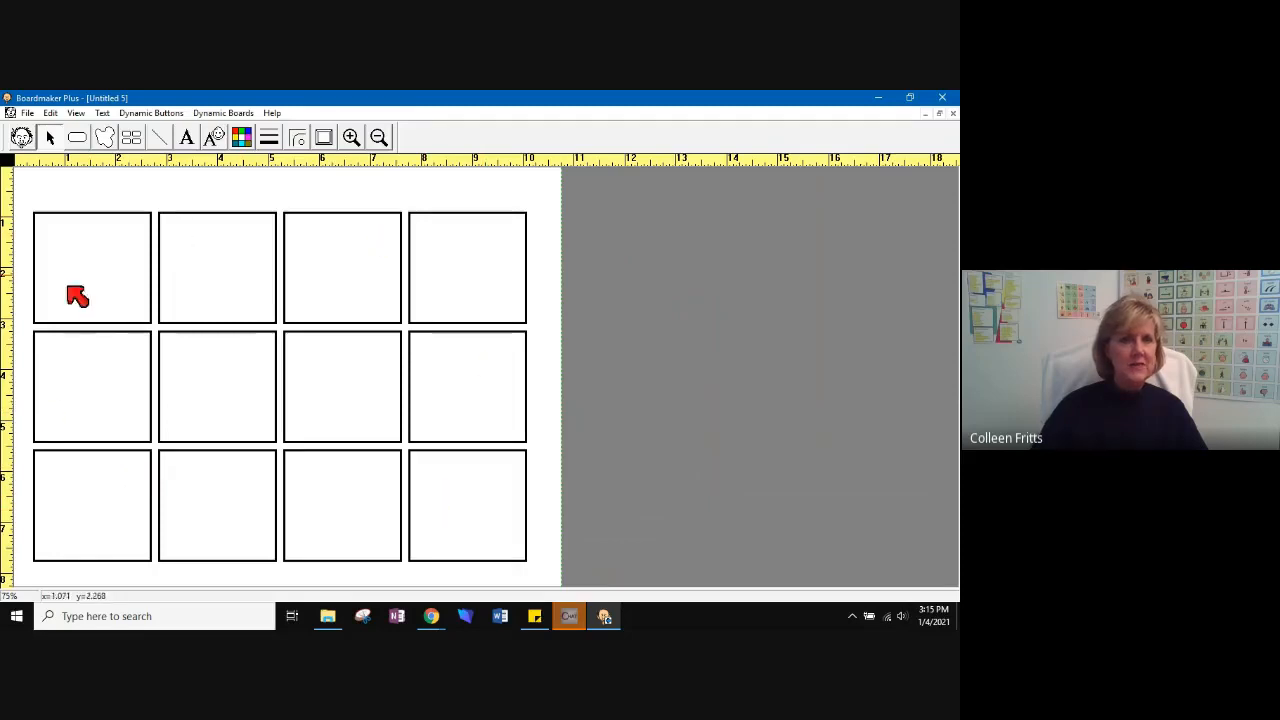
pyautogui.moveTo(415, 370)
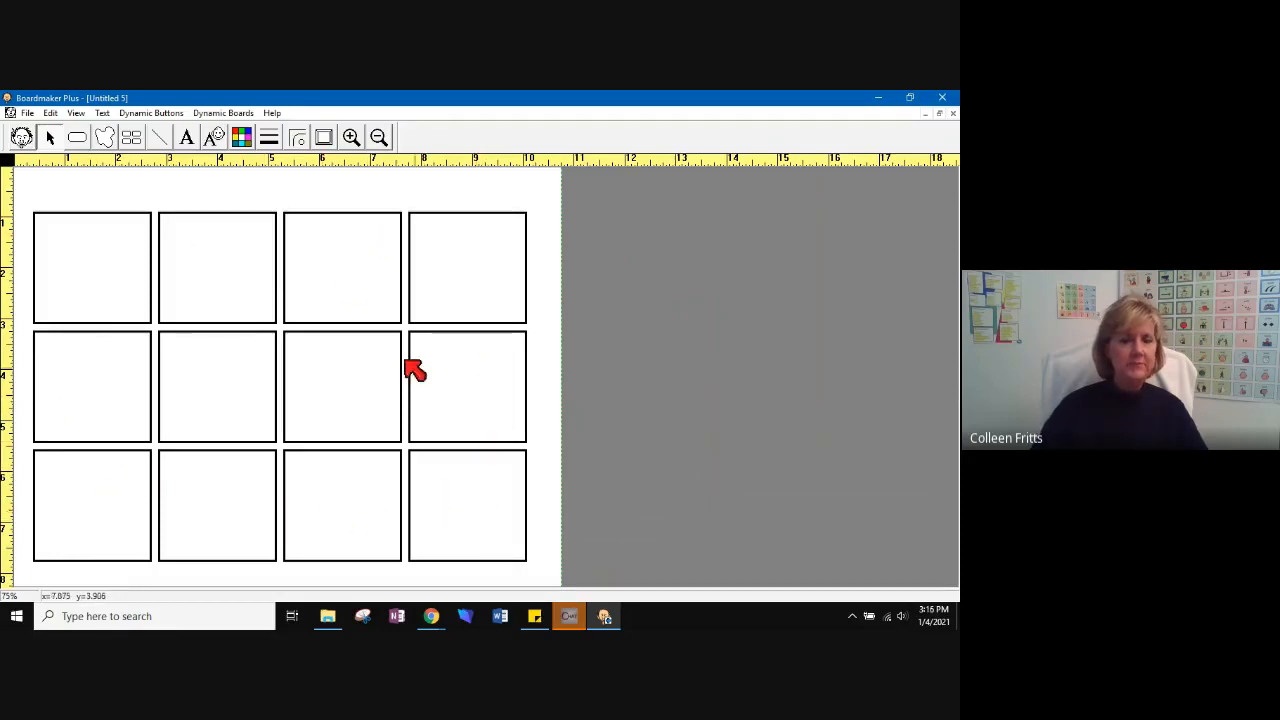
pyautogui.moveTo(150, 215)
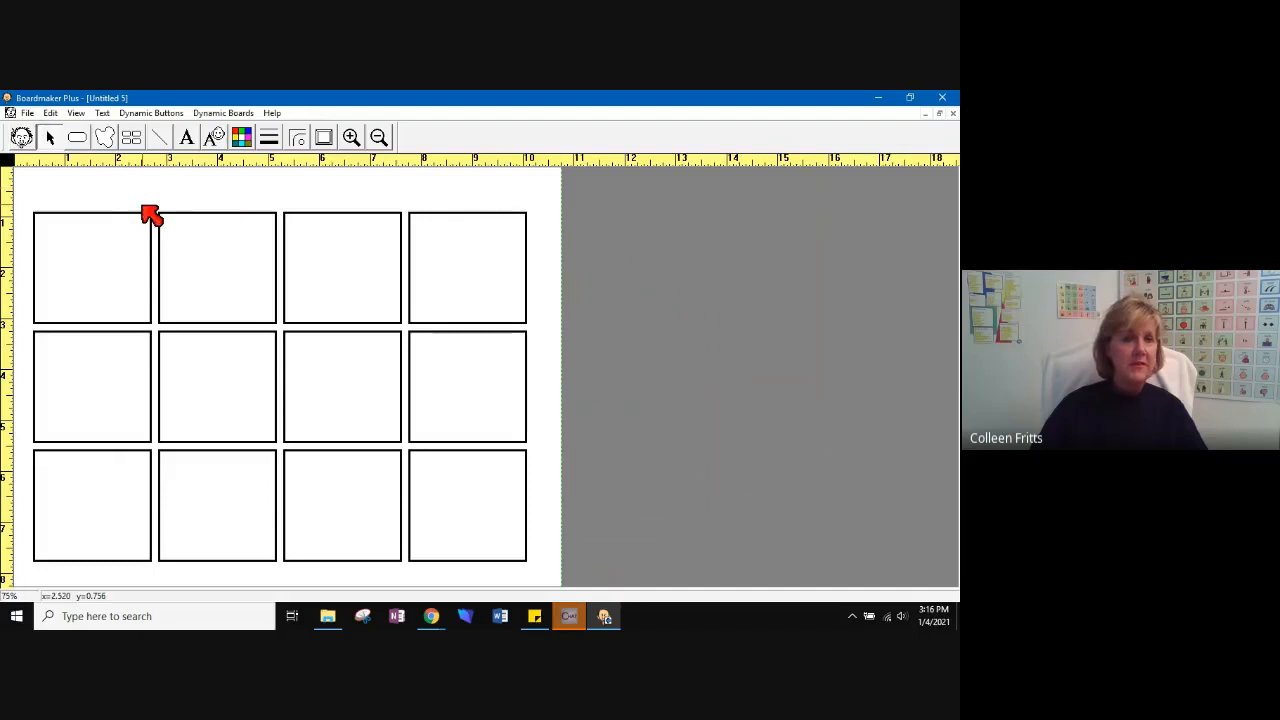
pyautogui.moveTo(22, 137)
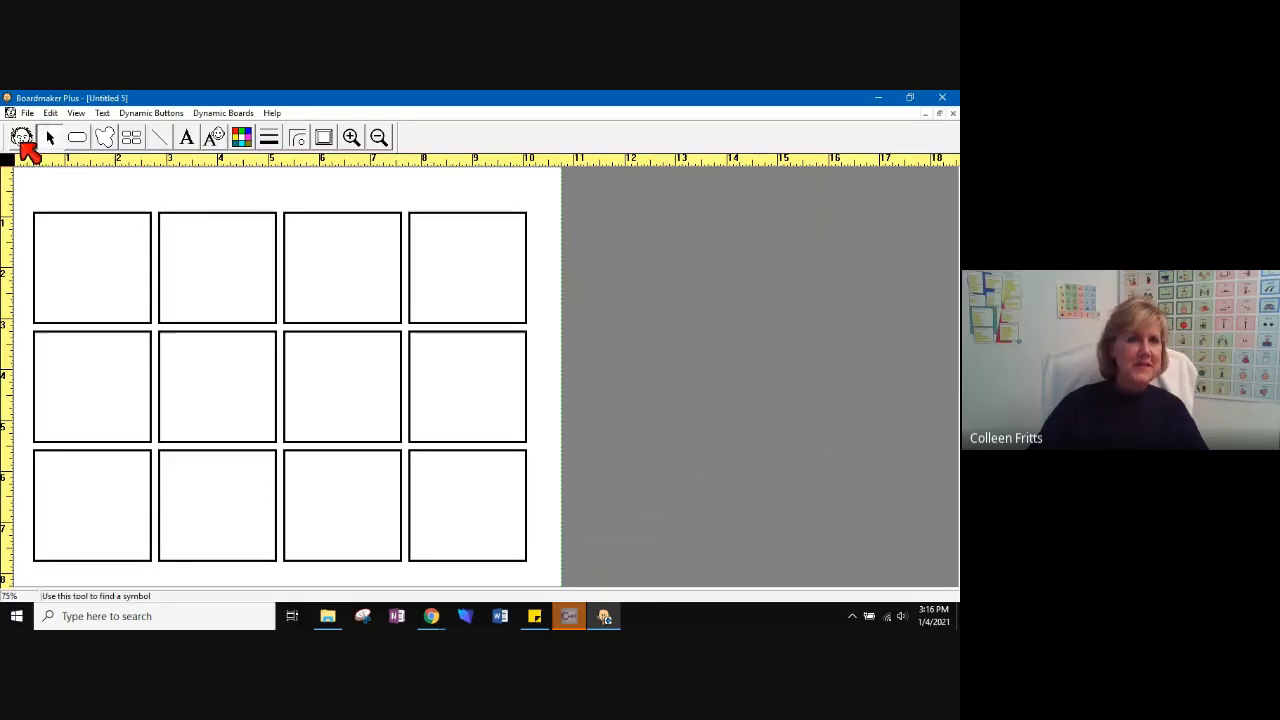
pyautogui.moveTo(22, 137)
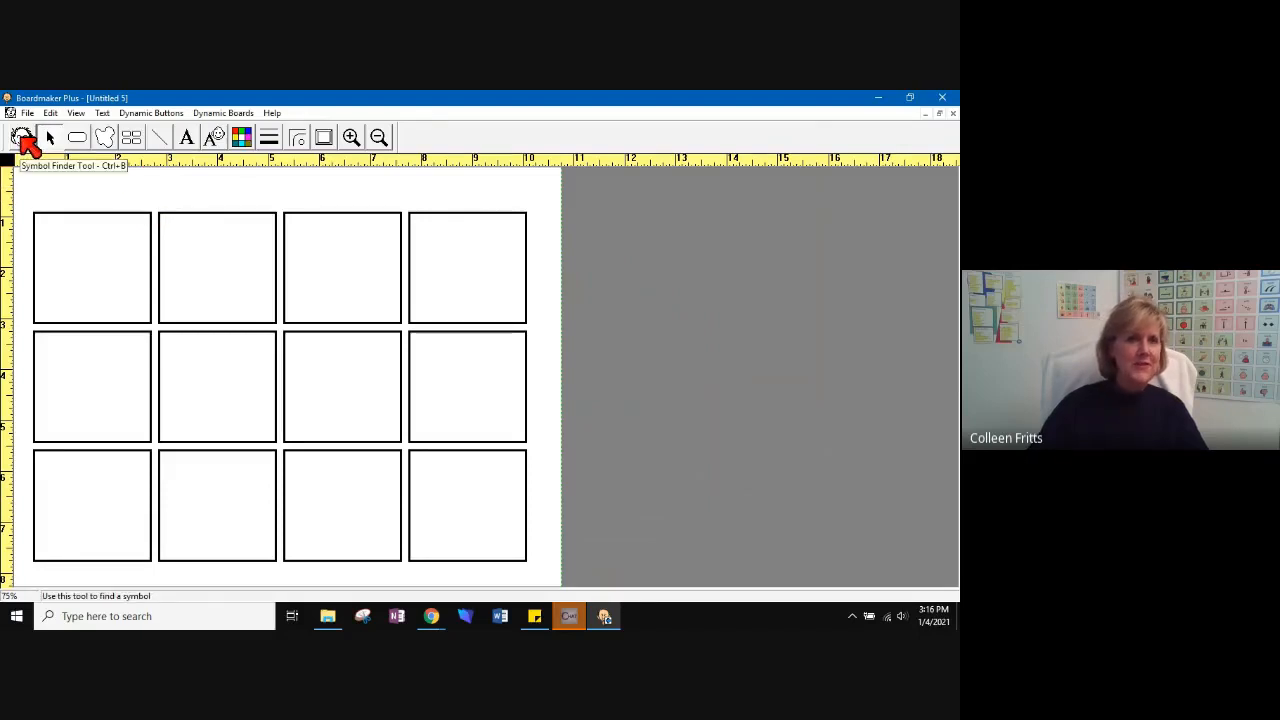
# Search Symbol Finder and place the drinking picture from the 'drink' results
pyautogui.click(23, 137)
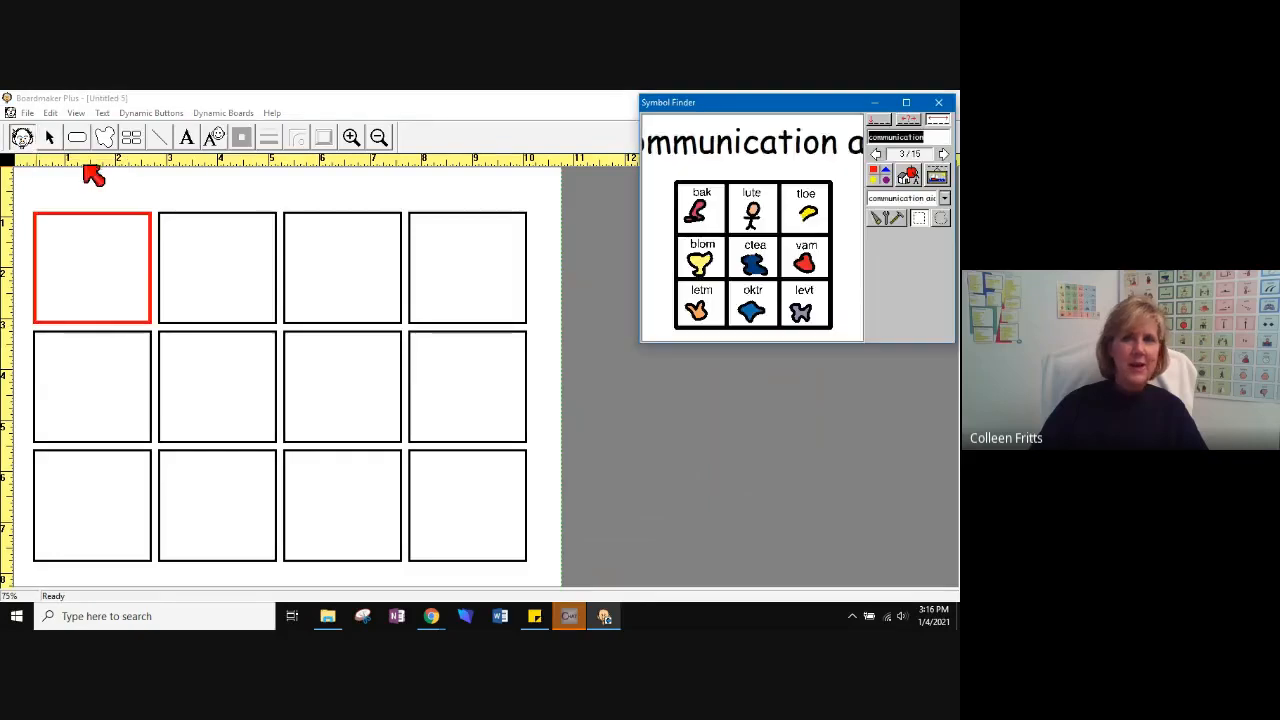
pyautogui.moveTo(843, 384)
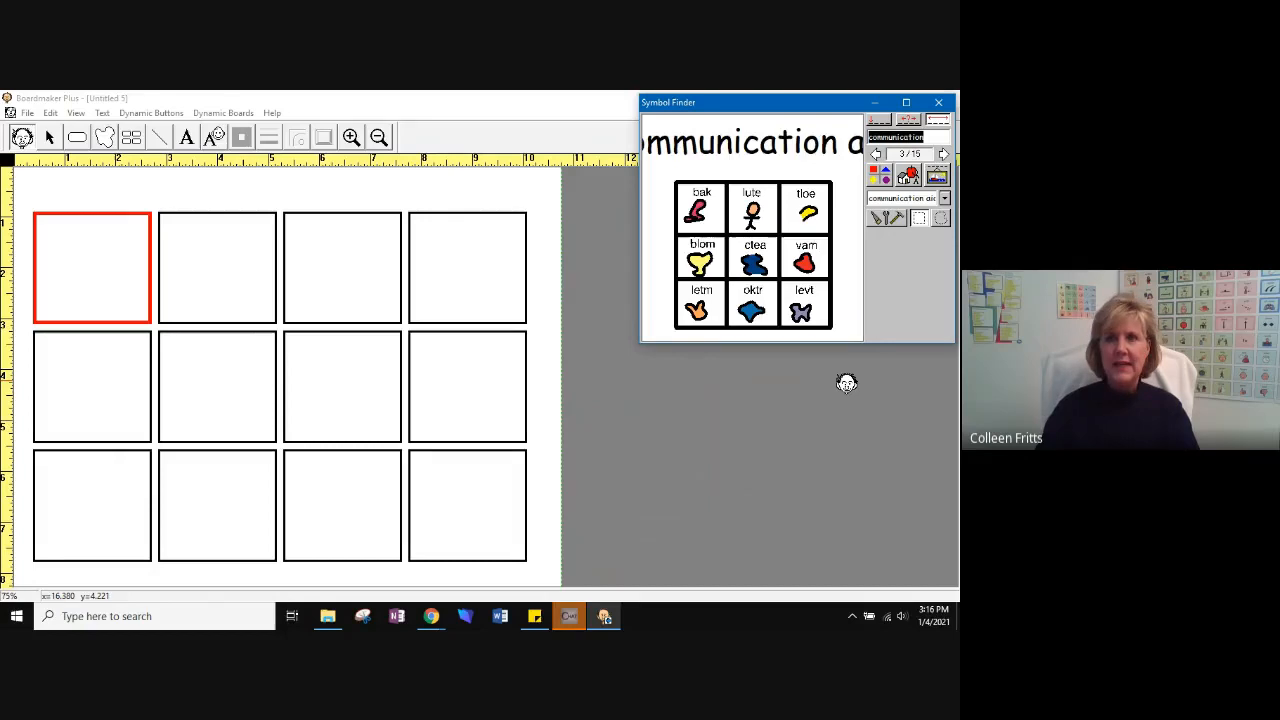
pyautogui.moveTo(843, 310)
pyautogui.write('drink')
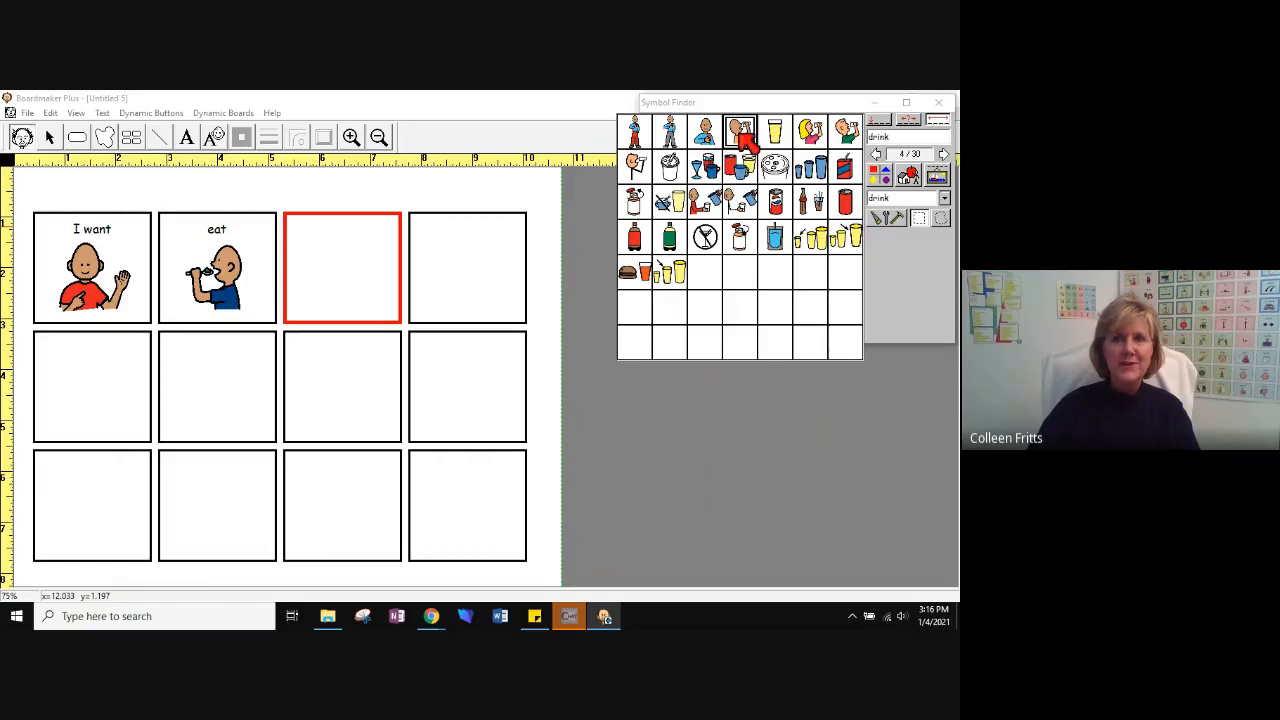
pyautogui.click(739, 130)
pyautogui.write('open')
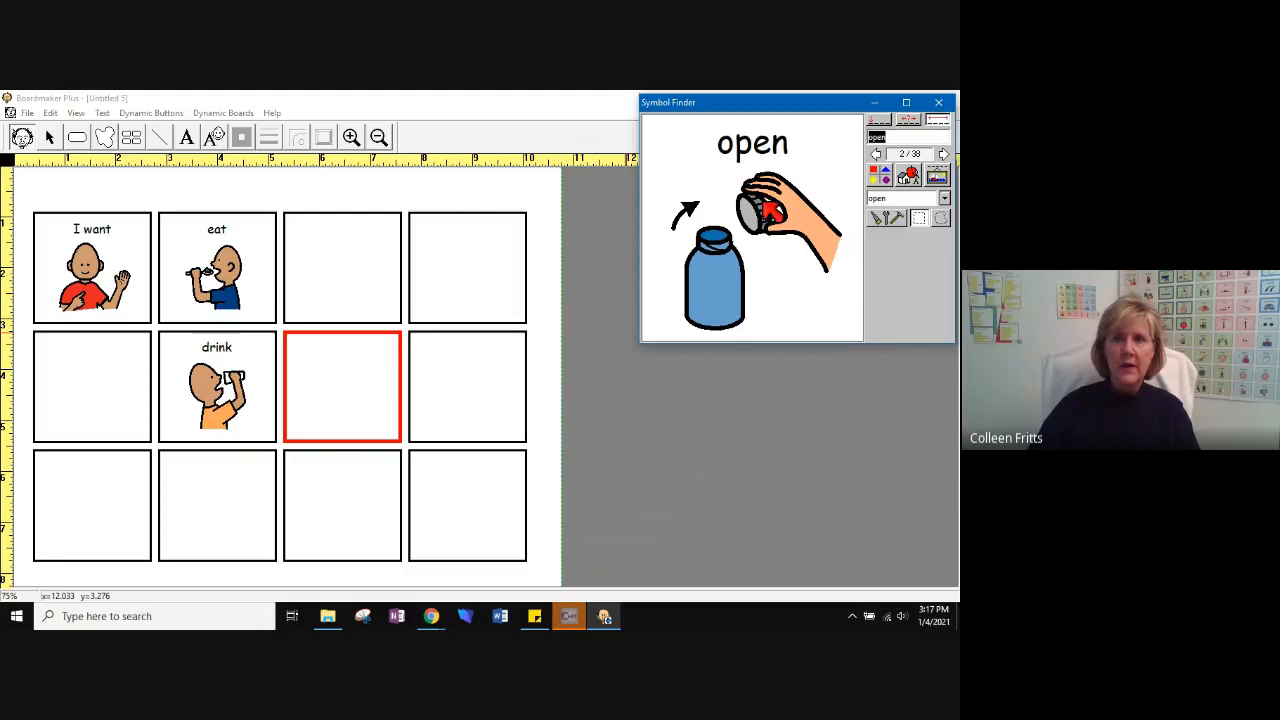
pyautogui.moveTo(175, 543)
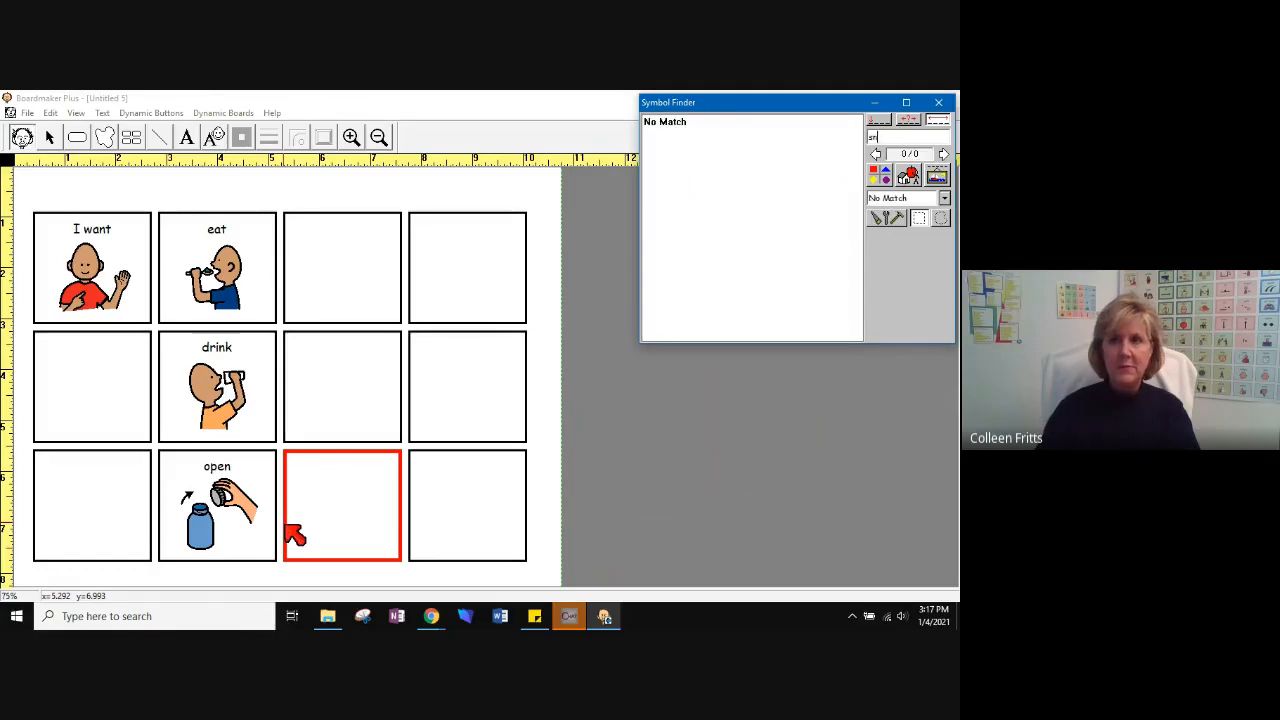
# Look up the 'snack' and 'juice' symbols in Symbol Finder
pyautogui.write('snack')
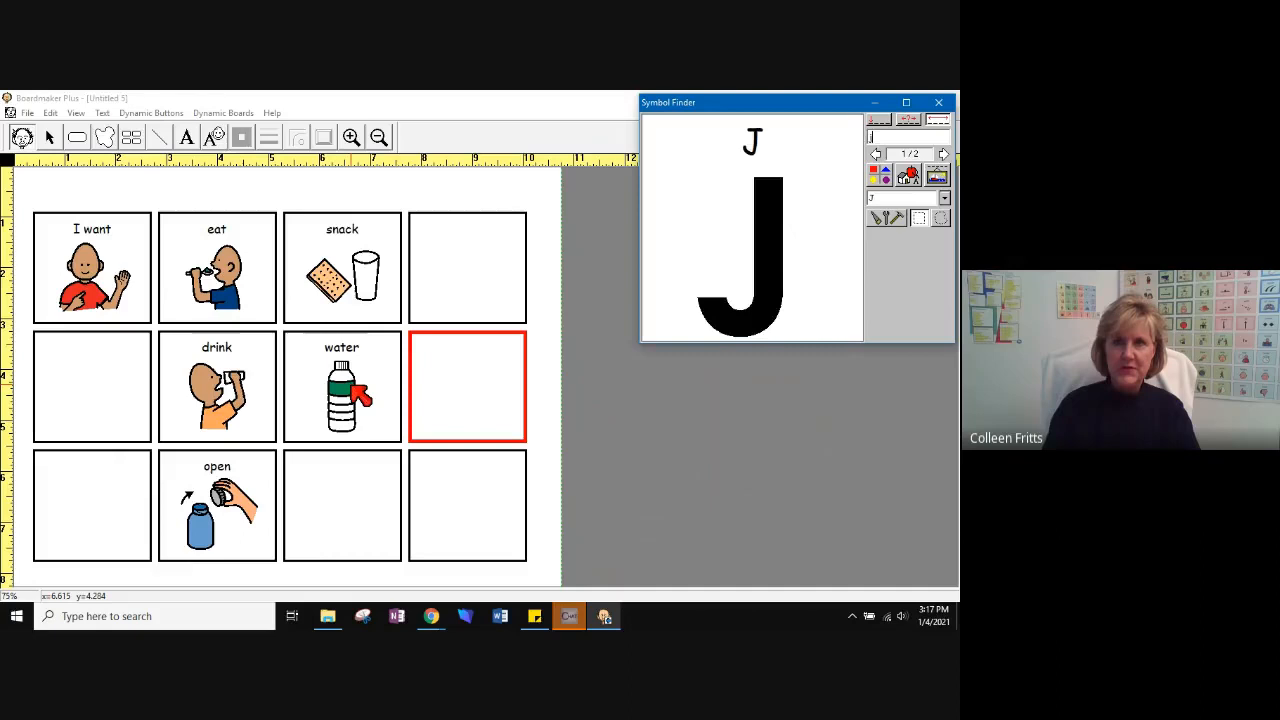
pyautogui.write('juice')
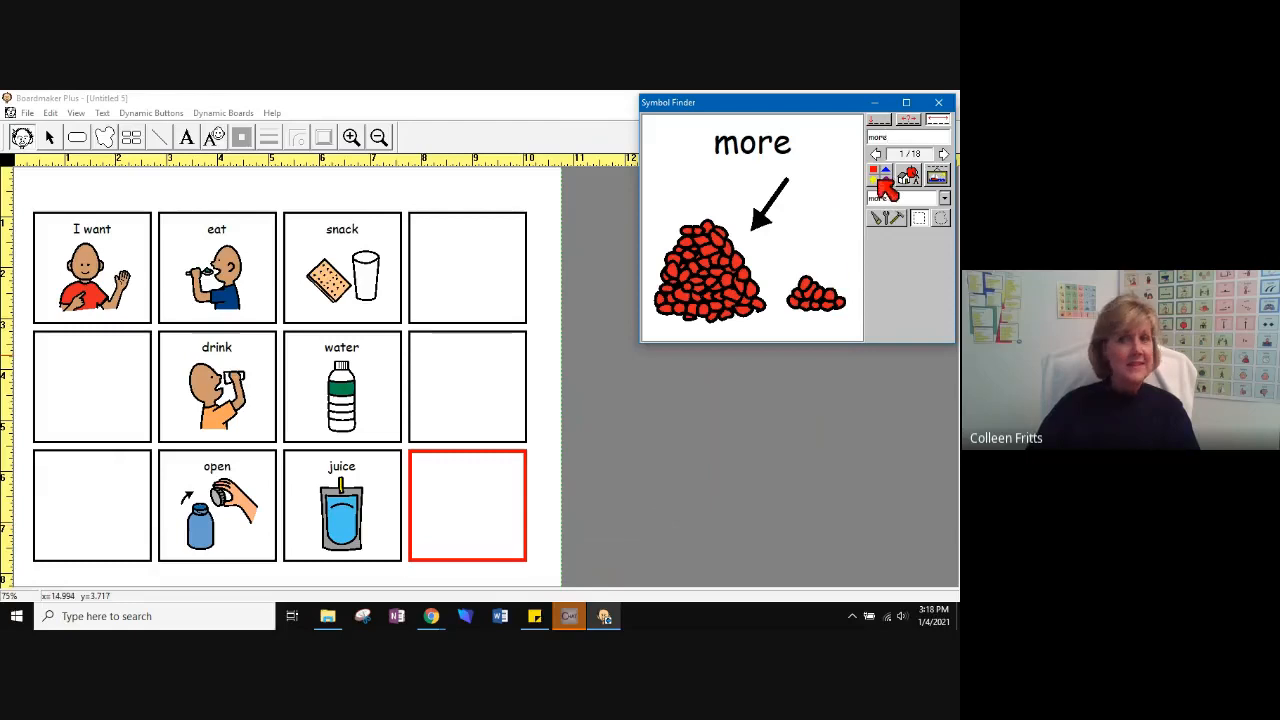
pyautogui.moveTo(888, 178)
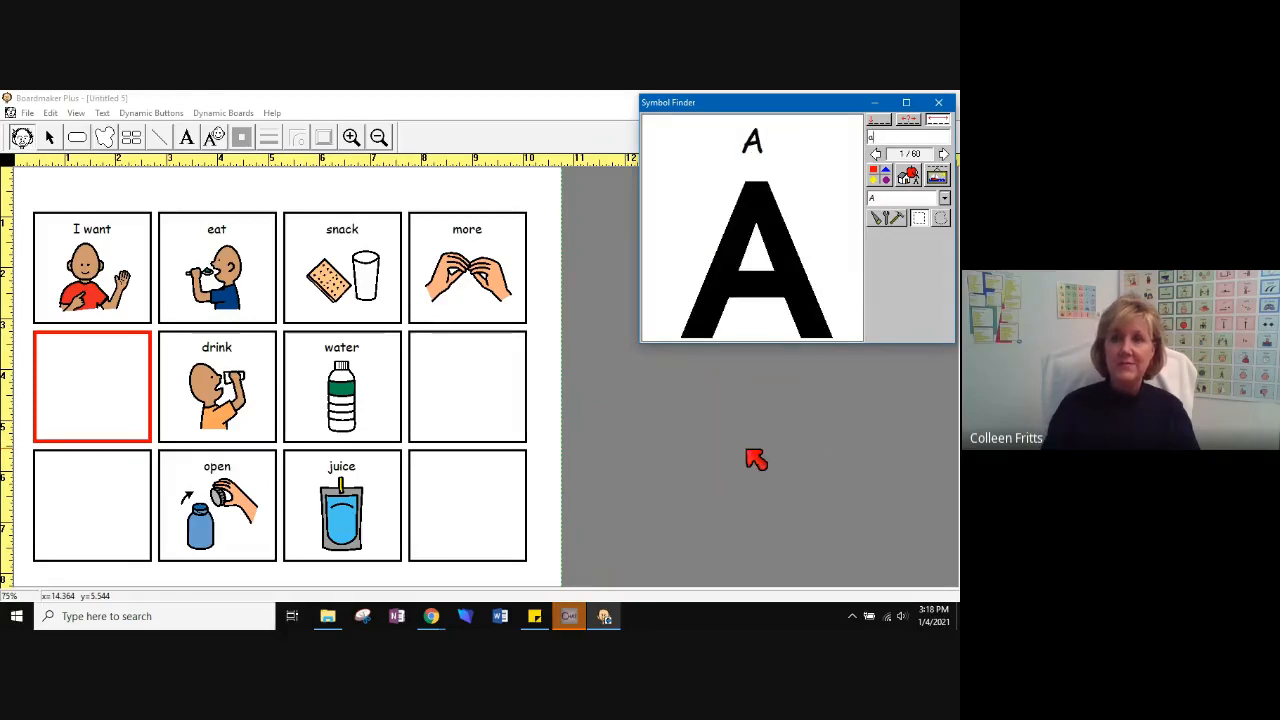
# Place 'all done' in the bottom-right cell and 'something else' in the bottom-left
pyautogui.write('all done')
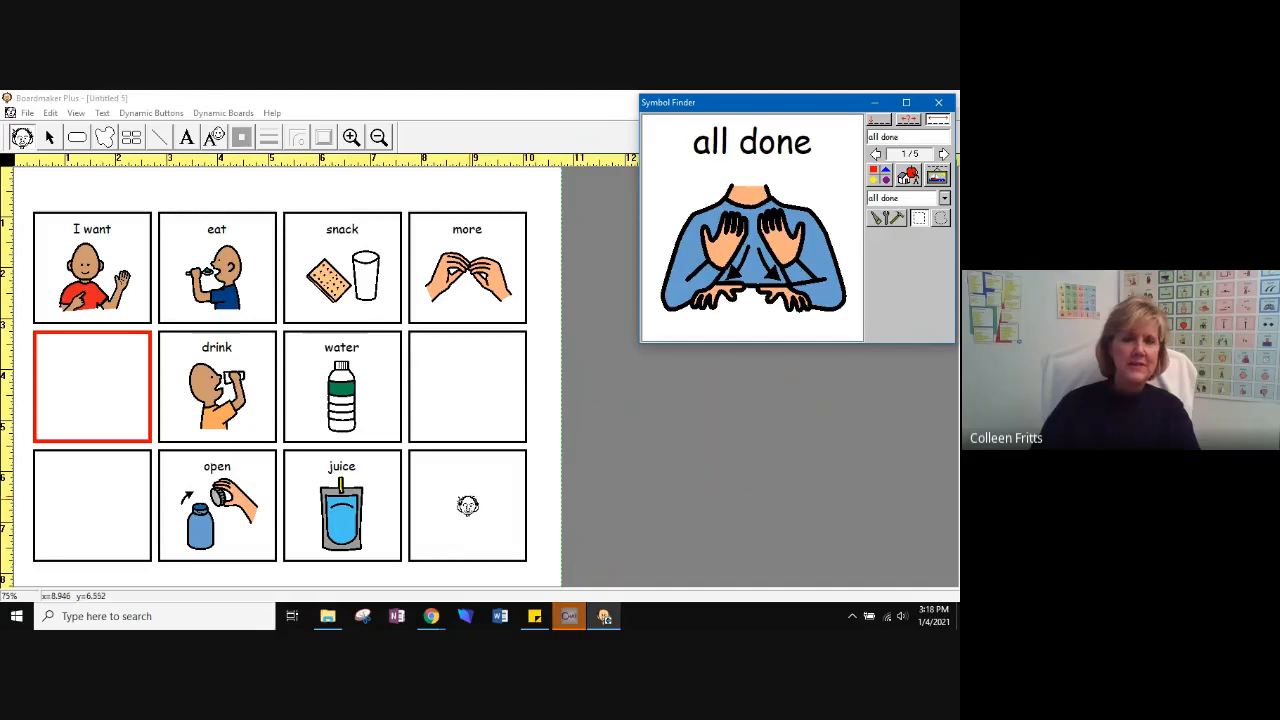
pyautogui.click(942, 153)
pyautogui.write('something')
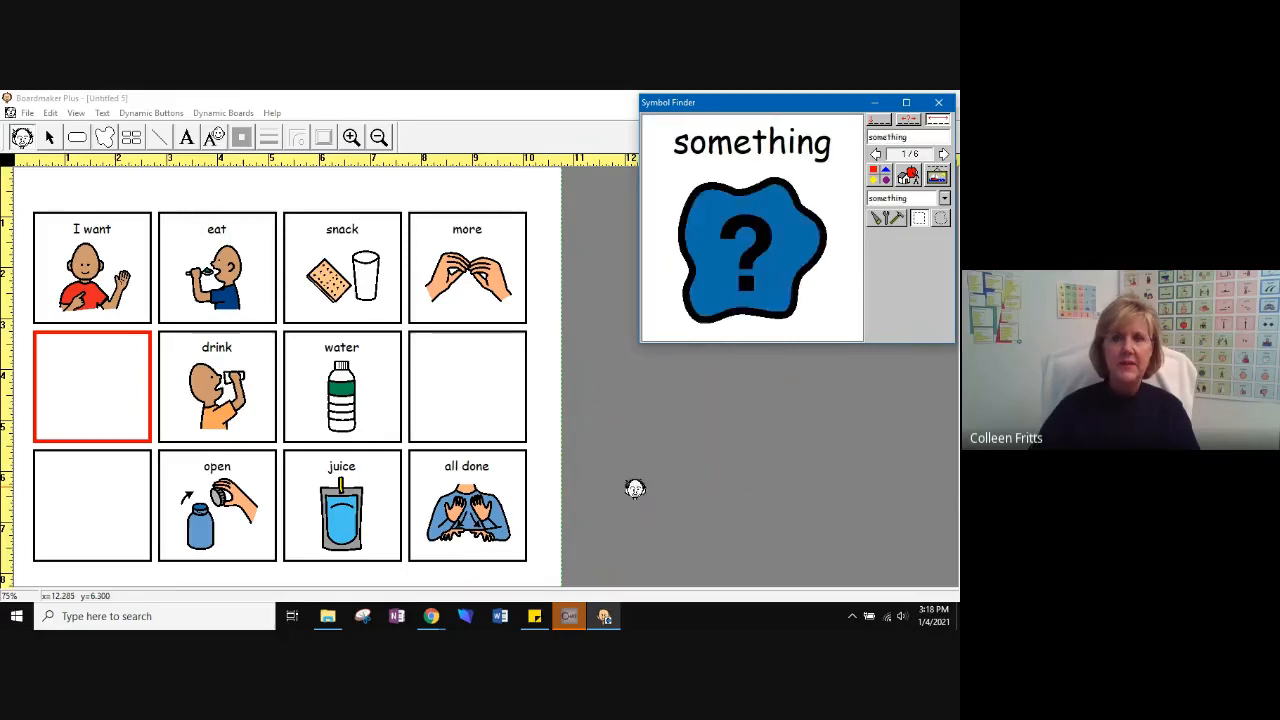
pyautogui.moveTo(920, 225)
pyautogui.write(' else')
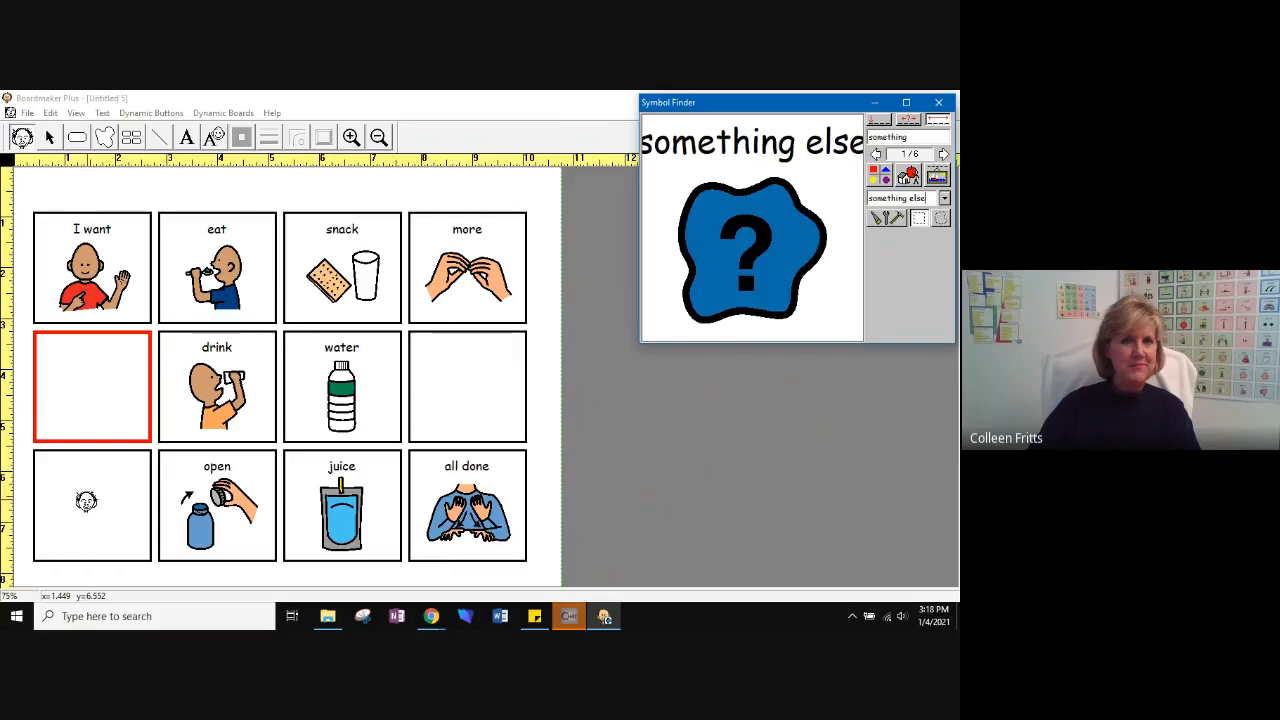
pyautogui.click(944, 153)
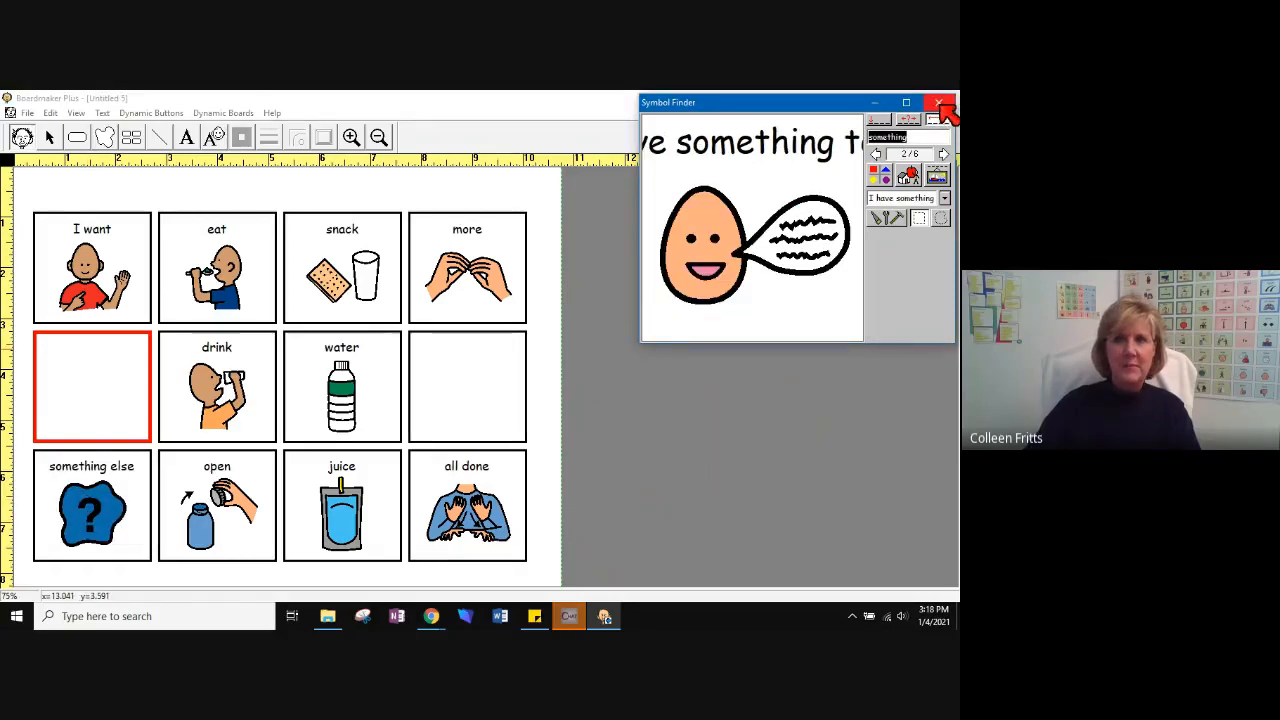
pyautogui.moveTo(938, 103)
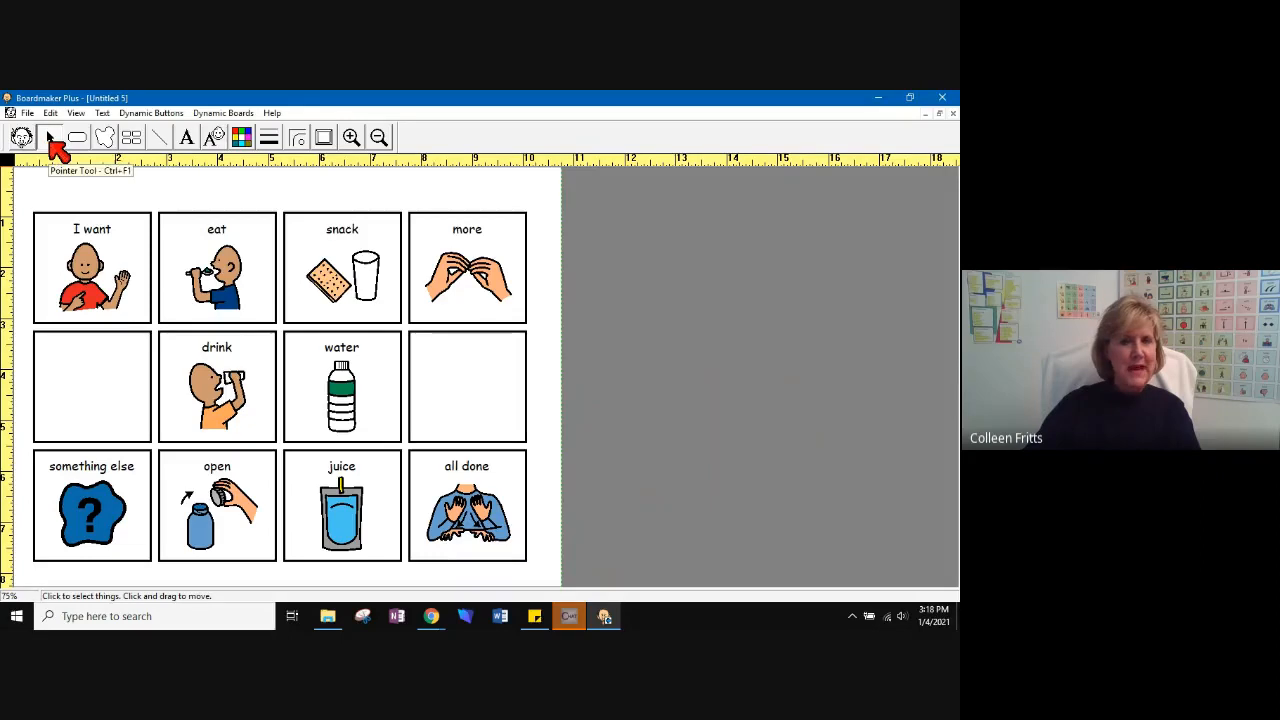
pyautogui.moveTo(603, 222)
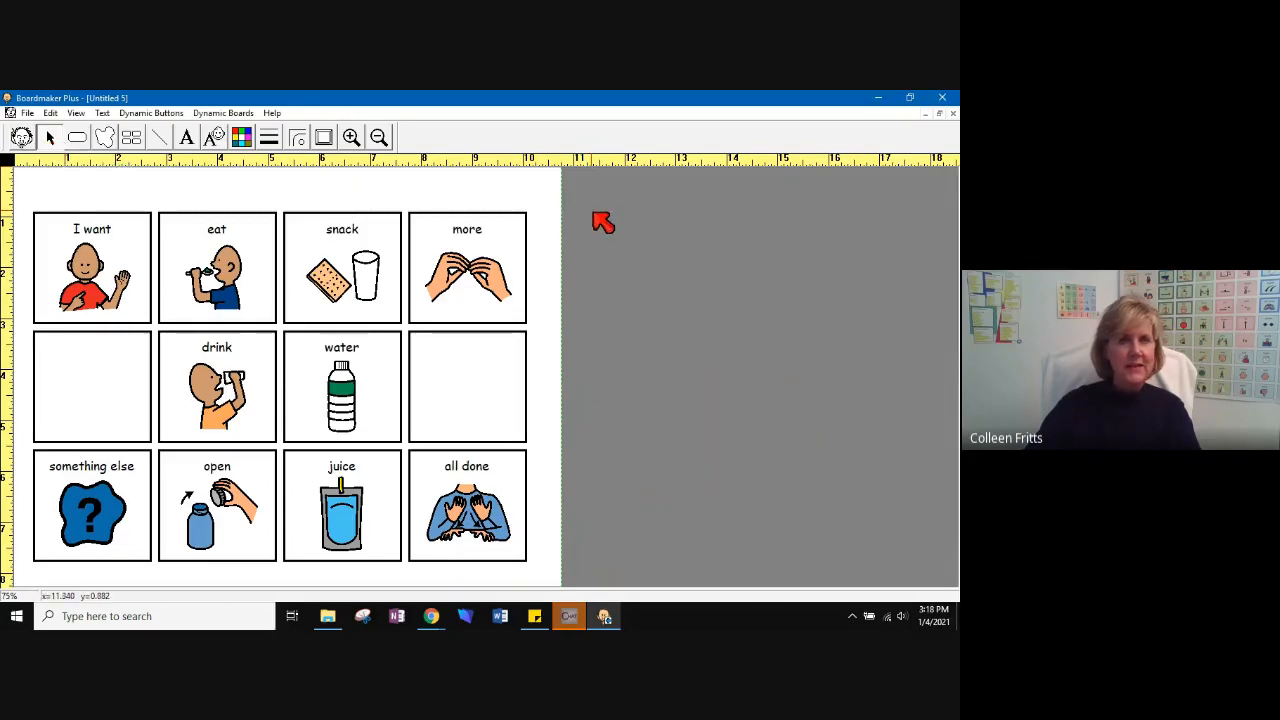
pyautogui.moveTo(607, 222)
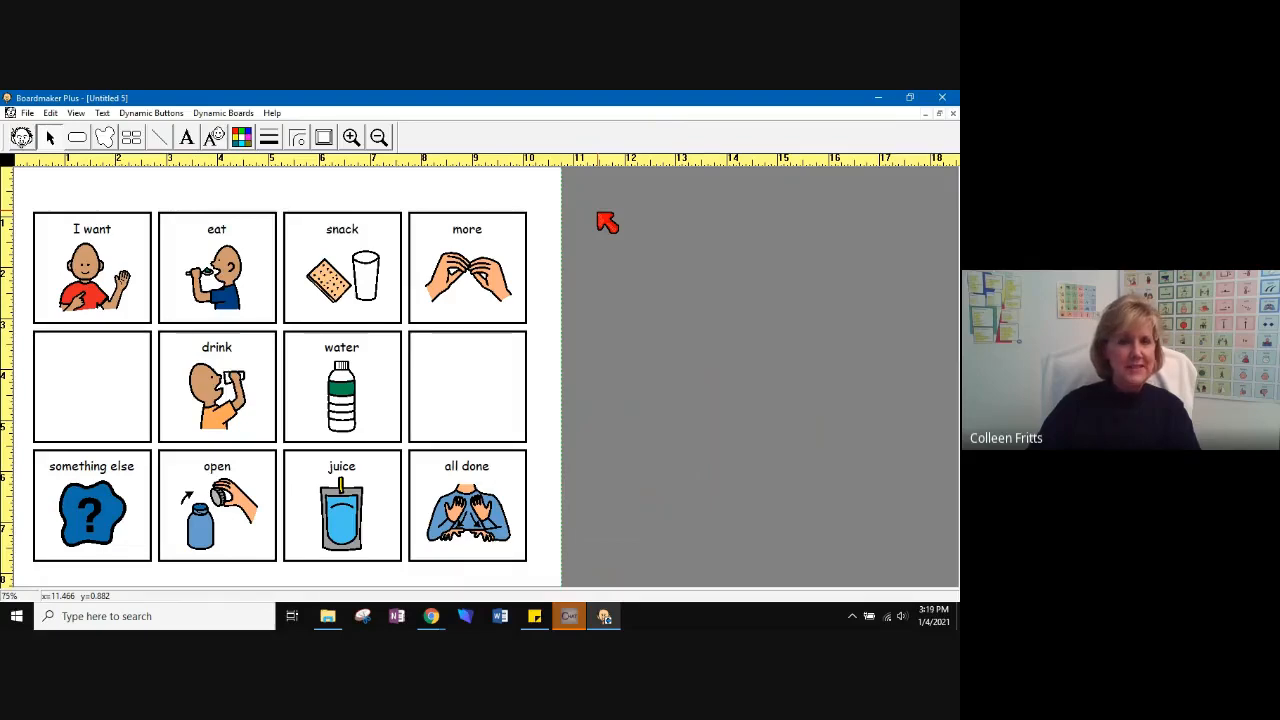
pyautogui.moveTo(533, 337)
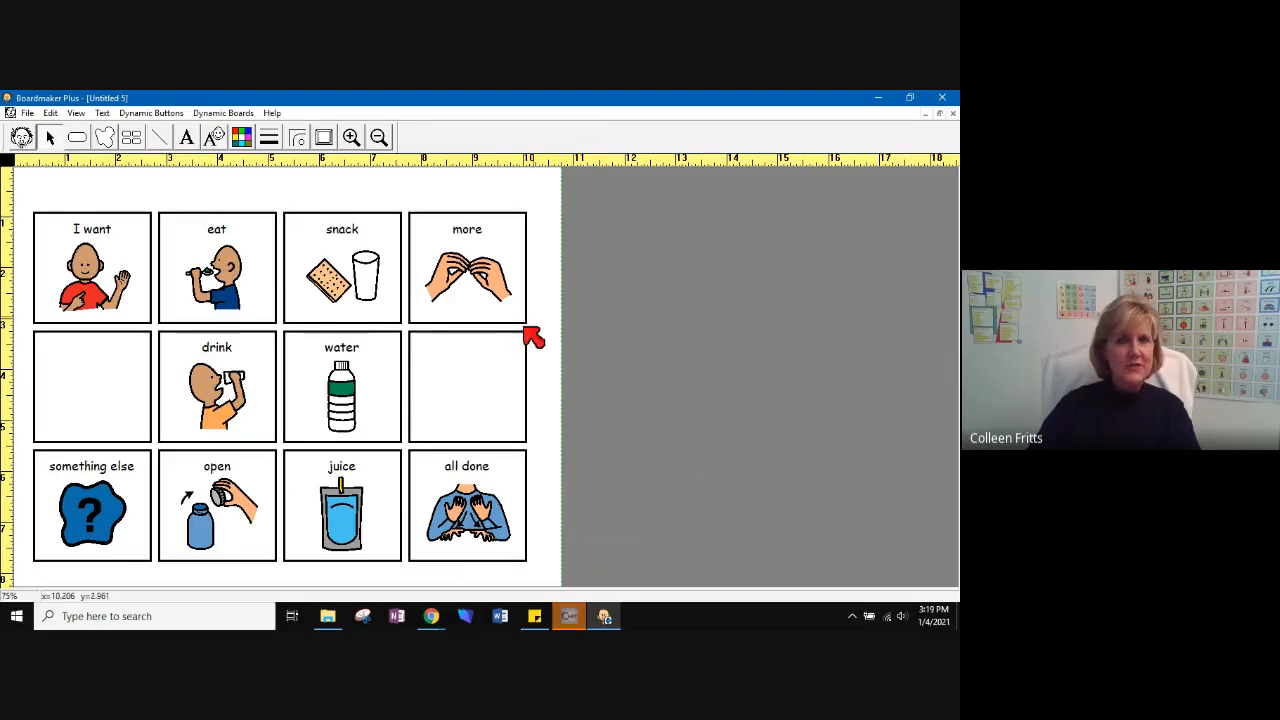
pyautogui.moveTo(190, 275)
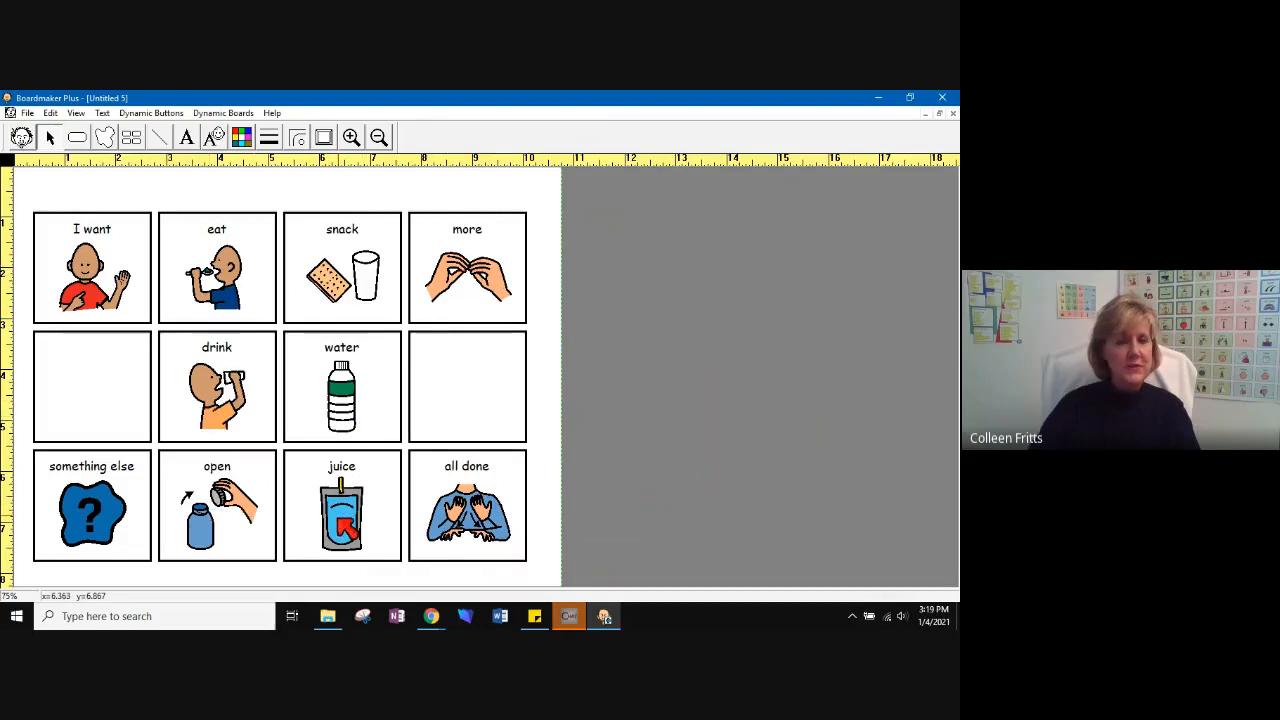
pyautogui.moveTo(128, 515)
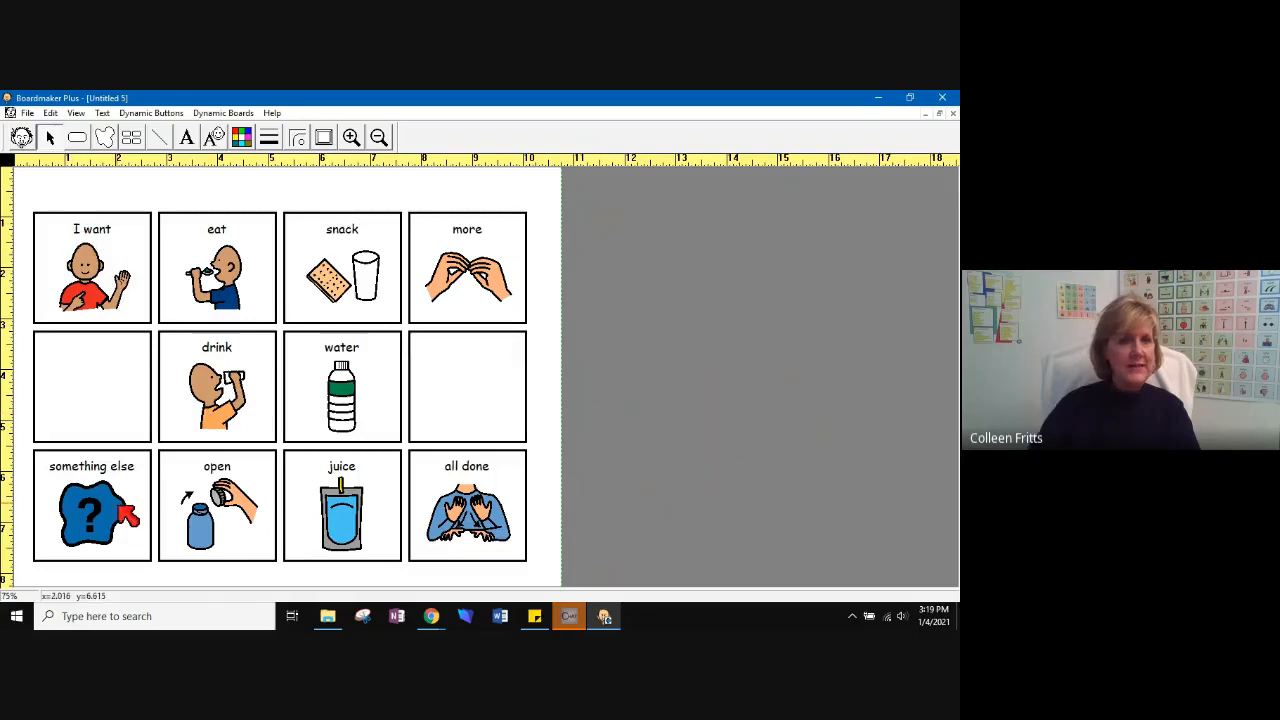
pyautogui.moveTo(467, 525)
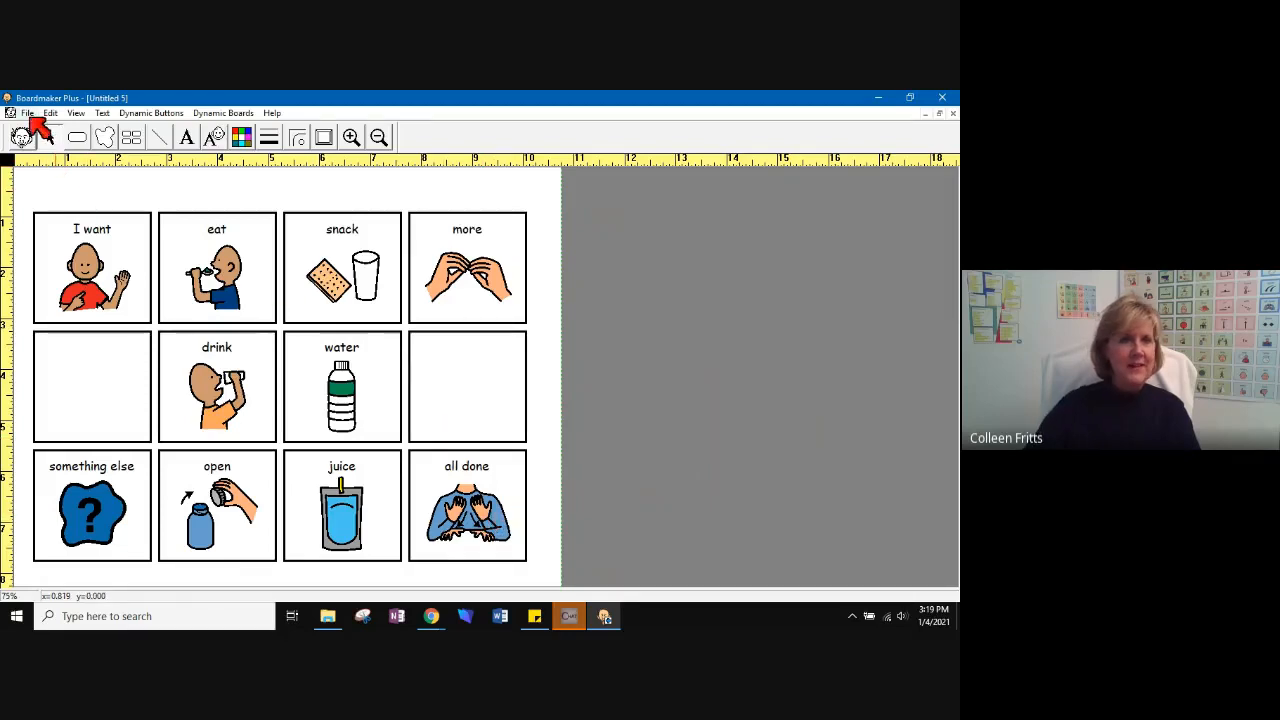
# Save the board as 'snack board' in My Boards
pyautogui.click(27, 112)
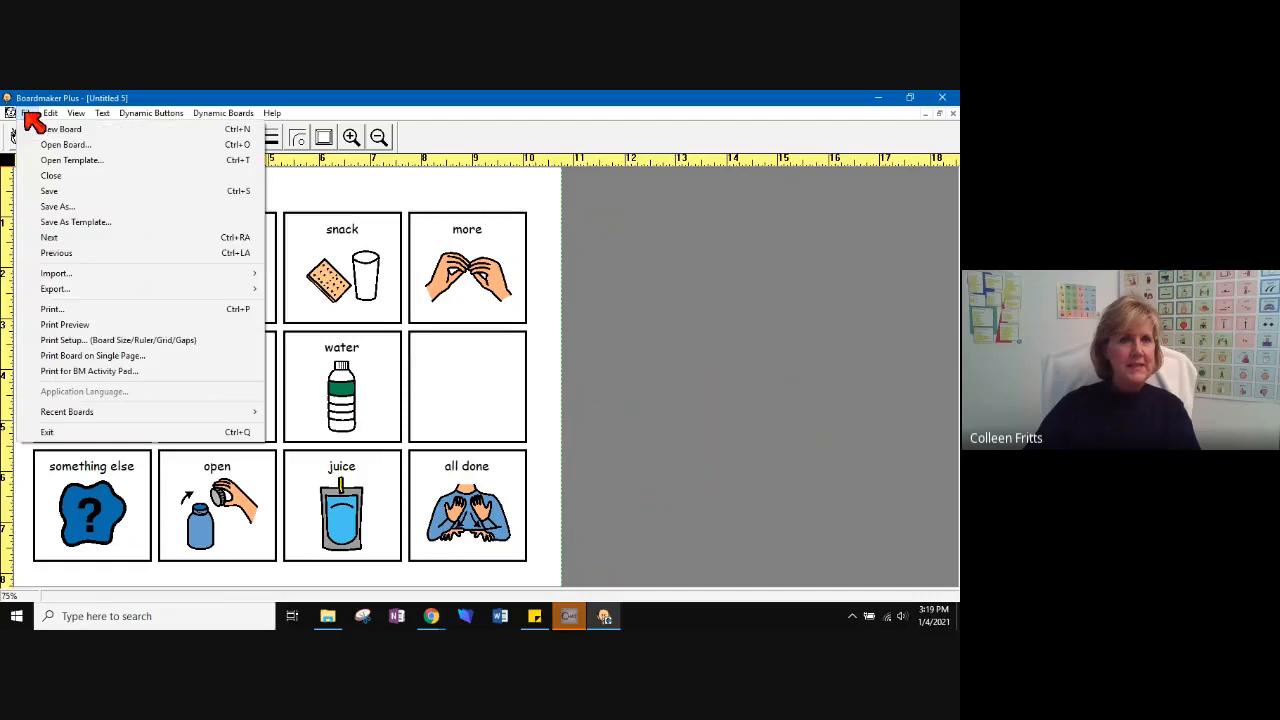
pyautogui.moveTo(57, 207)
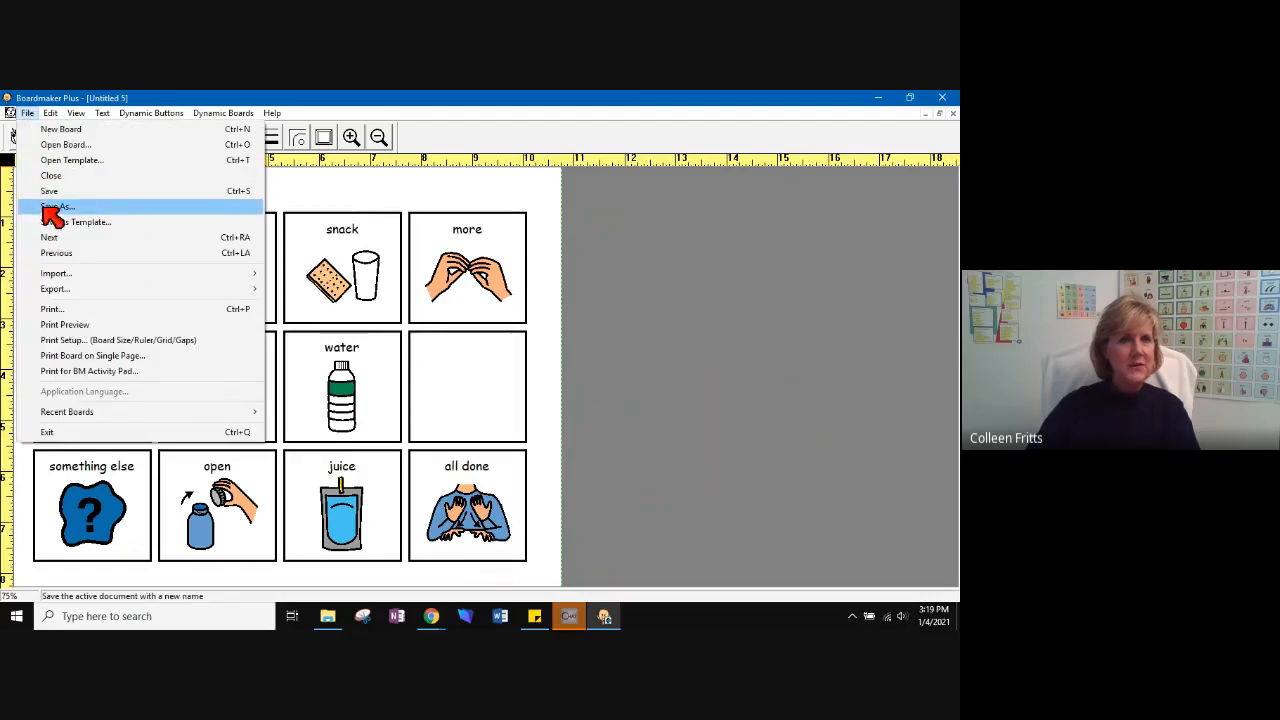
pyautogui.click(57, 206)
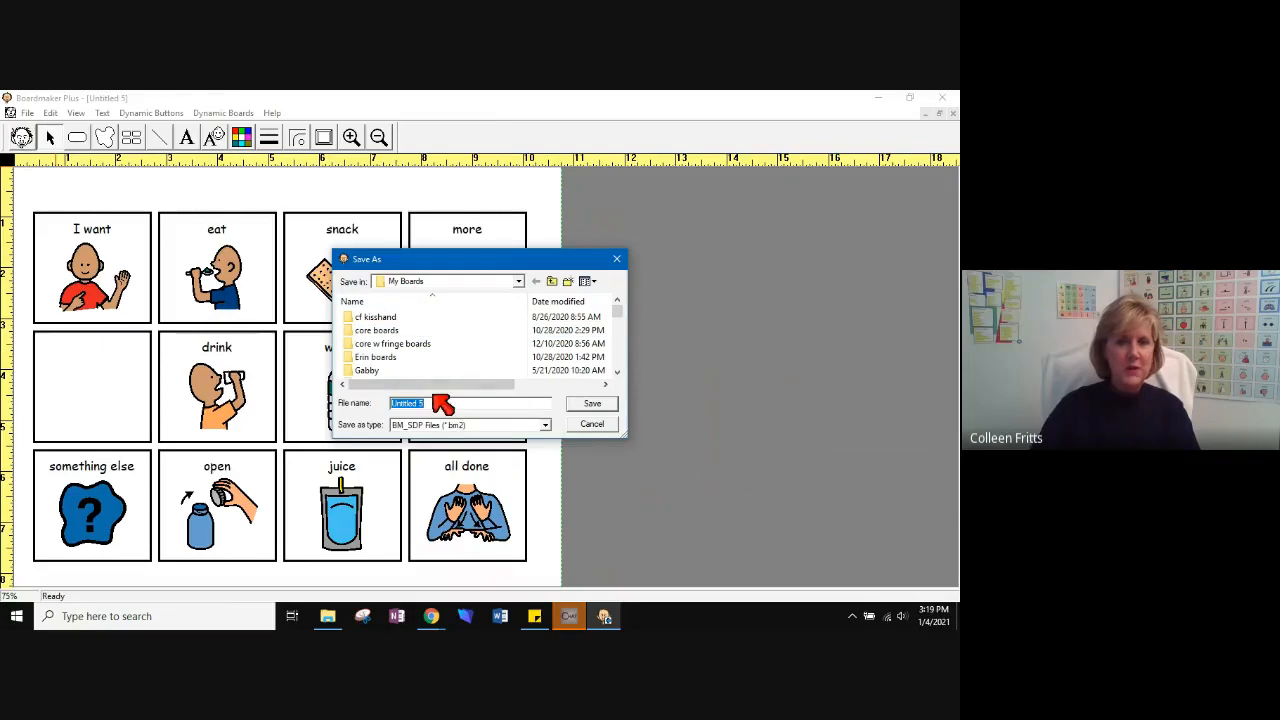
pyautogui.write('snack board')
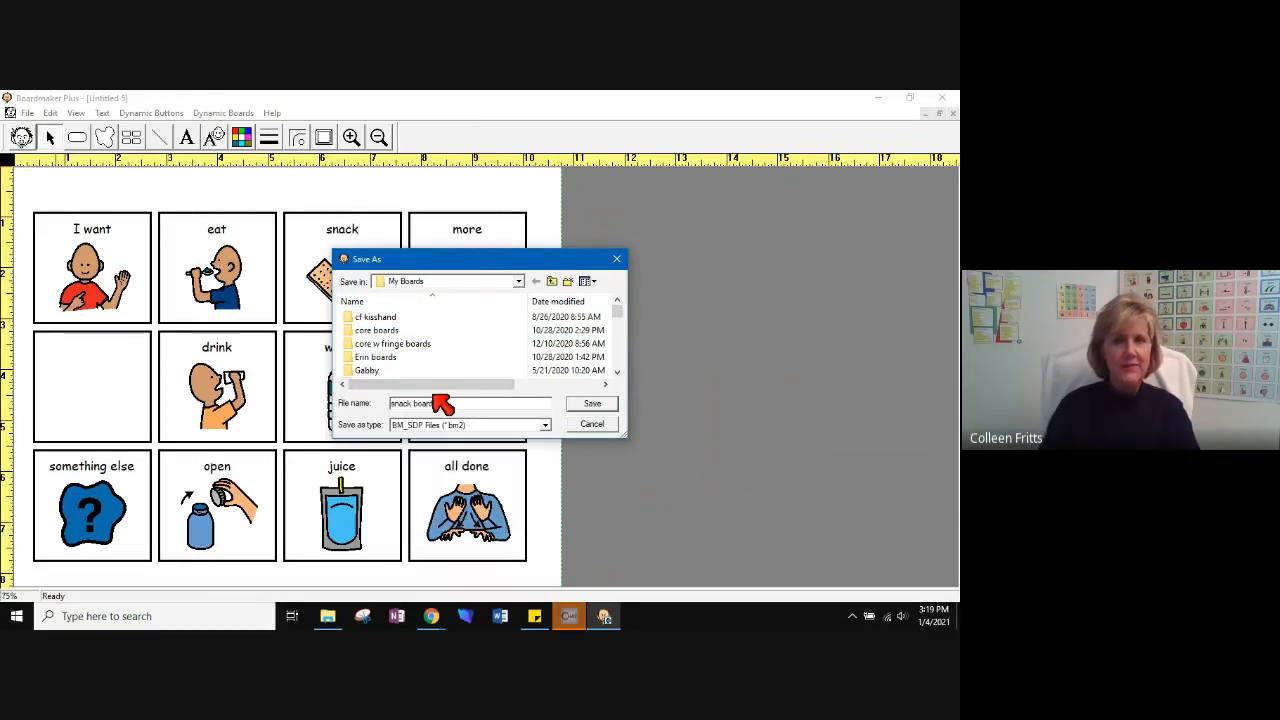
pyautogui.click(591, 403)
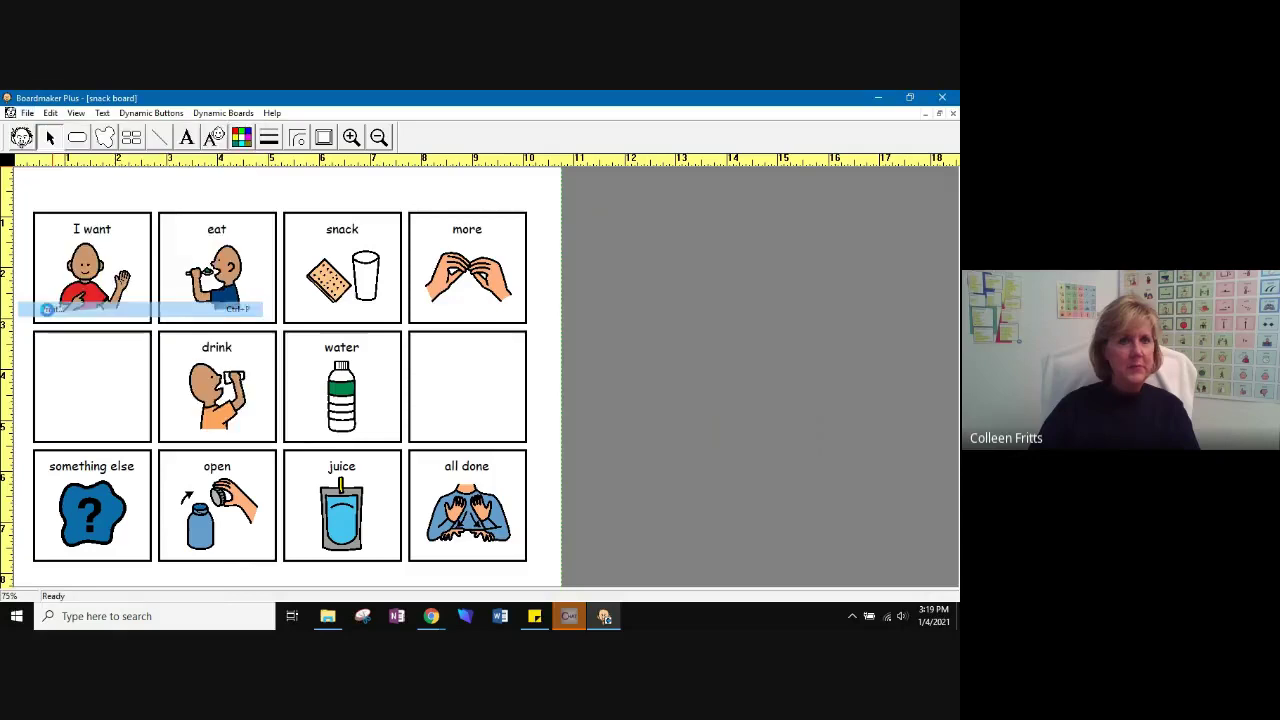
# Print one copy of the snack board on the HP Officejet
pyautogui.press('ctrl+p')
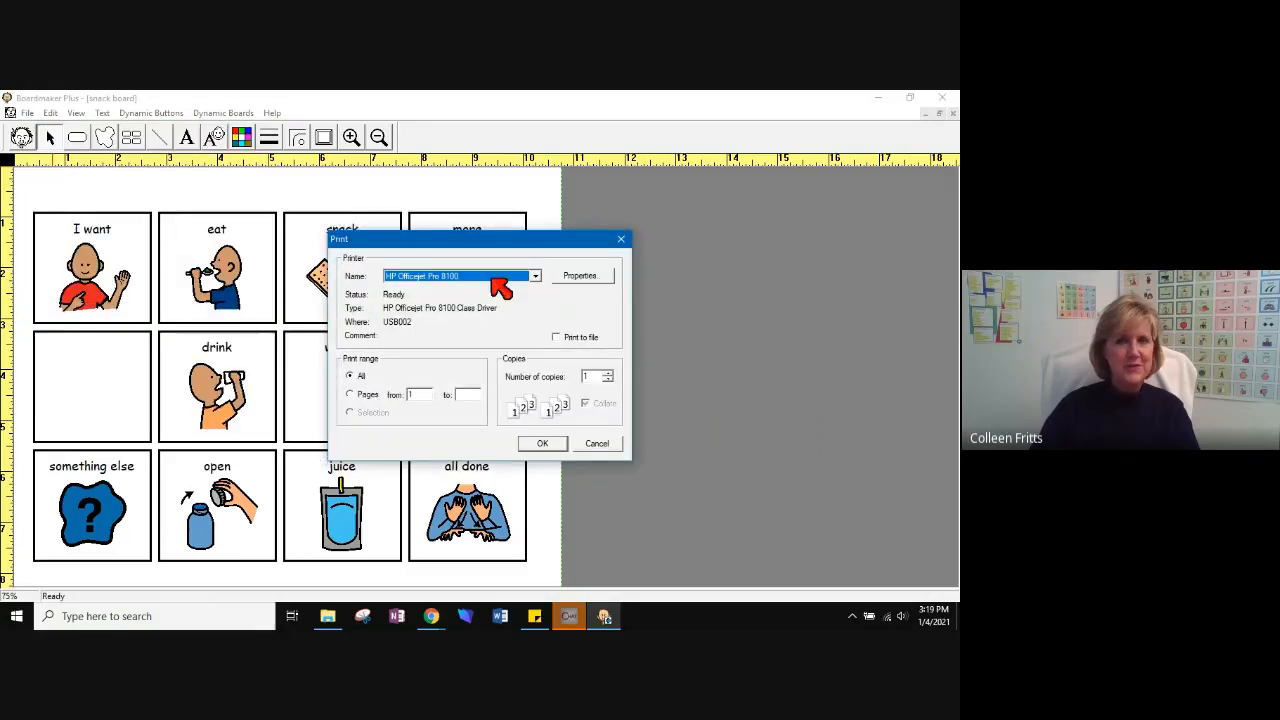
pyautogui.moveTo(530, 465)
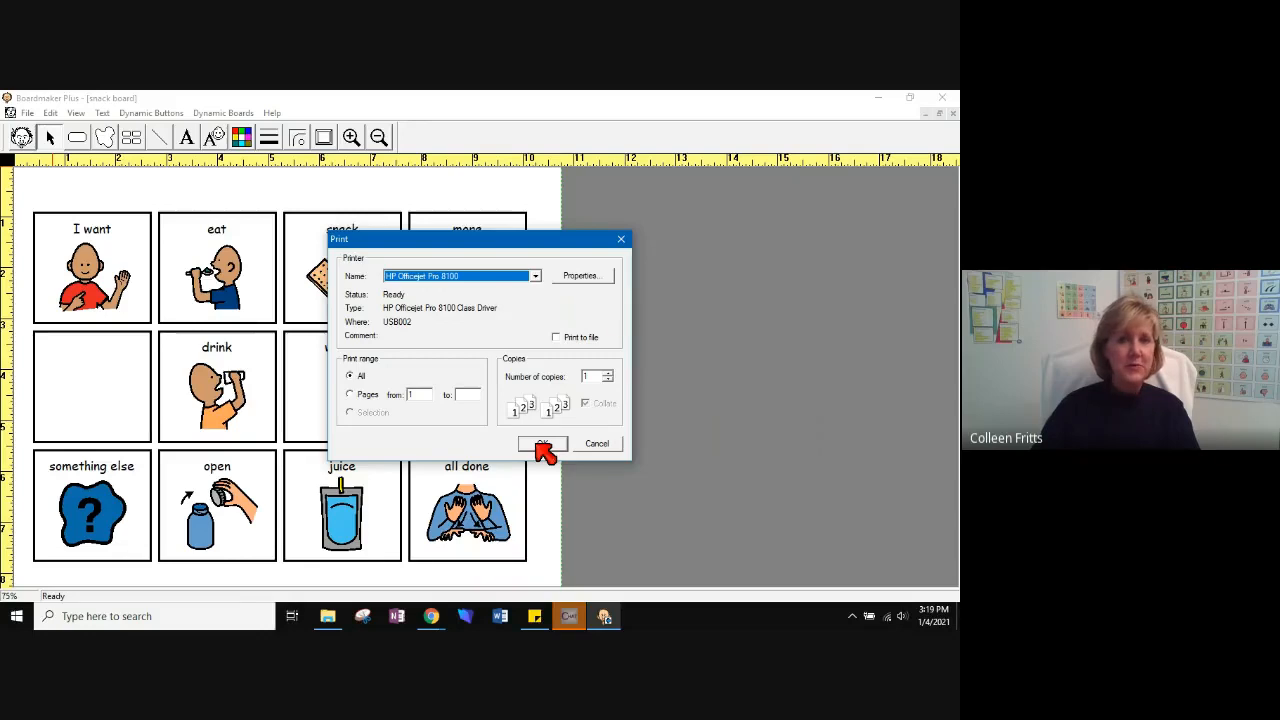
pyautogui.click(543, 443)
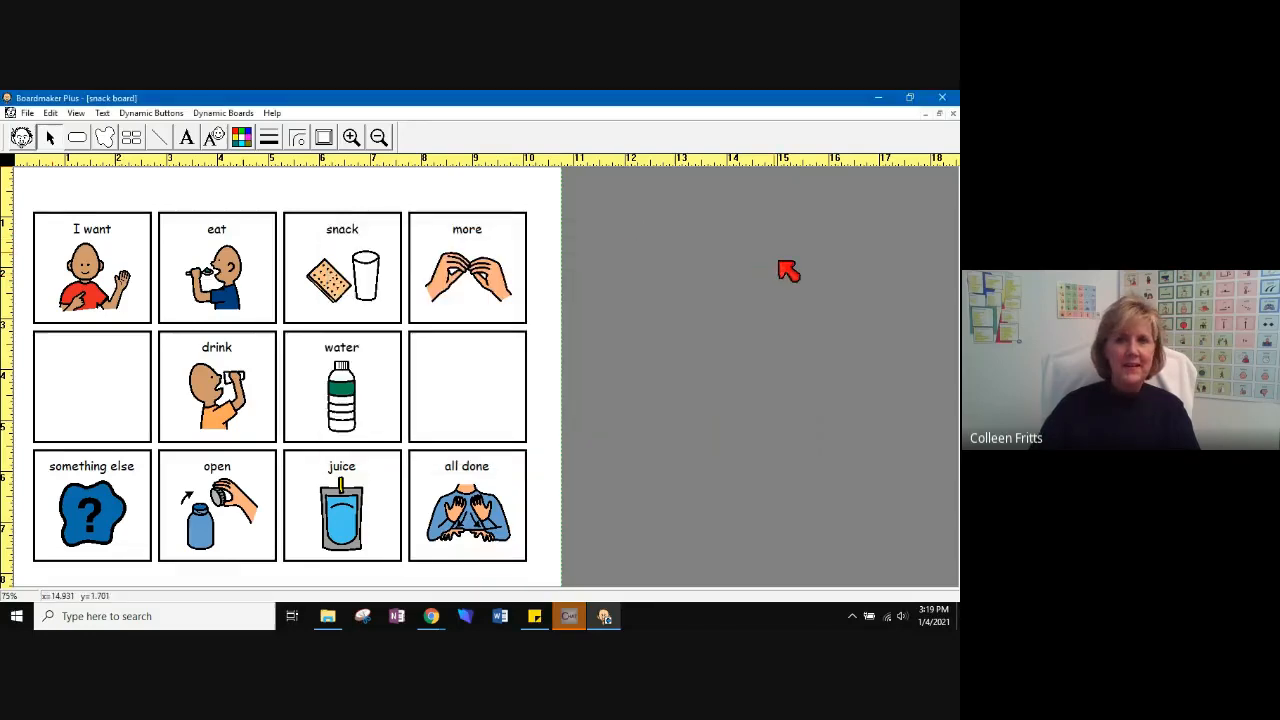